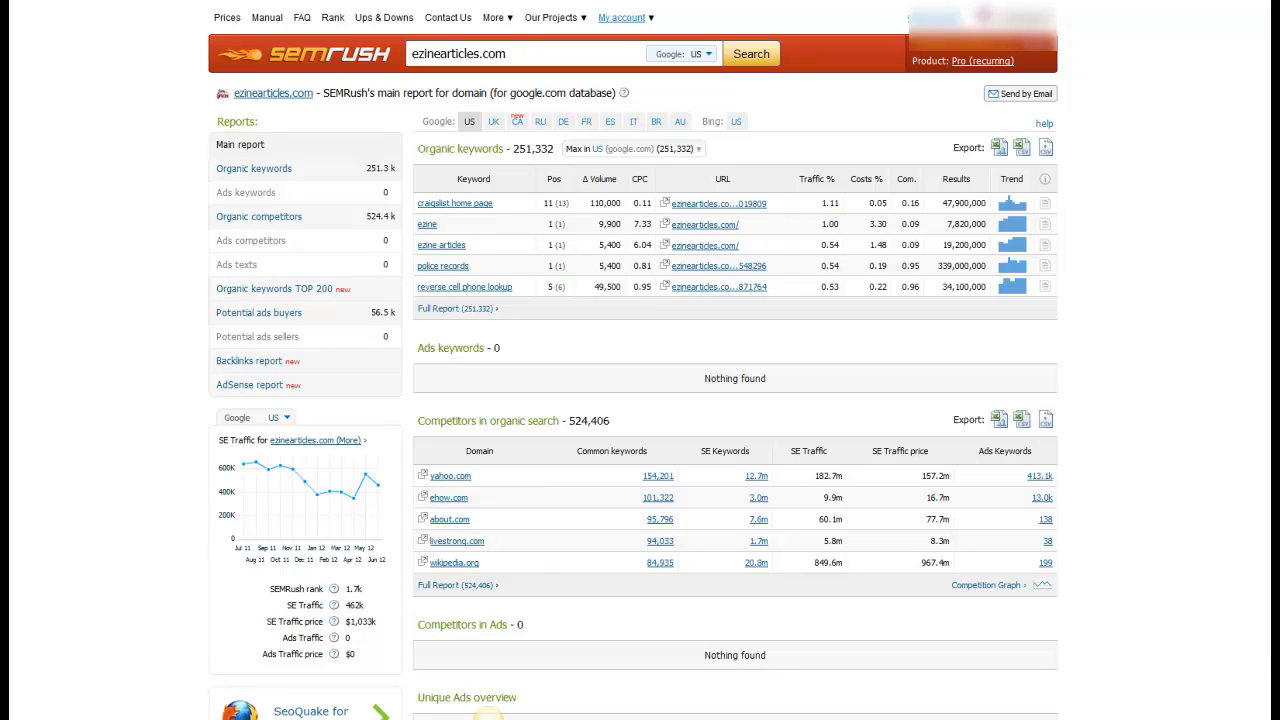
Run the SEMrush domain report for ehow.com and scroll down to its Ads keywords section
{"action": "left_click", "coordinate": [525, 53]}
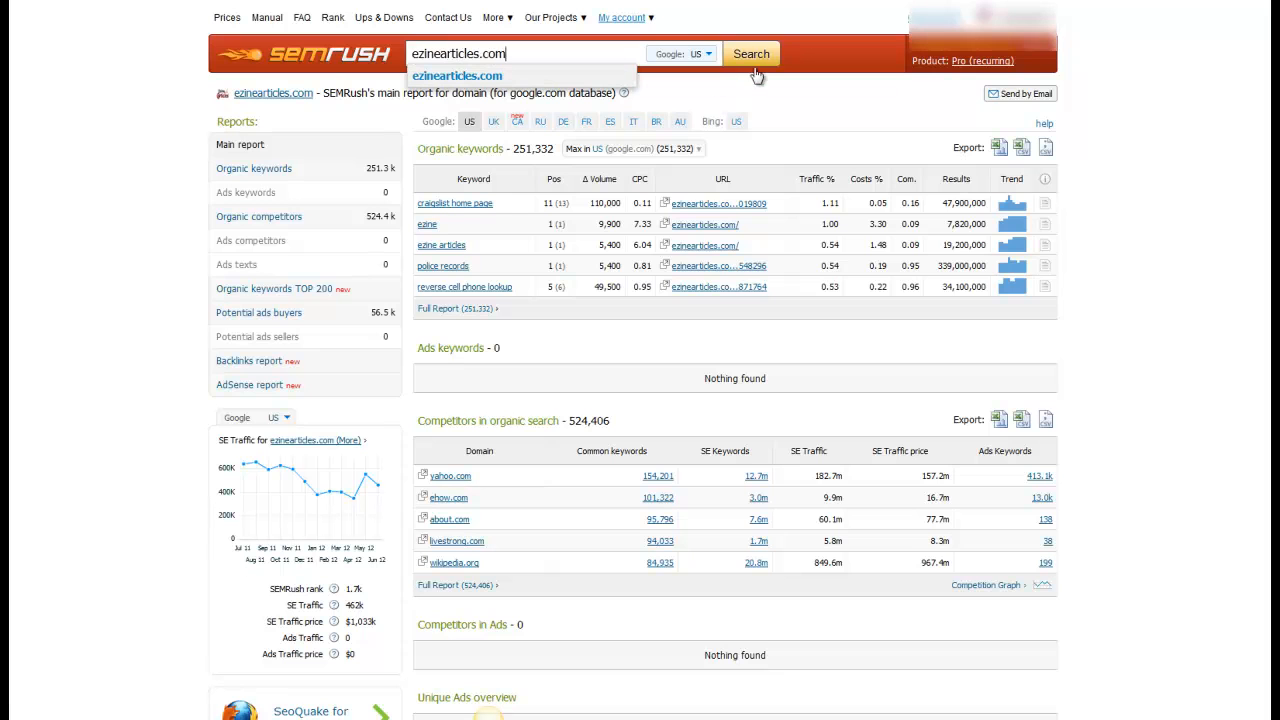
{"action": "mouse_move", "coordinate": [589, 239]}
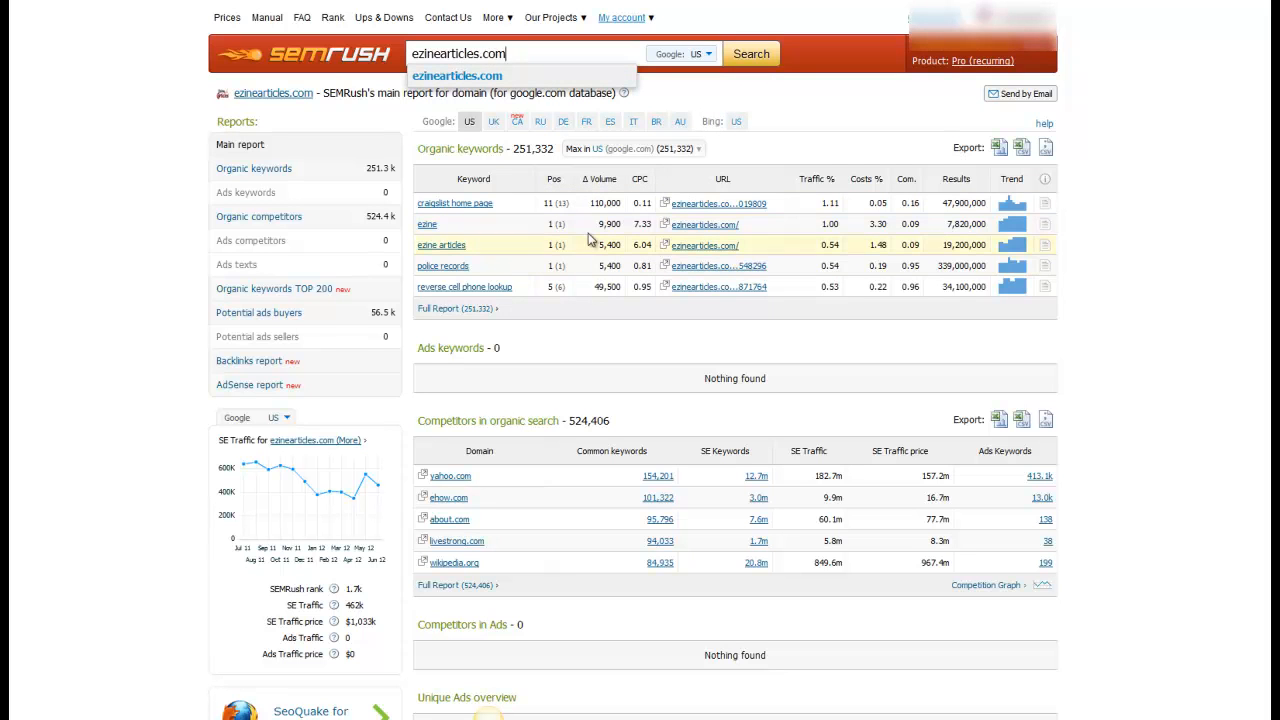
{"action": "mouse_move", "coordinate": [488, 160]}
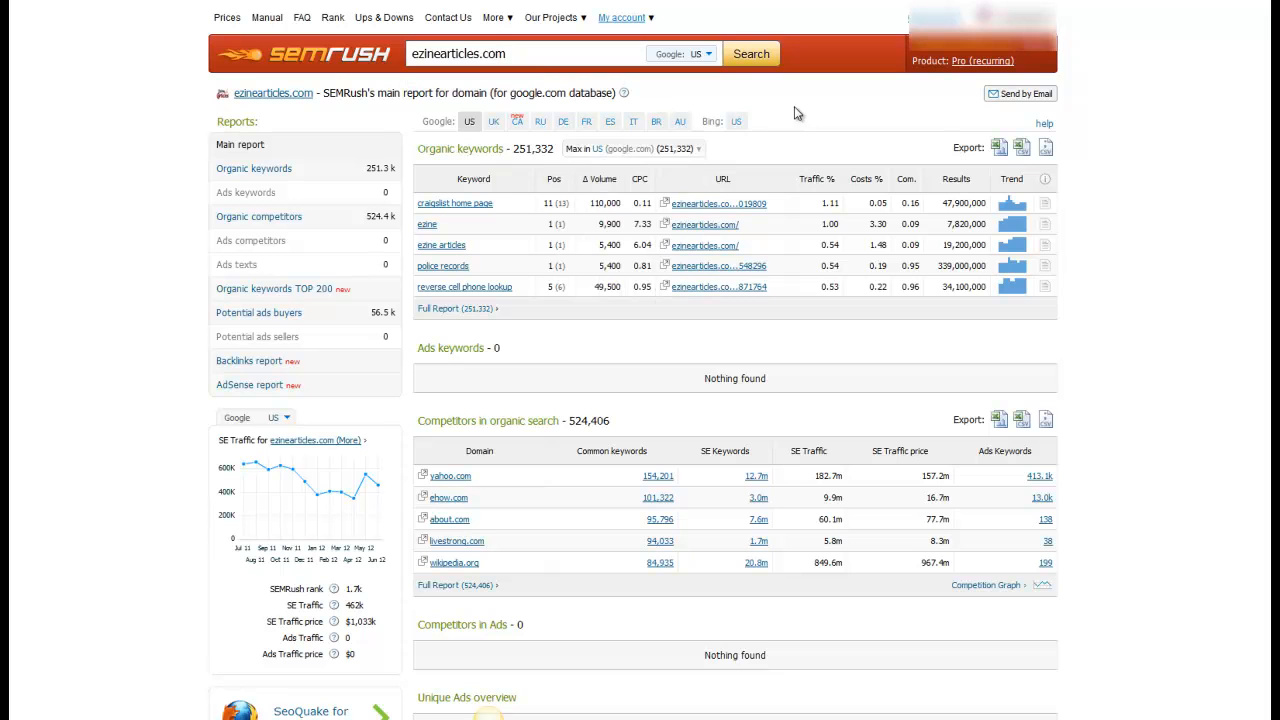
{"action": "mouse_move", "coordinate": [475, 210]}
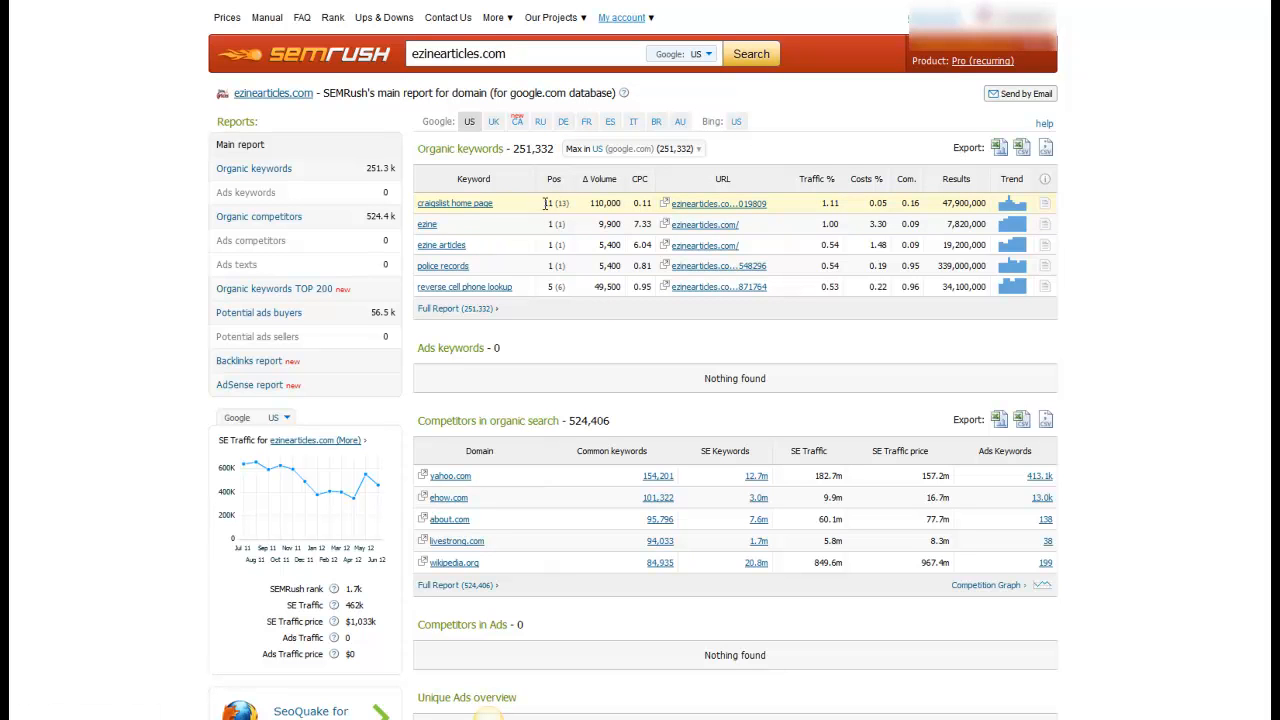
{"action": "mouse_move", "coordinate": [468, 210]}
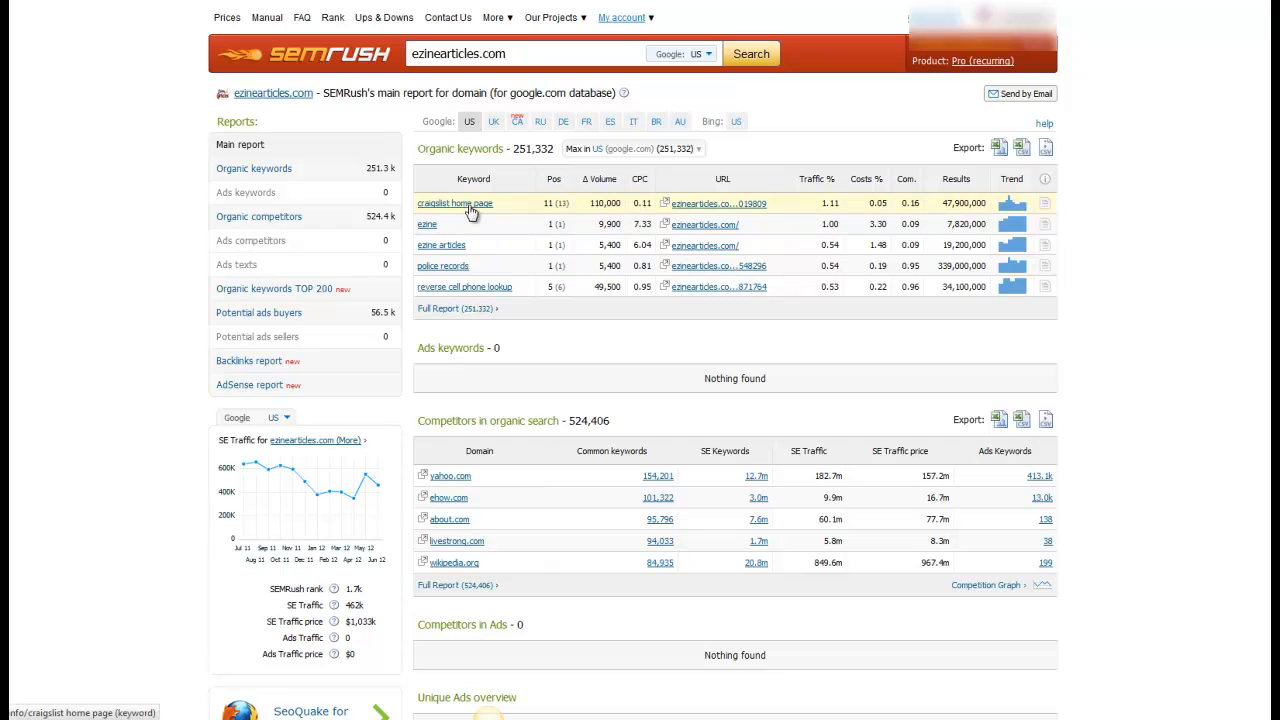
{"action": "mouse_move", "coordinate": [464, 270]}
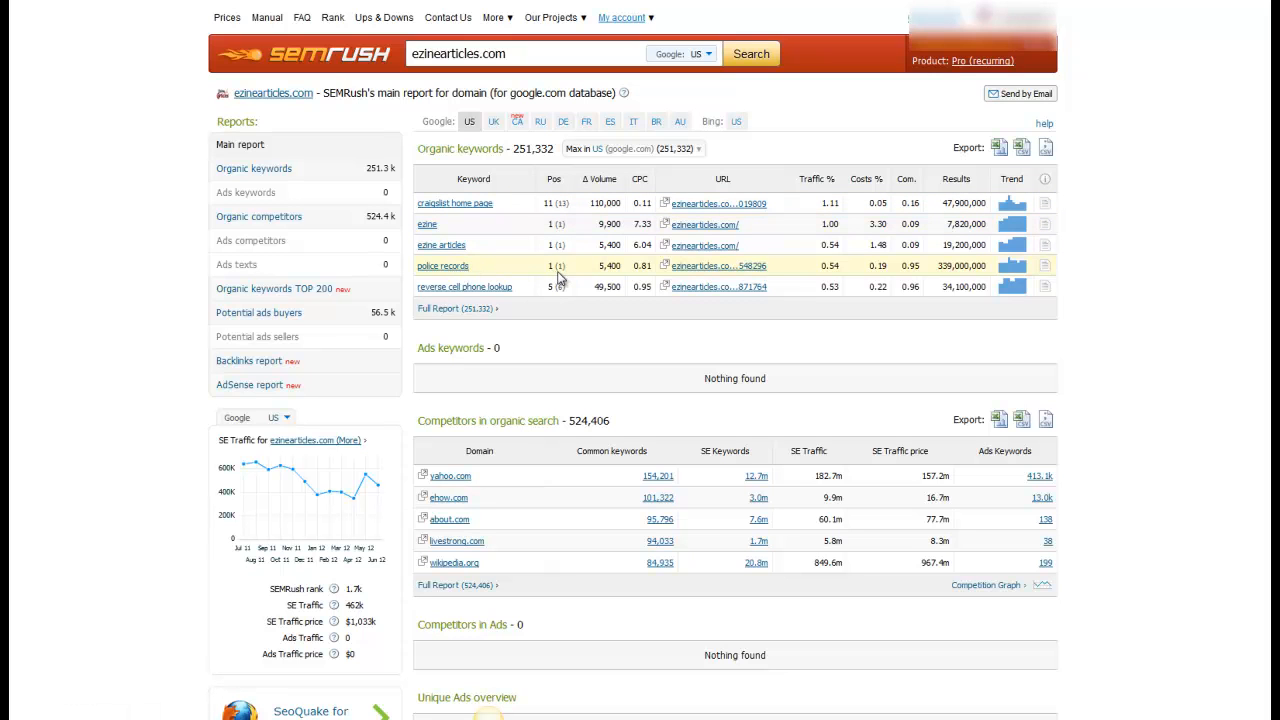
{"action": "mouse_move", "coordinate": [598, 258]}
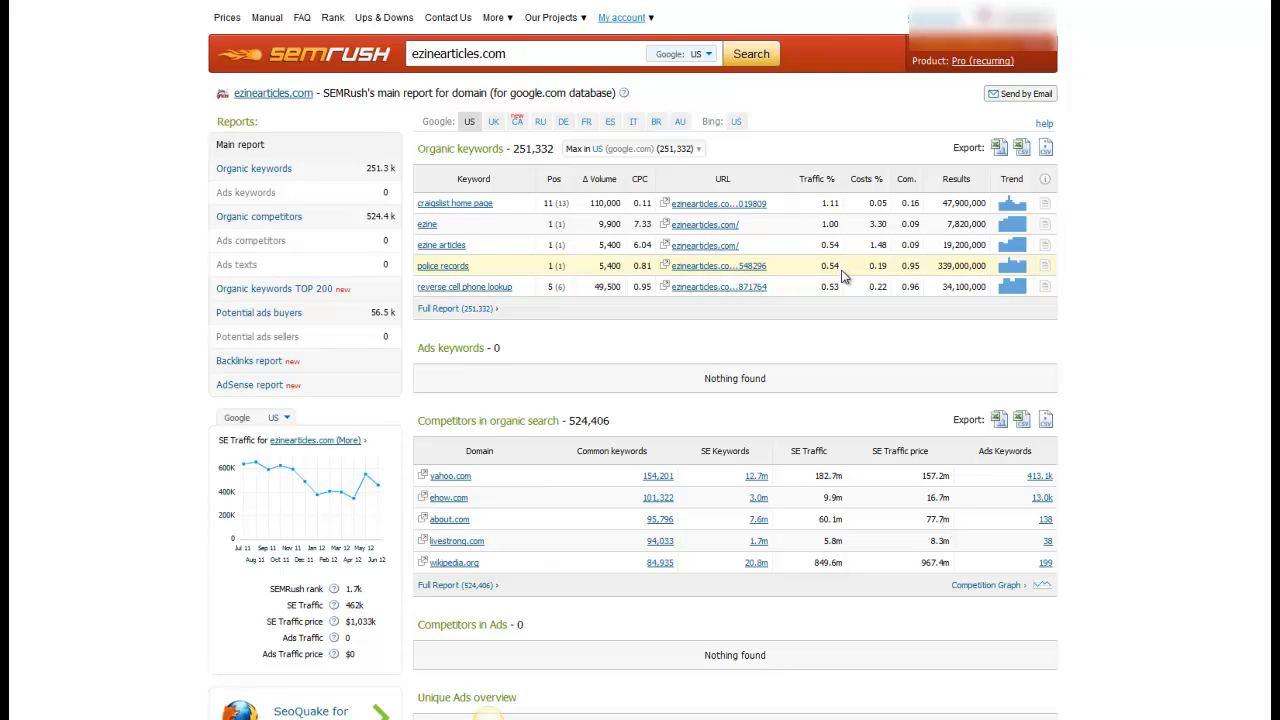
{"action": "mouse_move", "coordinate": [824, 262]}
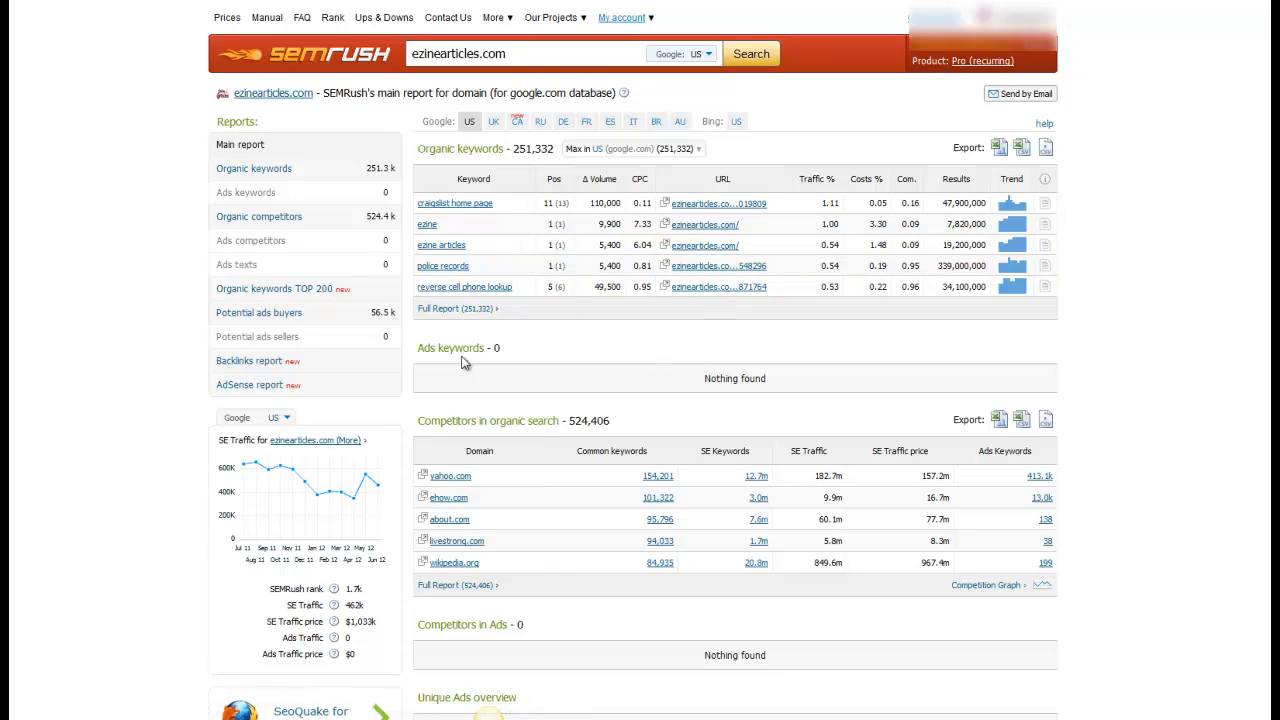
{"action": "left_click", "coordinate": [540, 54]}
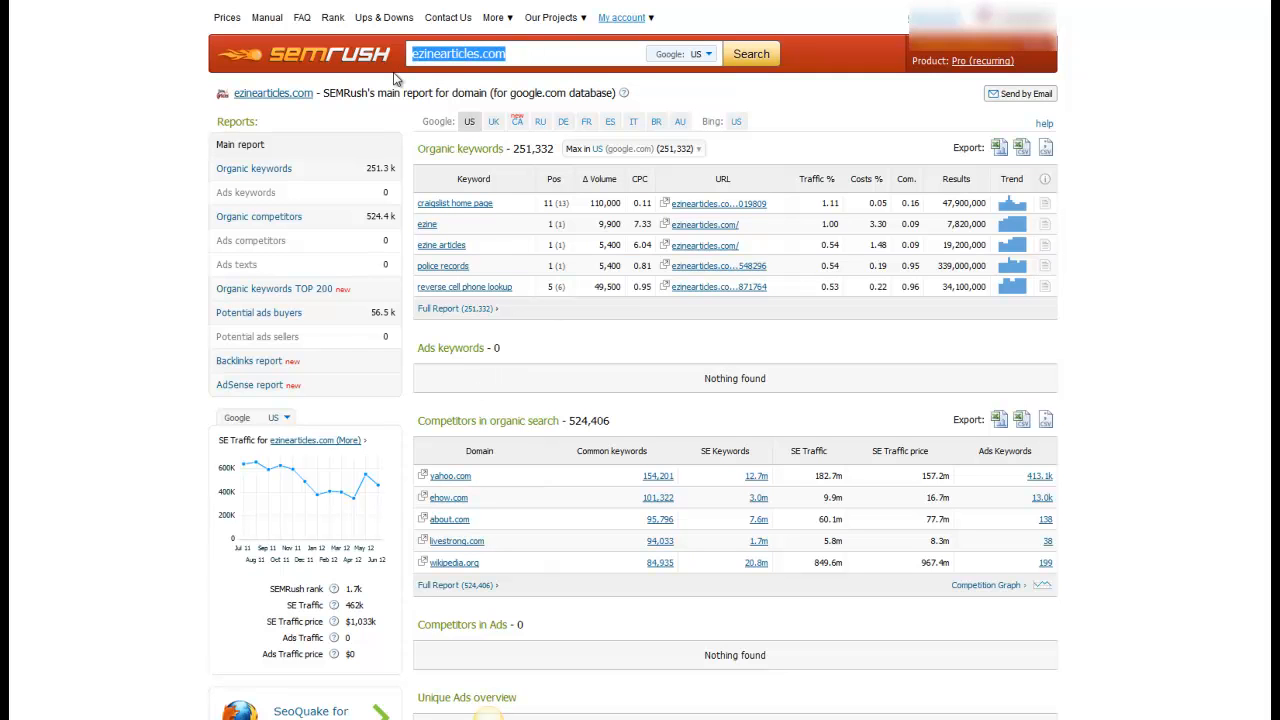
{"action": "type", "text": "ehow.com"}
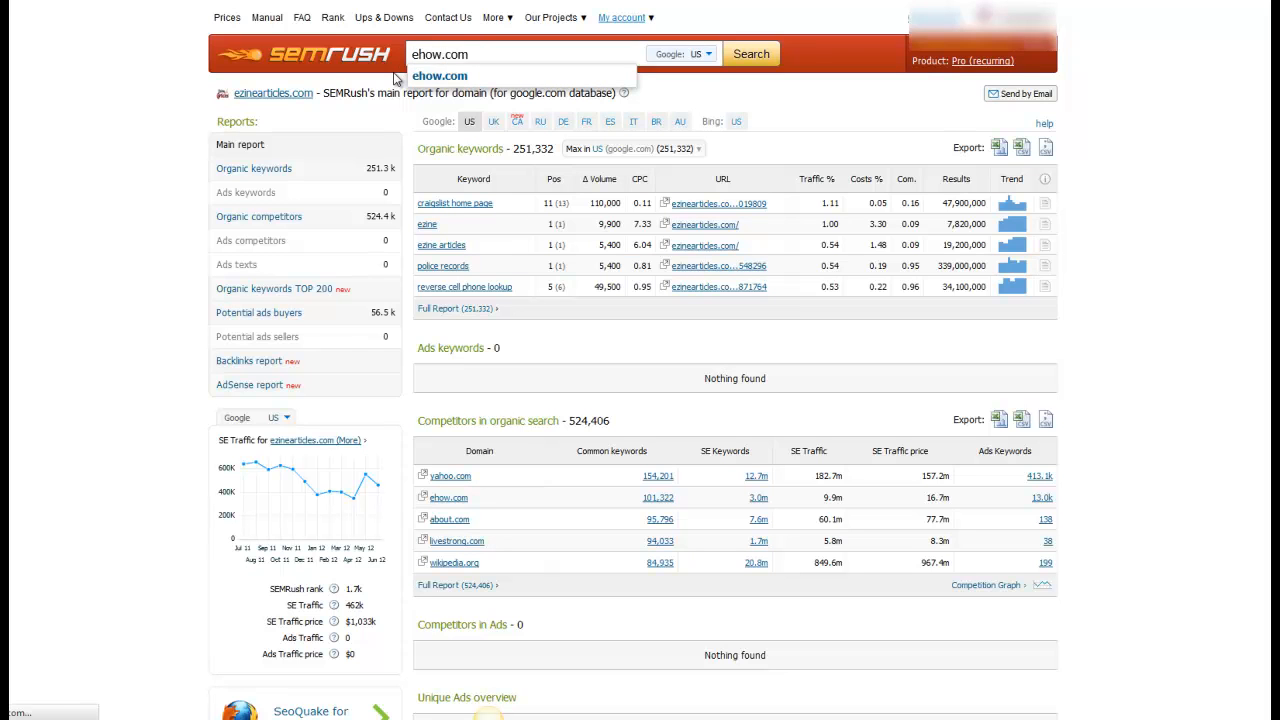
{"action": "left_click", "coordinate": [459, 76]}
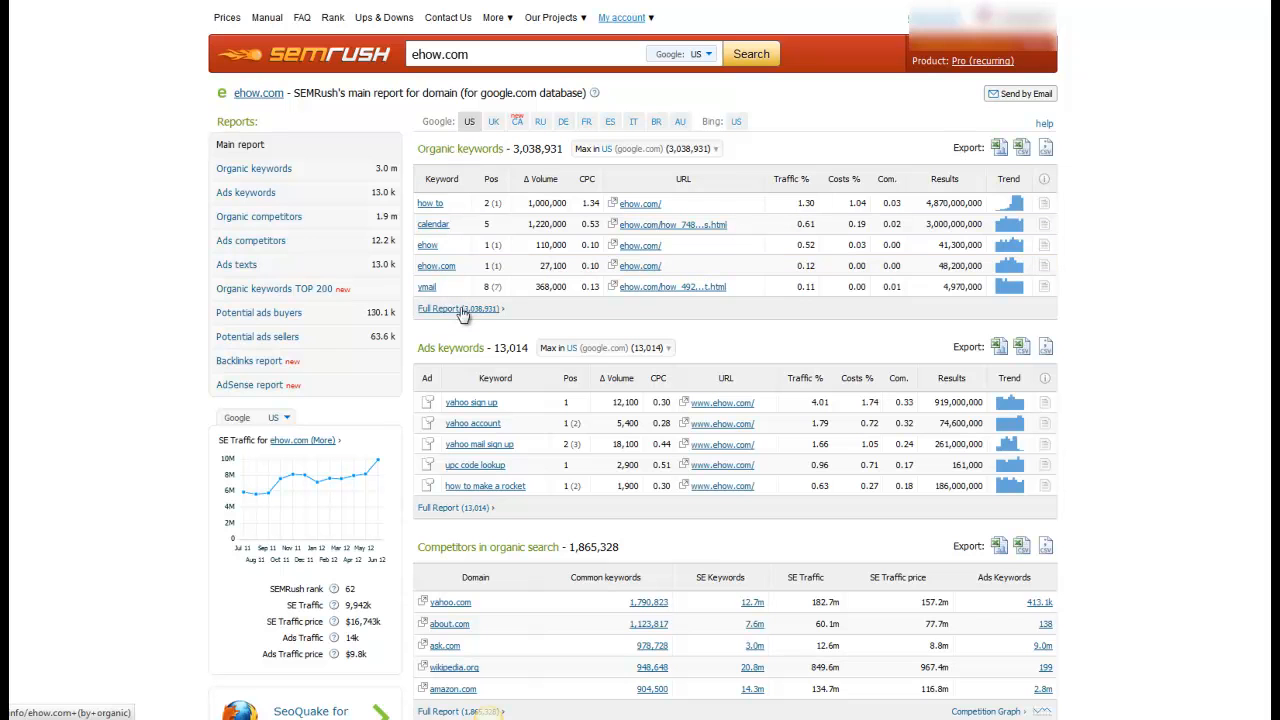
{"action": "mouse_move", "coordinate": [476, 318]}
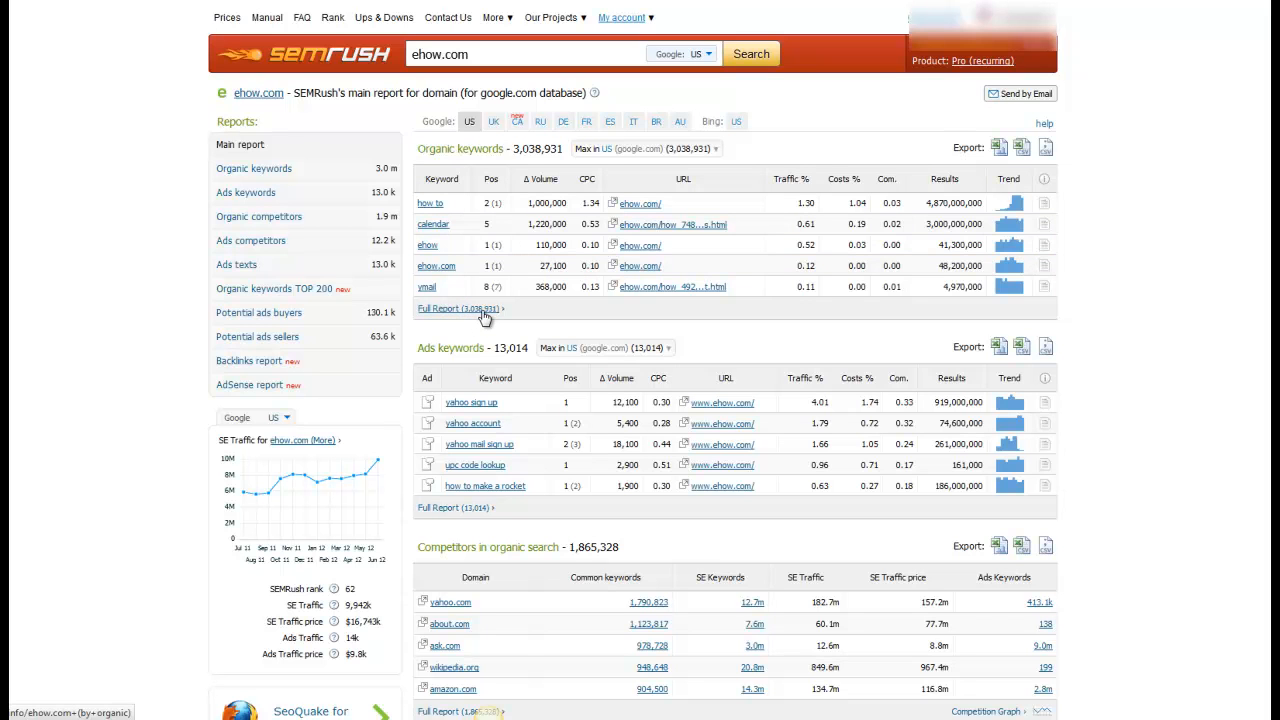
{"action": "scroll", "scroll_direction": "down", "scroll_amount": 3}
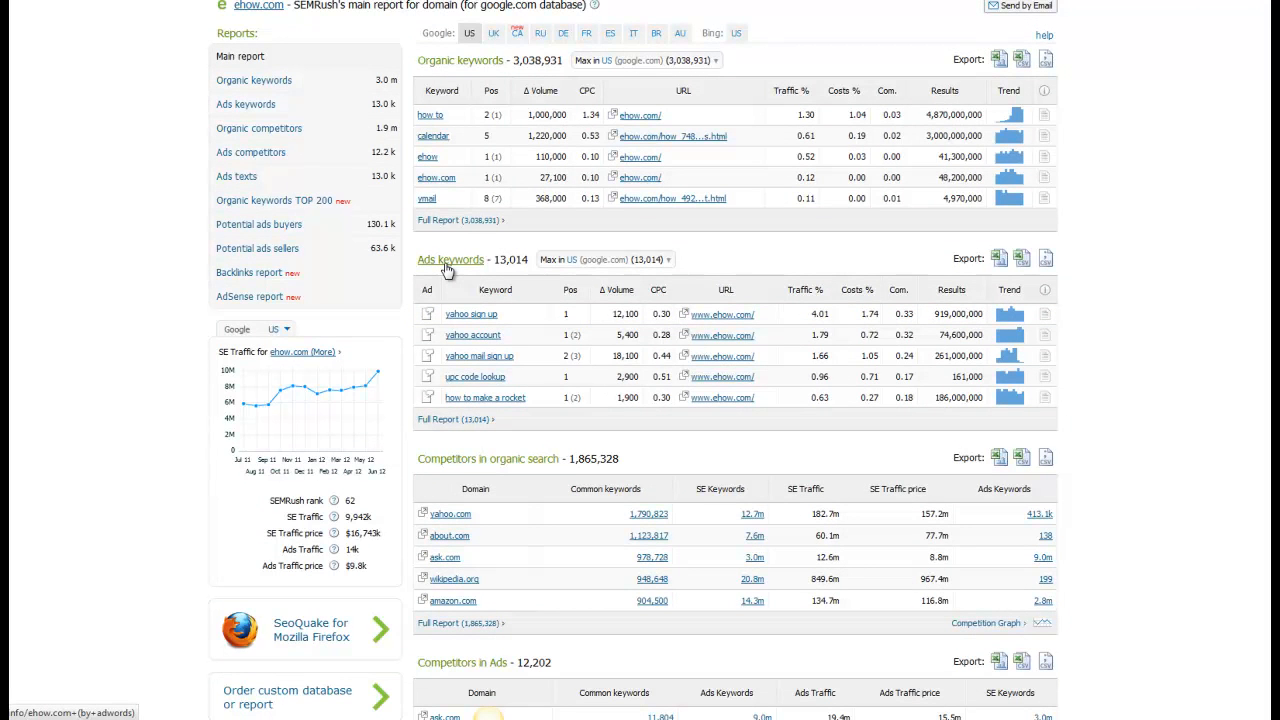
{"action": "mouse_move", "coordinate": [472, 335]}
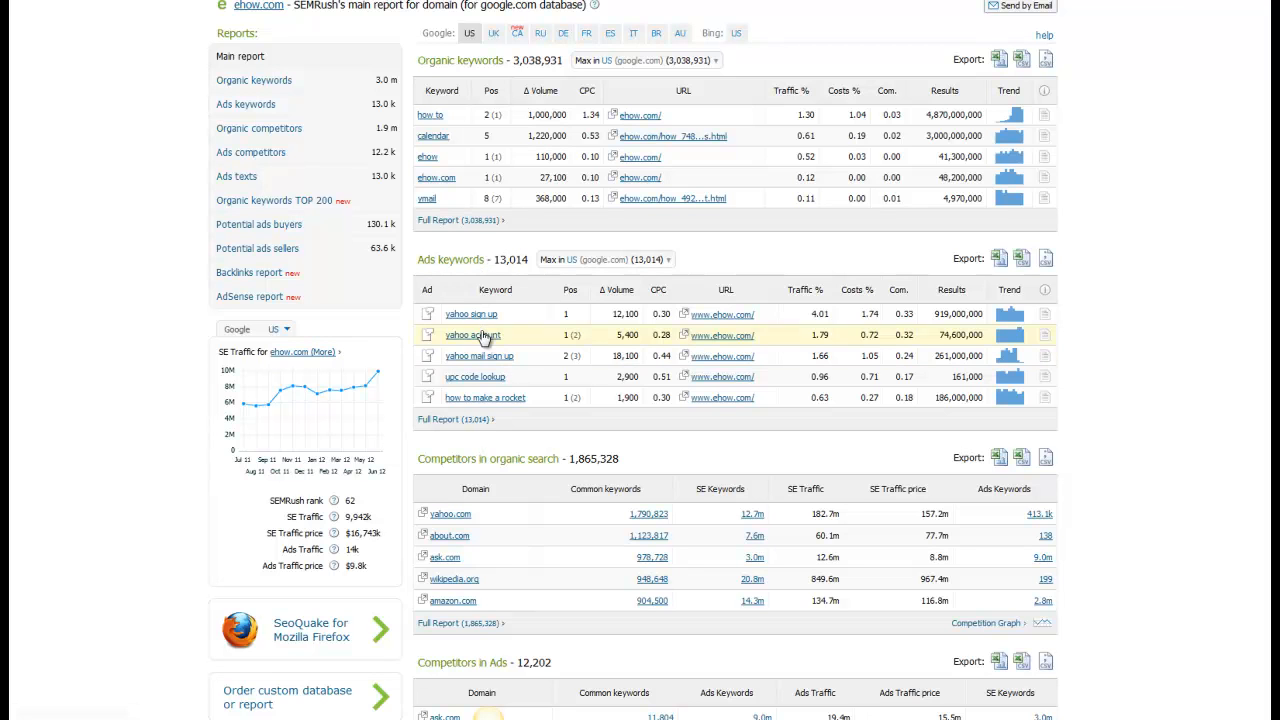
{"action": "mouse_move", "coordinate": [480, 314]}
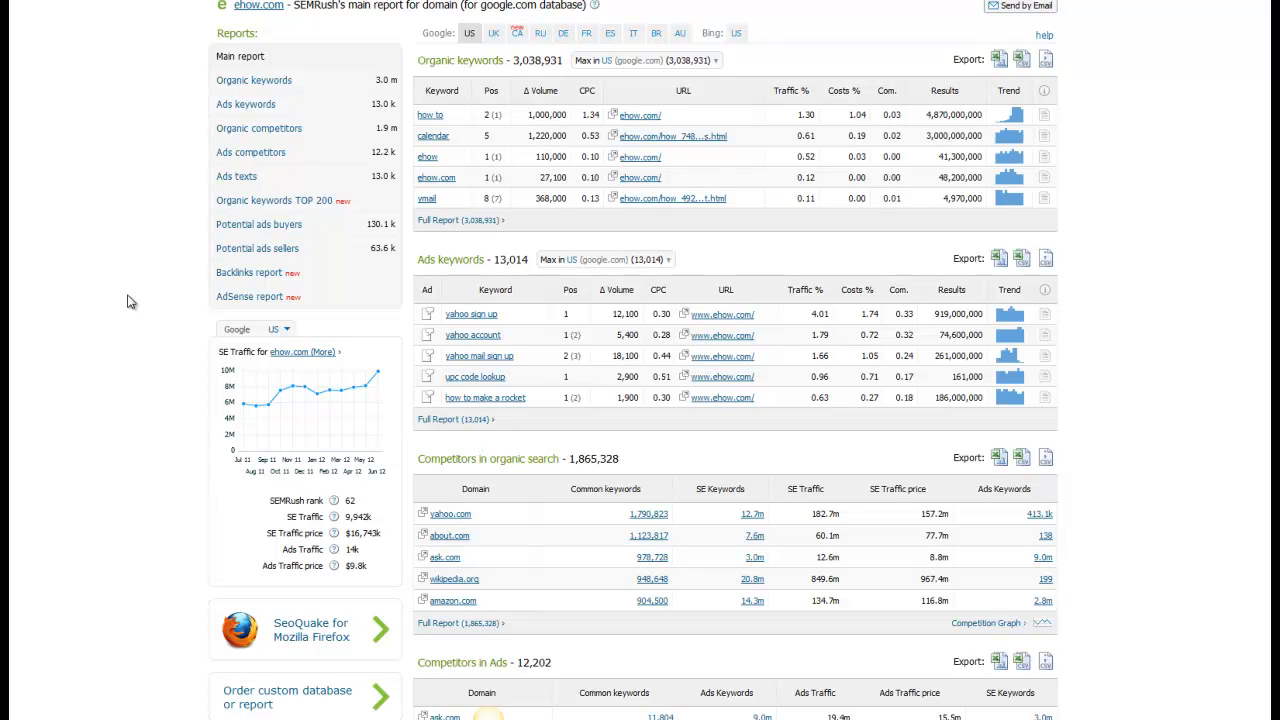
{"action": "scroll", "scroll_direction": "down", "scroll_amount": 3}
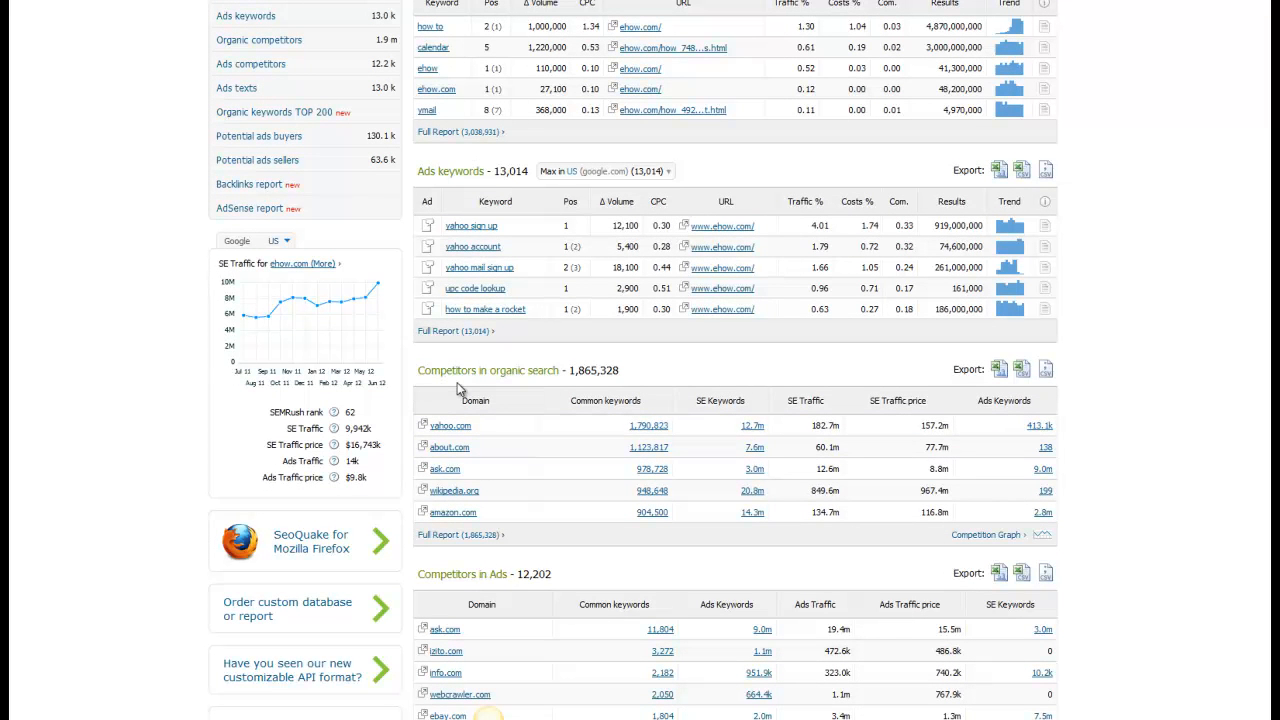
{"action": "scroll", "scroll_direction": "down", "scroll_amount": 3}
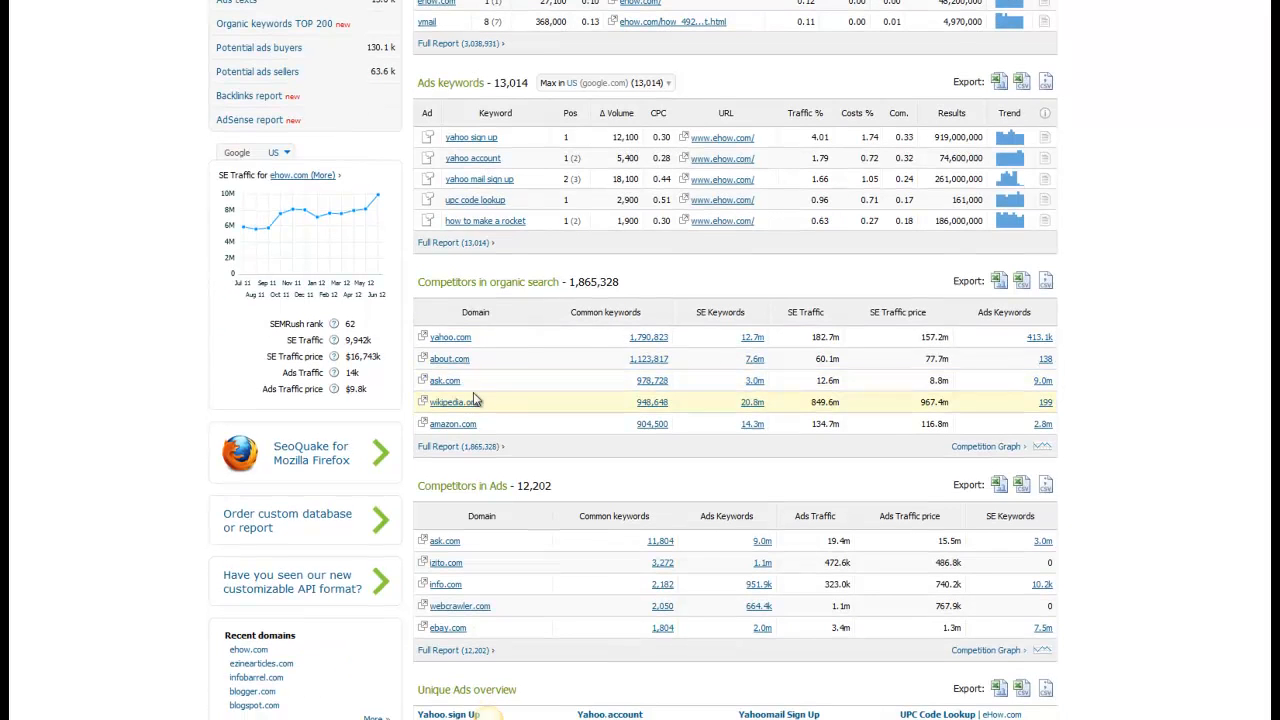
{"action": "mouse_move", "coordinate": [451, 360]}
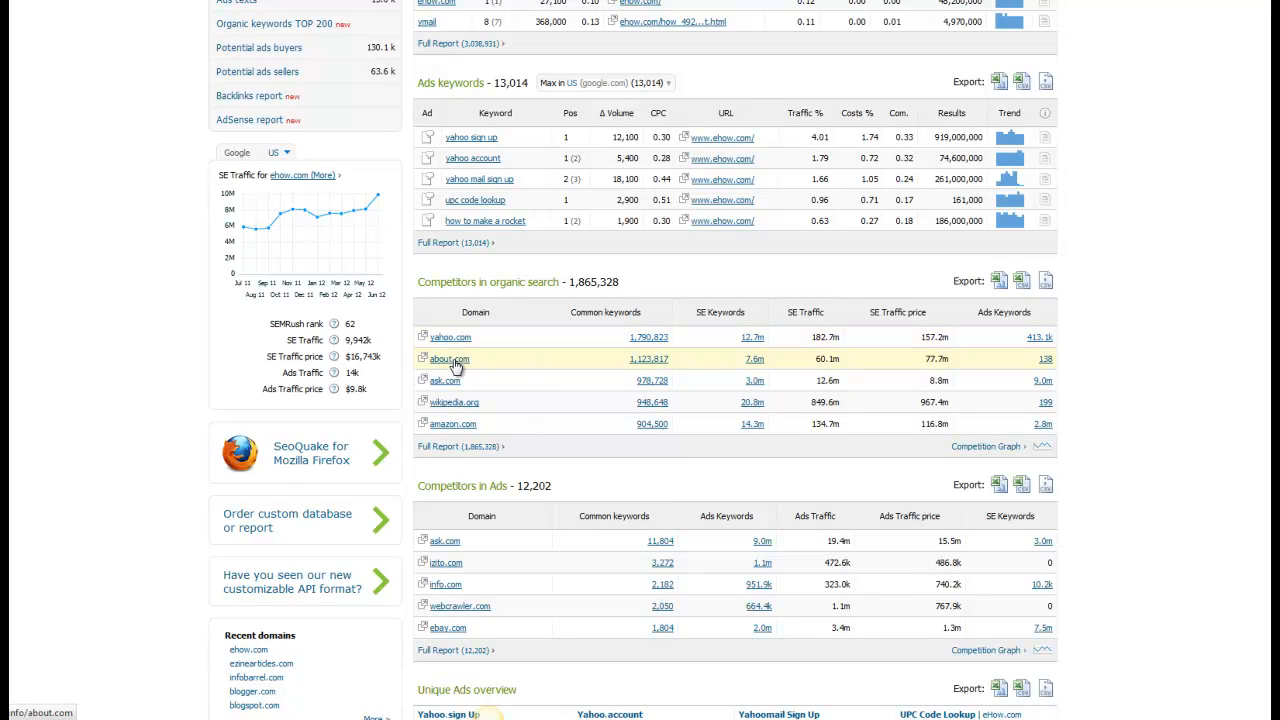
{"action": "mouse_move", "coordinate": [458, 418]}
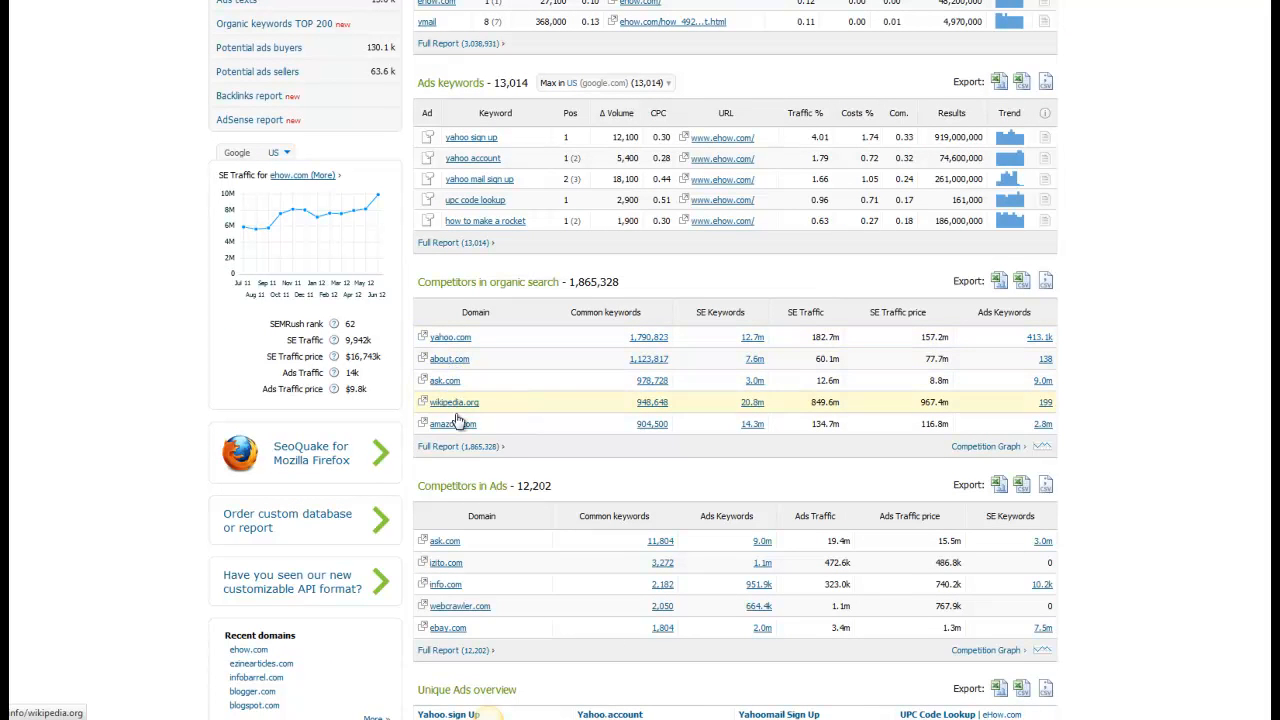
{"action": "scroll", "scroll_direction": "down", "scroll_amount": 3}
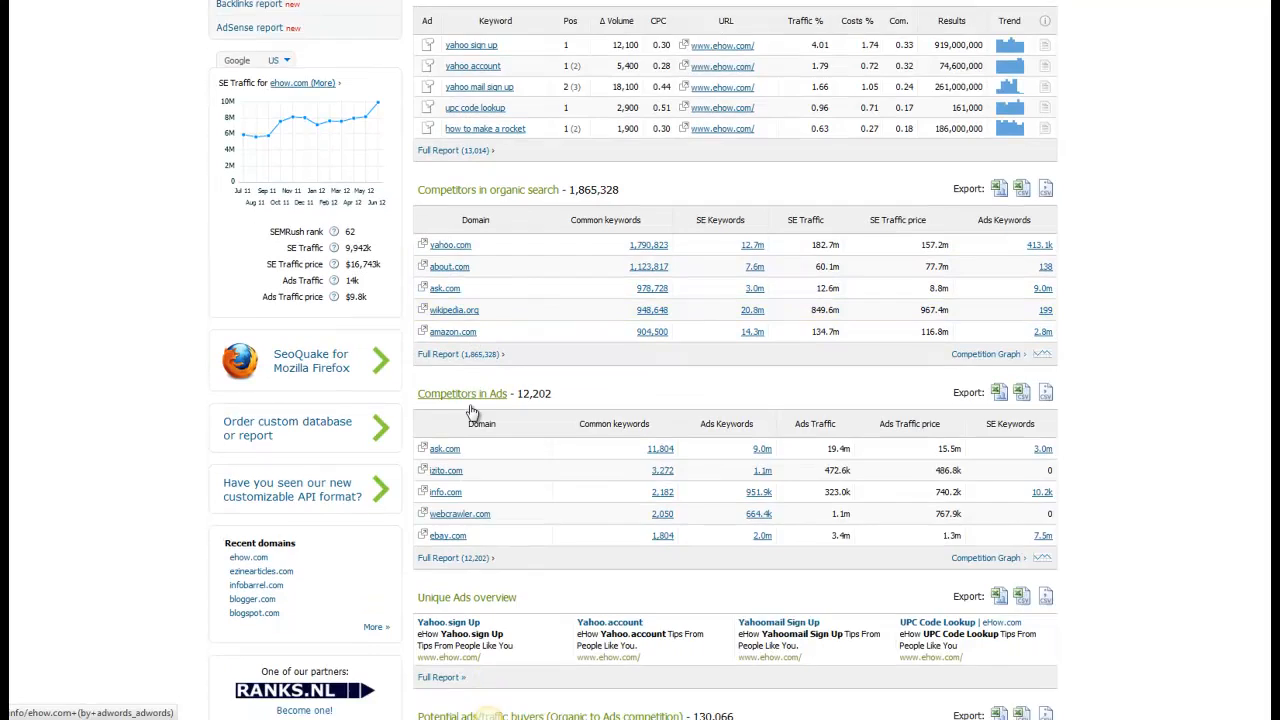
{"action": "scroll", "scroll_direction": "down", "scroll_amount": 3}
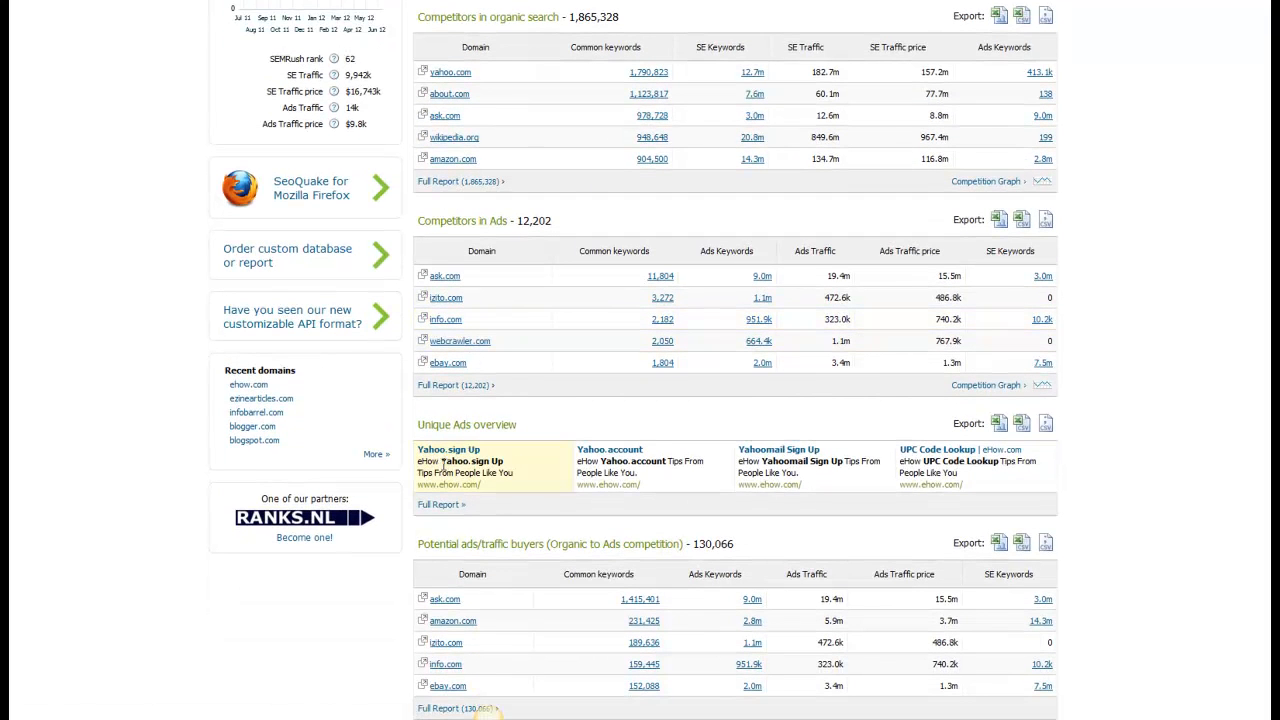
{"action": "scroll", "scroll_direction": "up", "scroll_amount": 3}
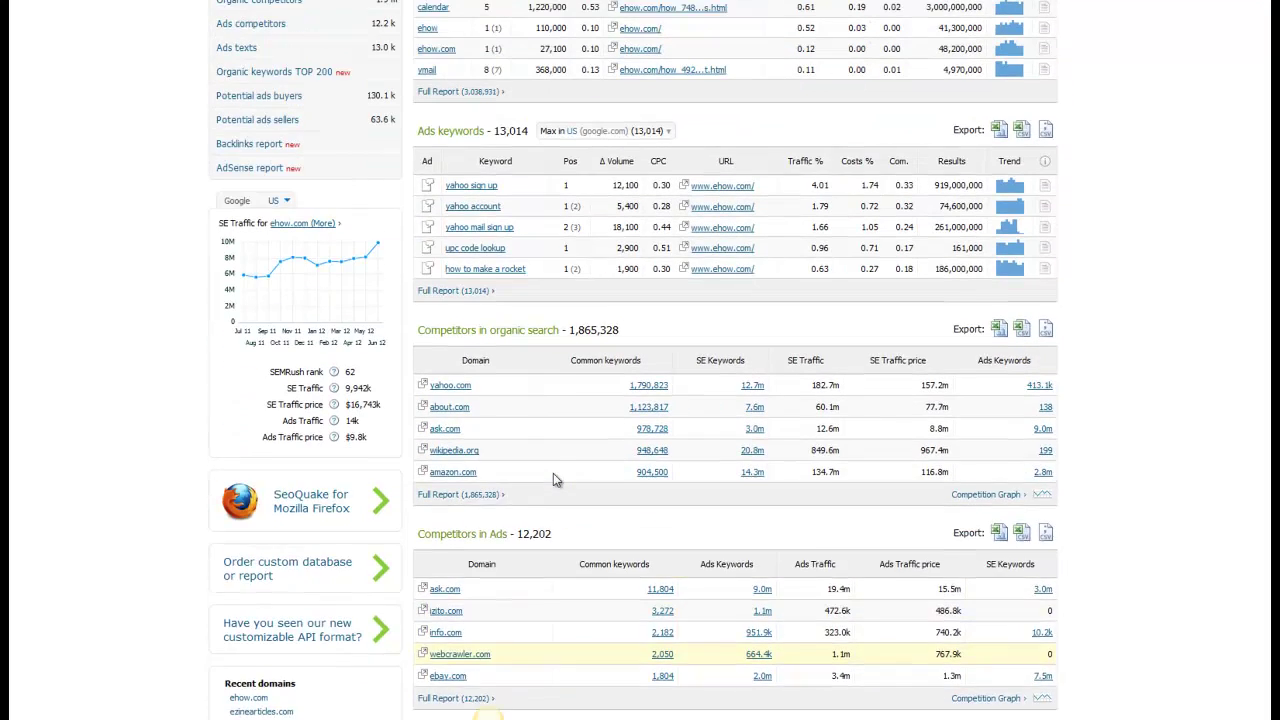
{"action": "scroll", "scroll_direction": "up", "scroll_amount": 3}
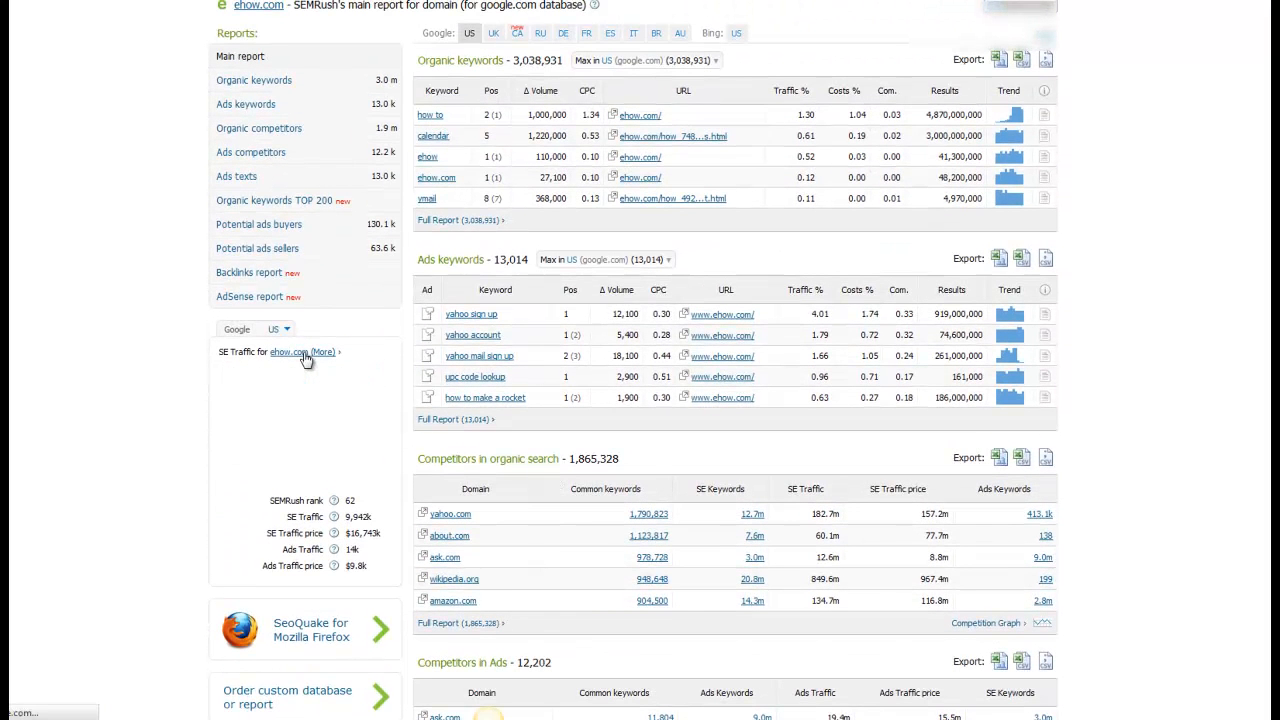
{"action": "left_click", "coordinate": [304, 351]}
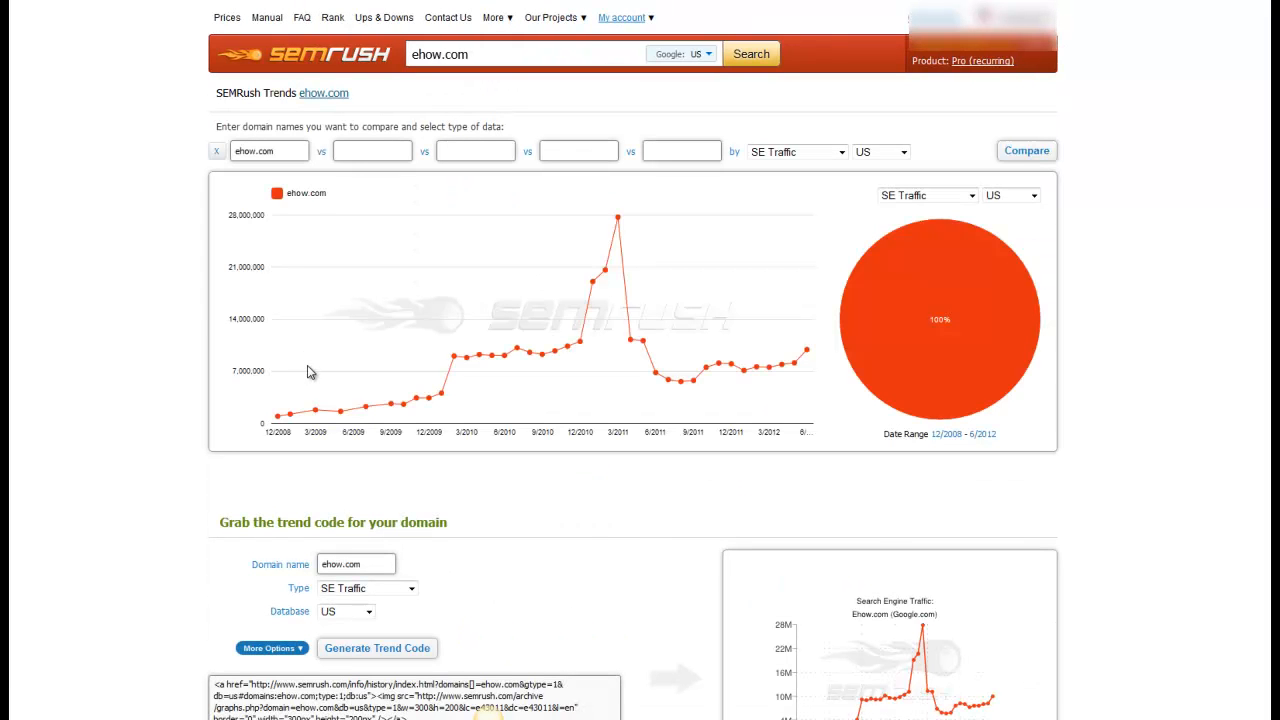
{"action": "mouse_move", "coordinate": [343, 417]}
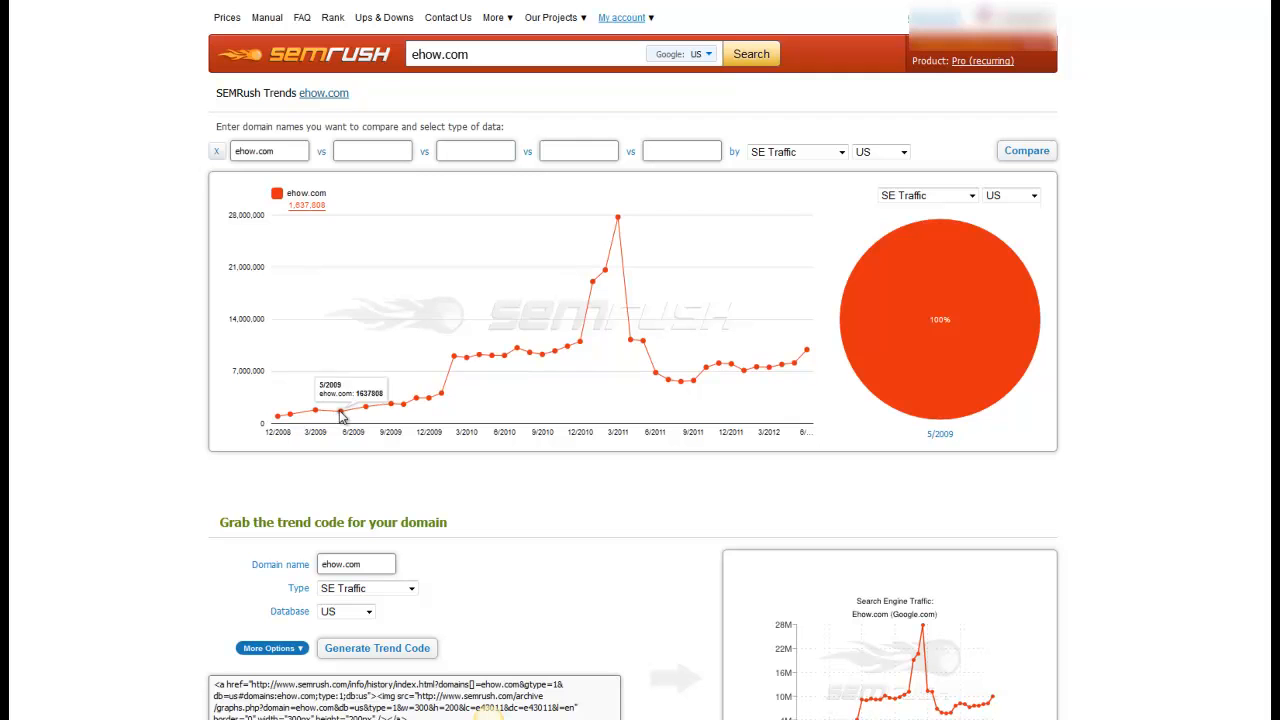
{"action": "mouse_move", "coordinate": [546, 361]}
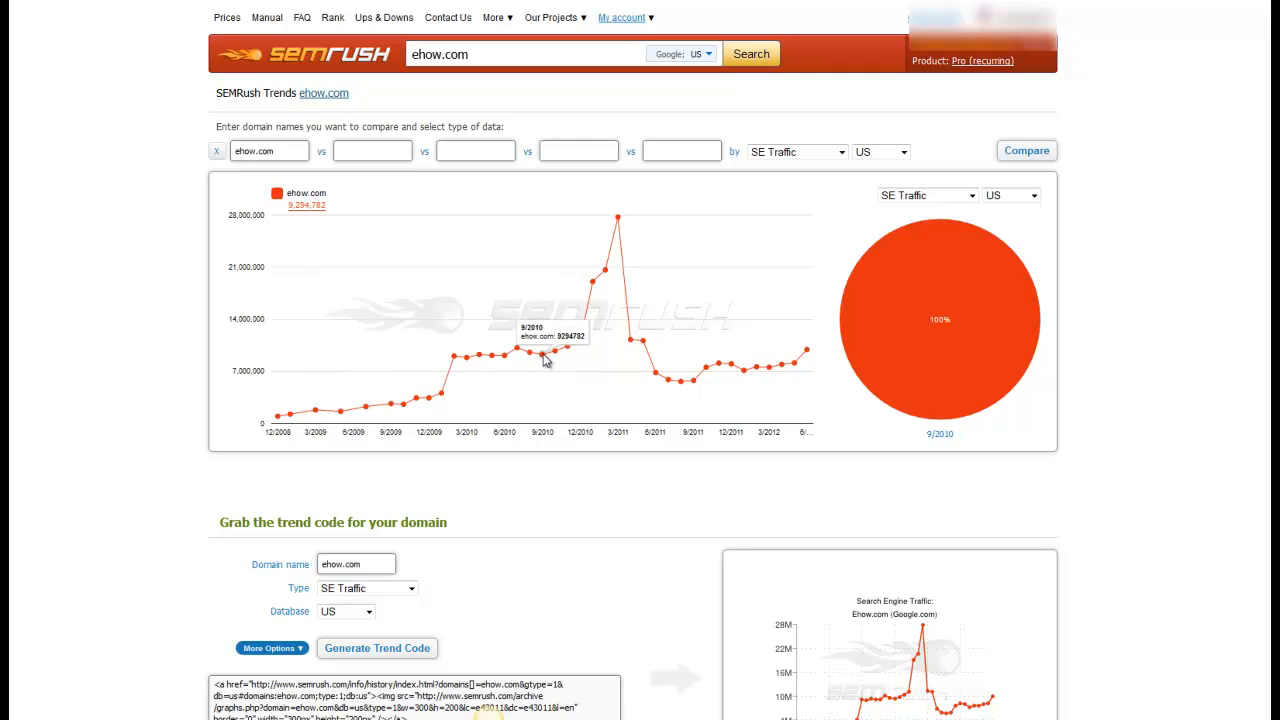
{"action": "mouse_move", "coordinate": [626, 222]}
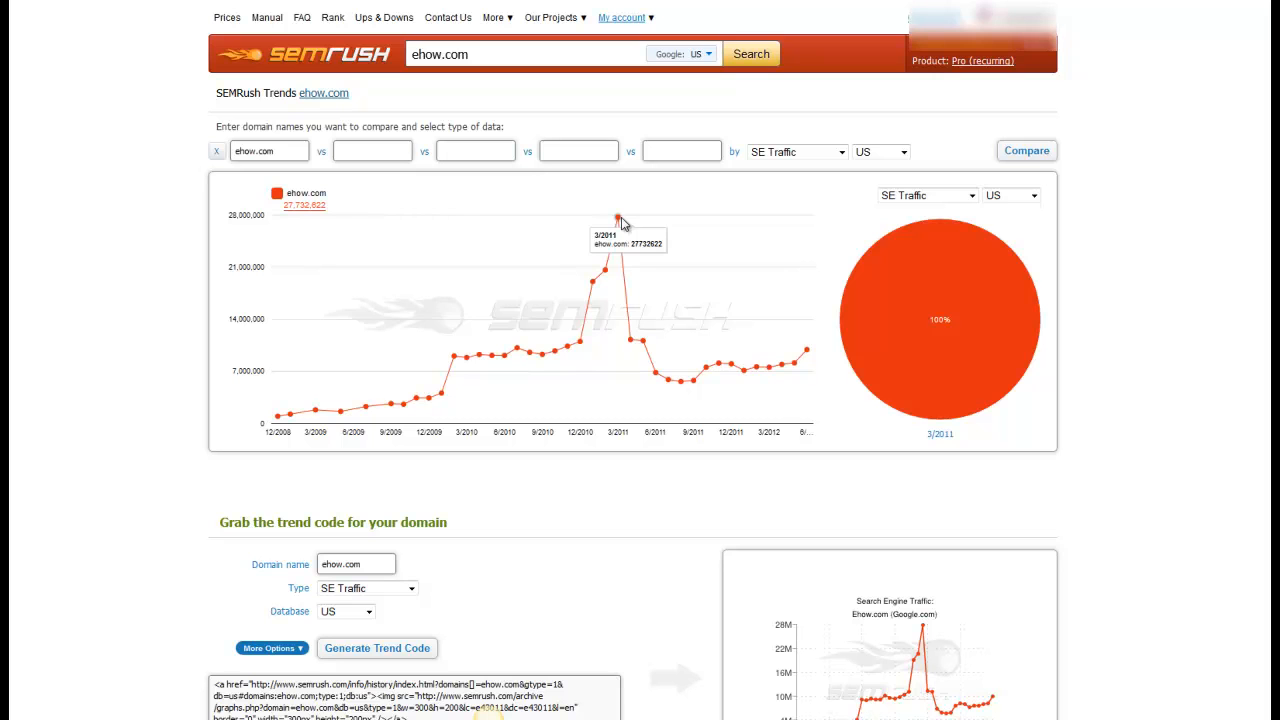
{"action": "mouse_move", "coordinate": [640, 345]}
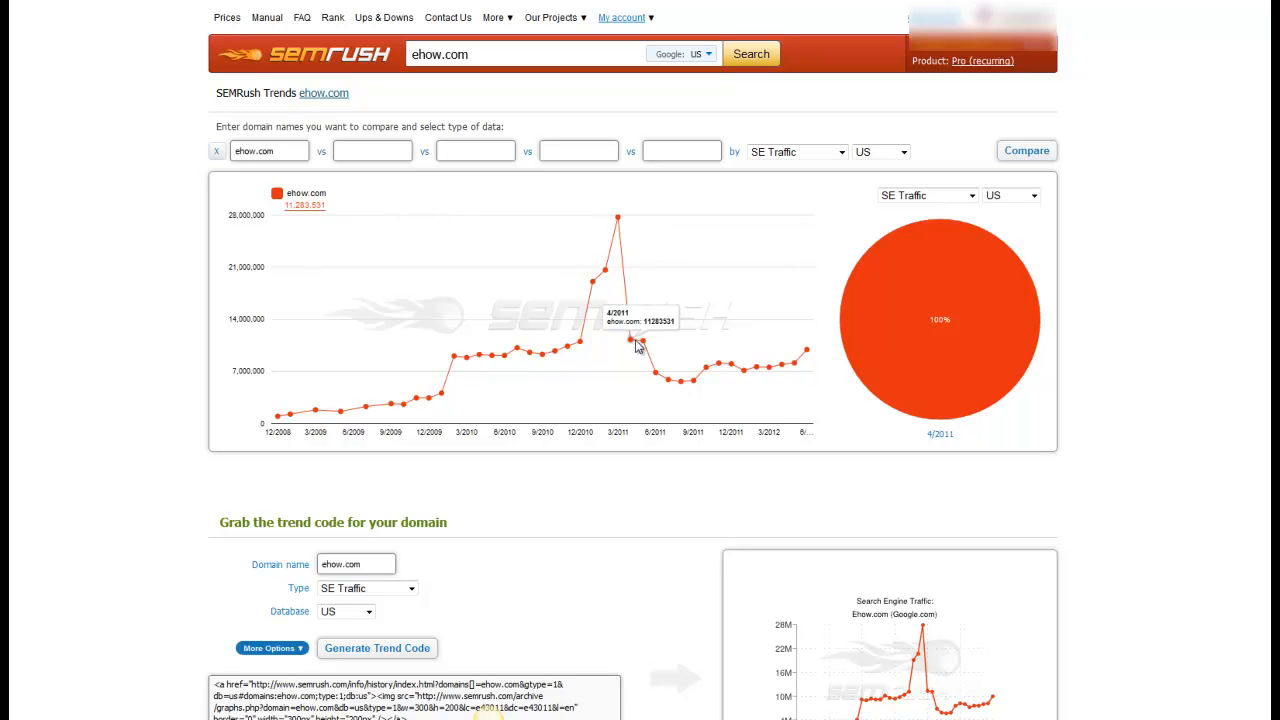
{"action": "mouse_move", "coordinate": [650, 367]}
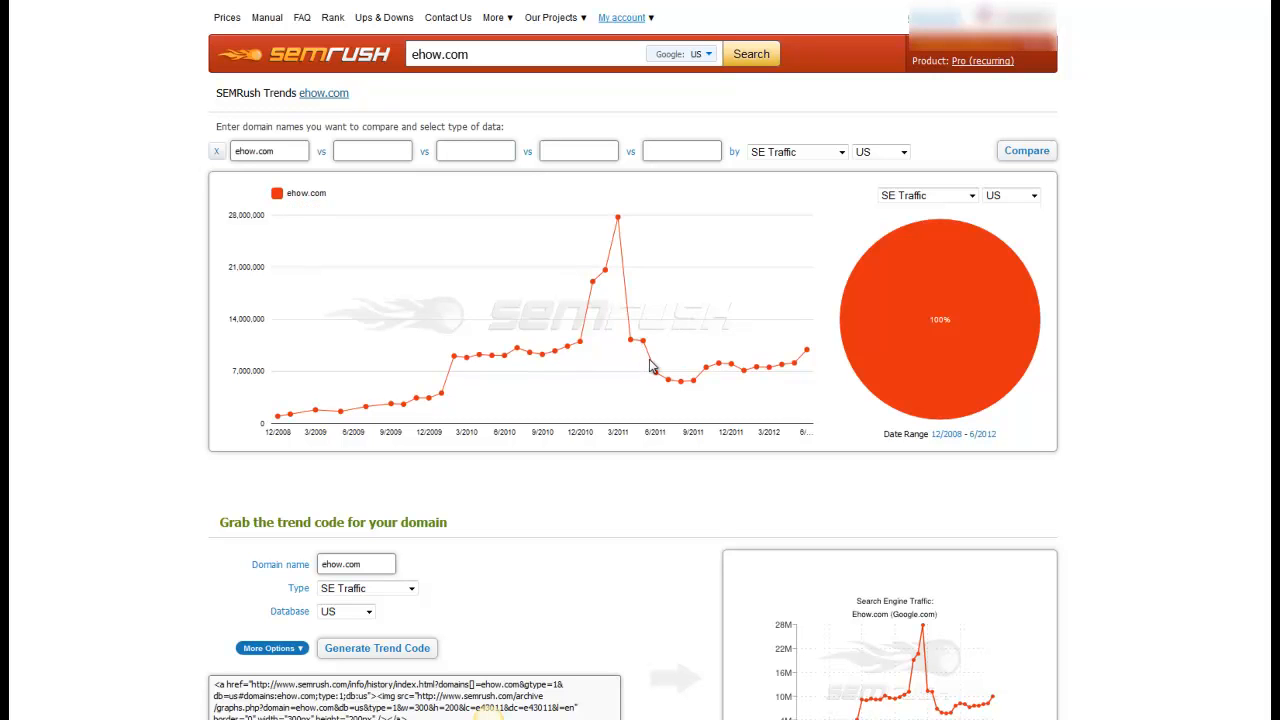
{"action": "mouse_move", "coordinate": [737, 375]}
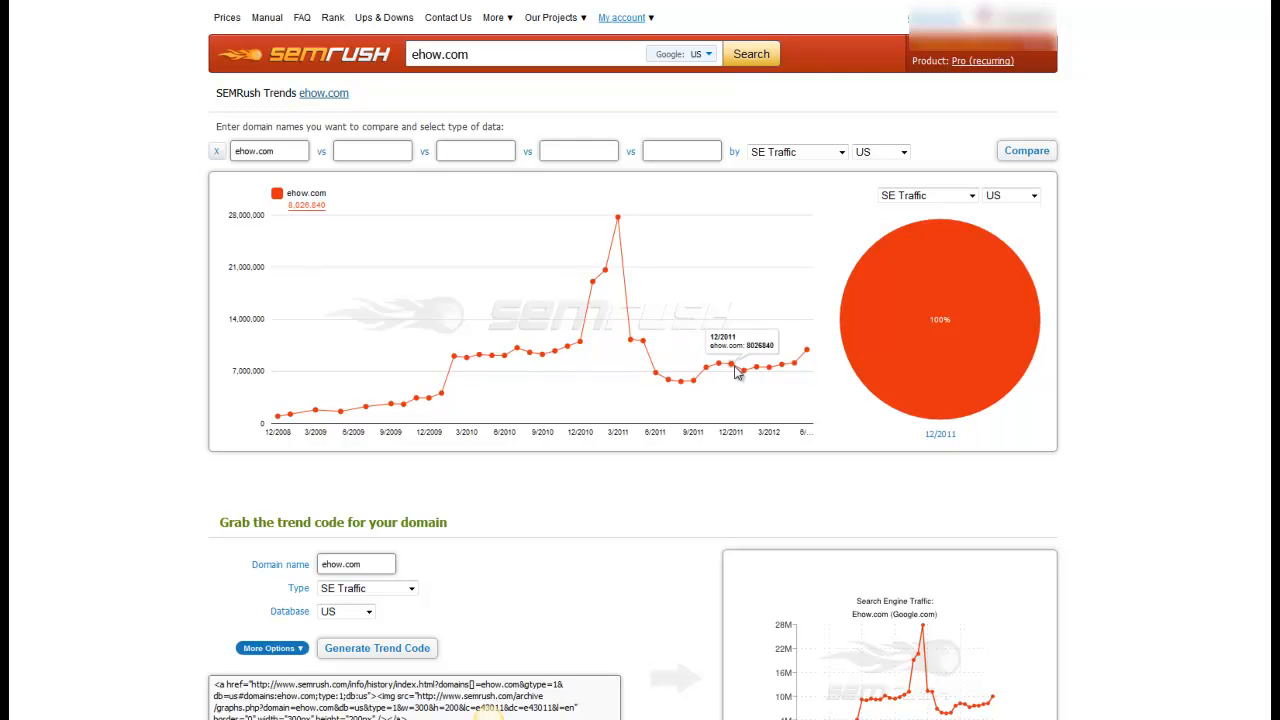
{"action": "mouse_move", "coordinate": [807, 367]}
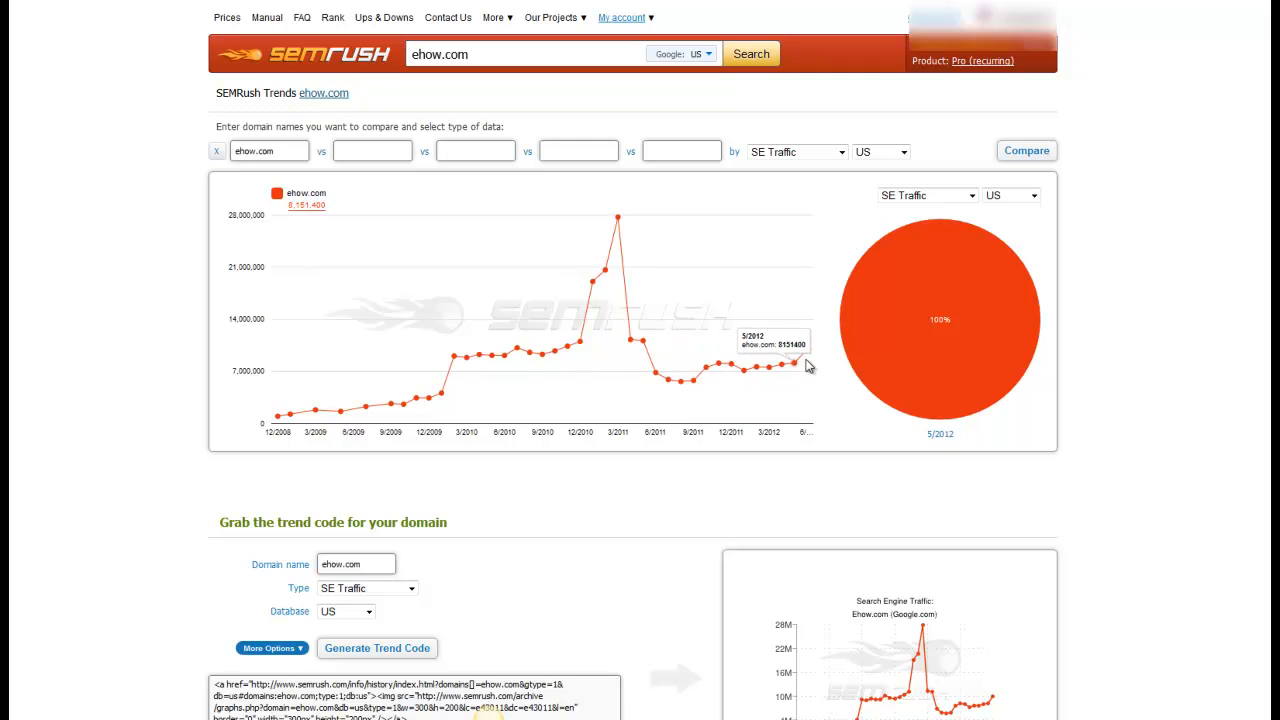
{"action": "mouse_move", "coordinate": [550, 450]}
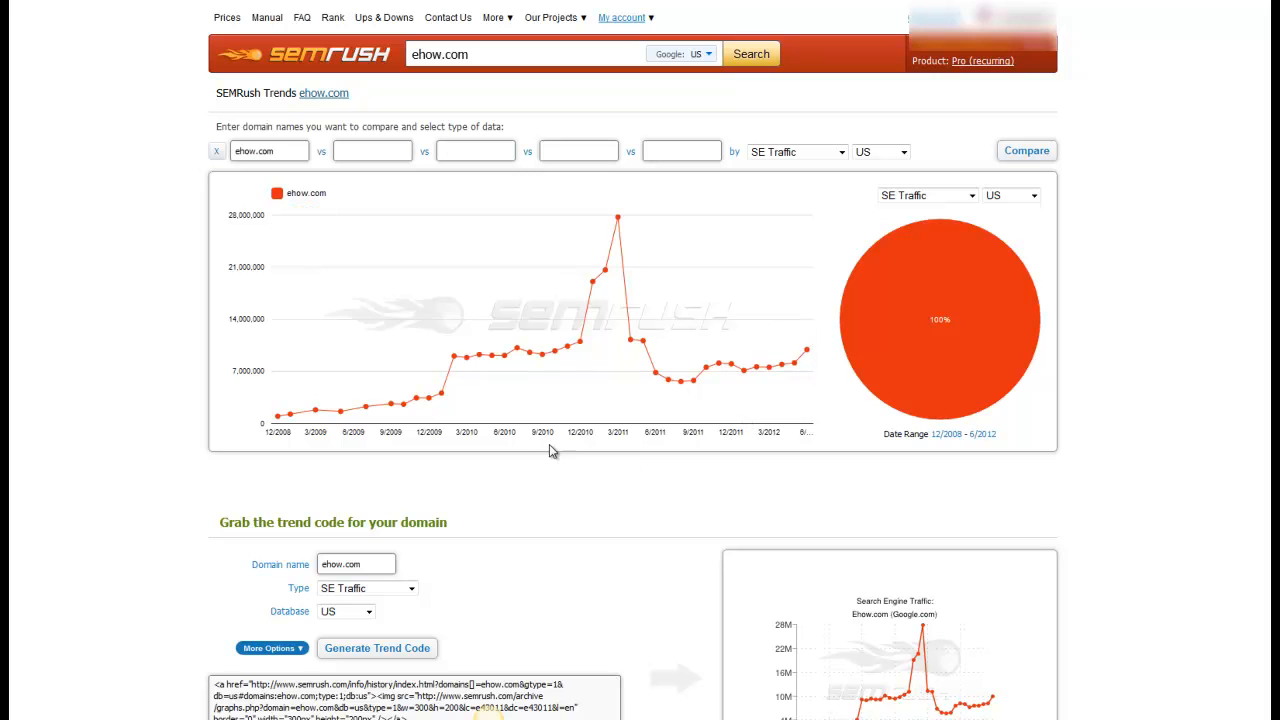
{"action": "mouse_move", "coordinate": [465, 234]}
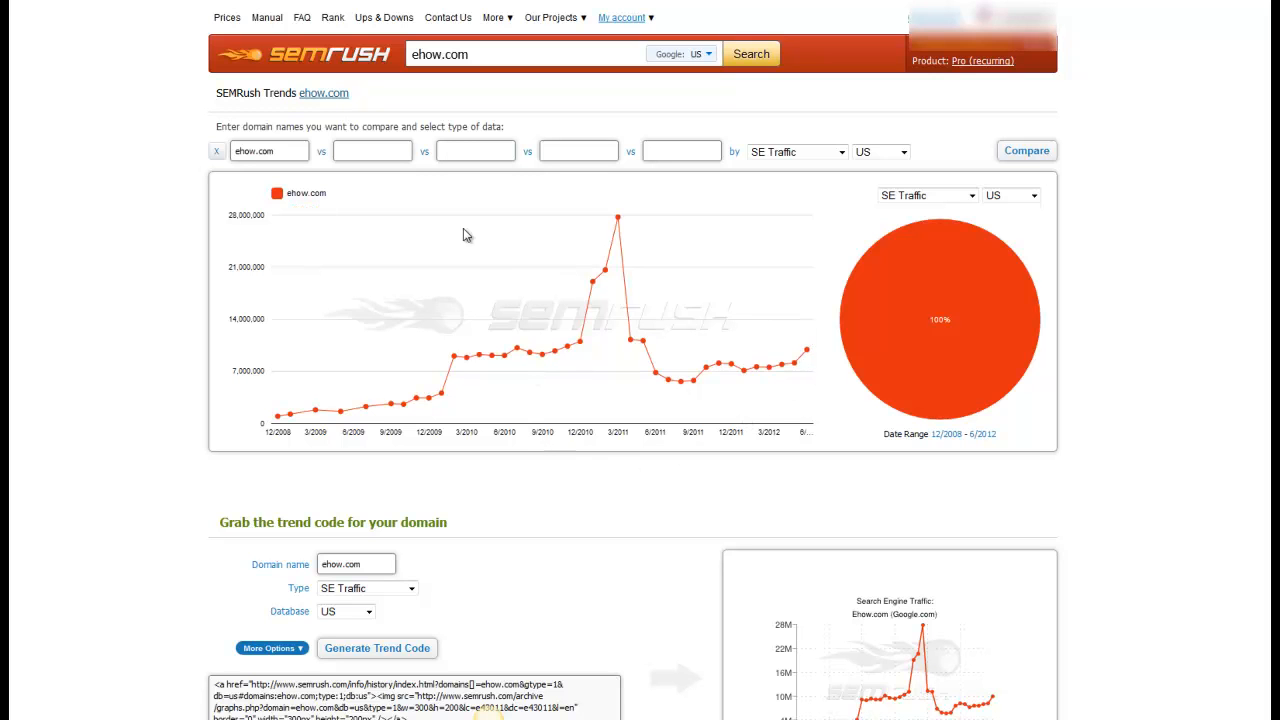
Compare ehow.com's search traffic trend against ezinearticles.com
{"action": "left_click", "coordinate": [372, 150]}
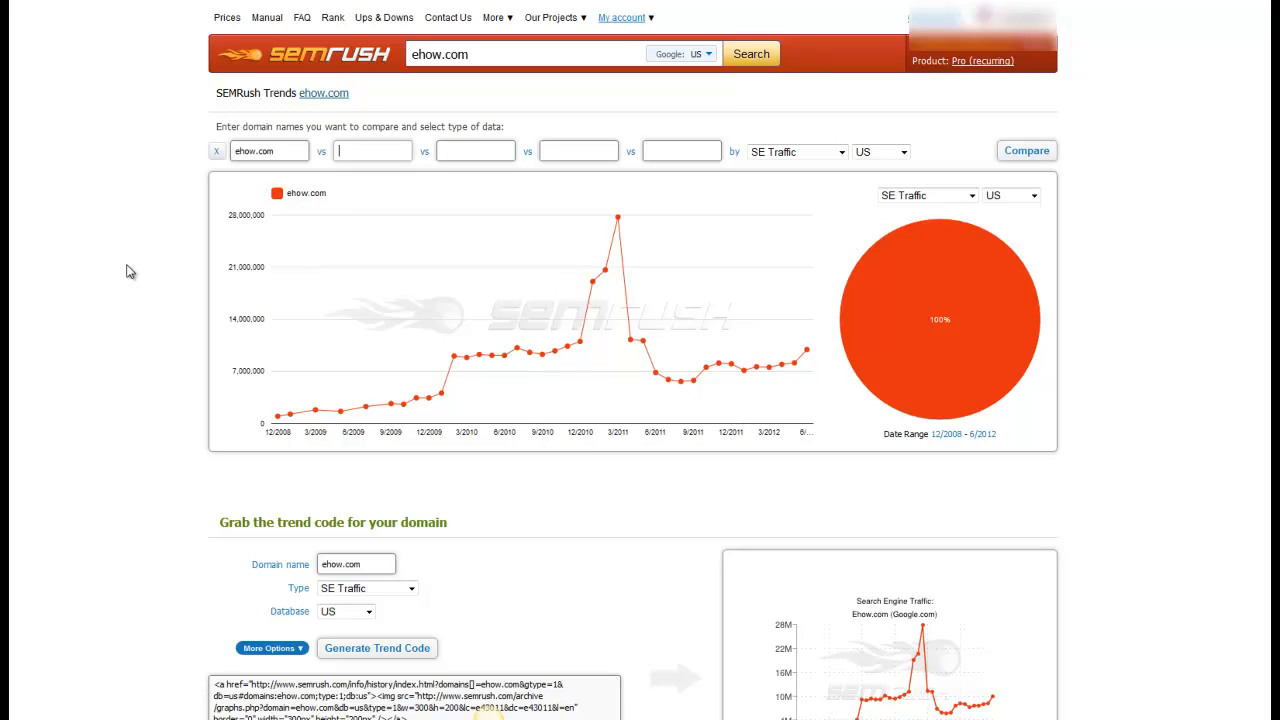
{"action": "type", "text": "ezinearticles.com"}
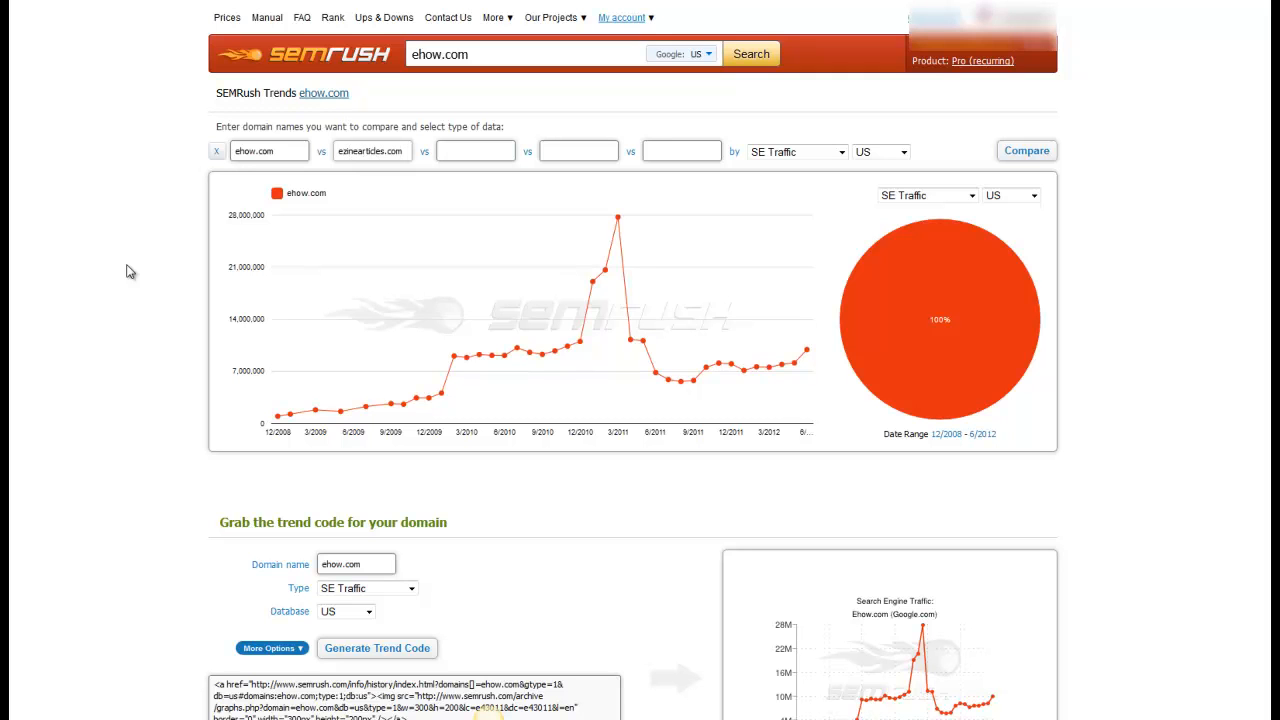
{"action": "left_click", "coordinate": [1026, 150]}
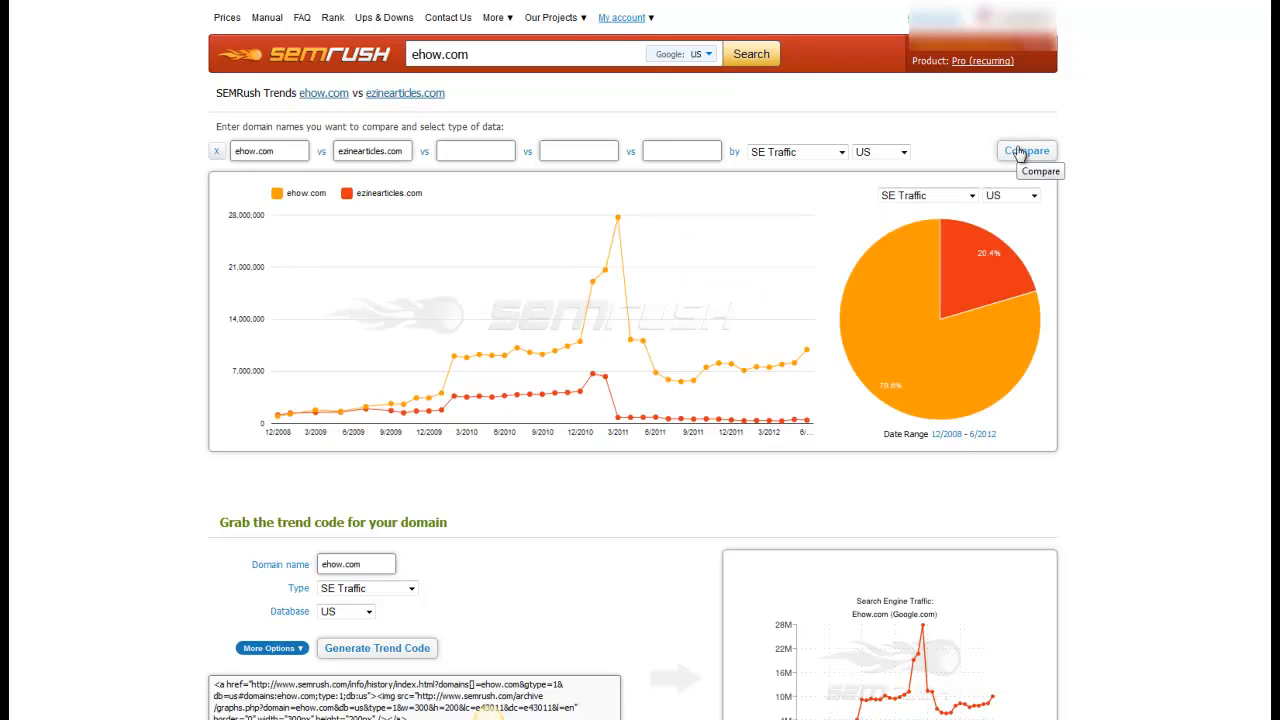
{"action": "mouse_move", "coordinate": [483, 362]}
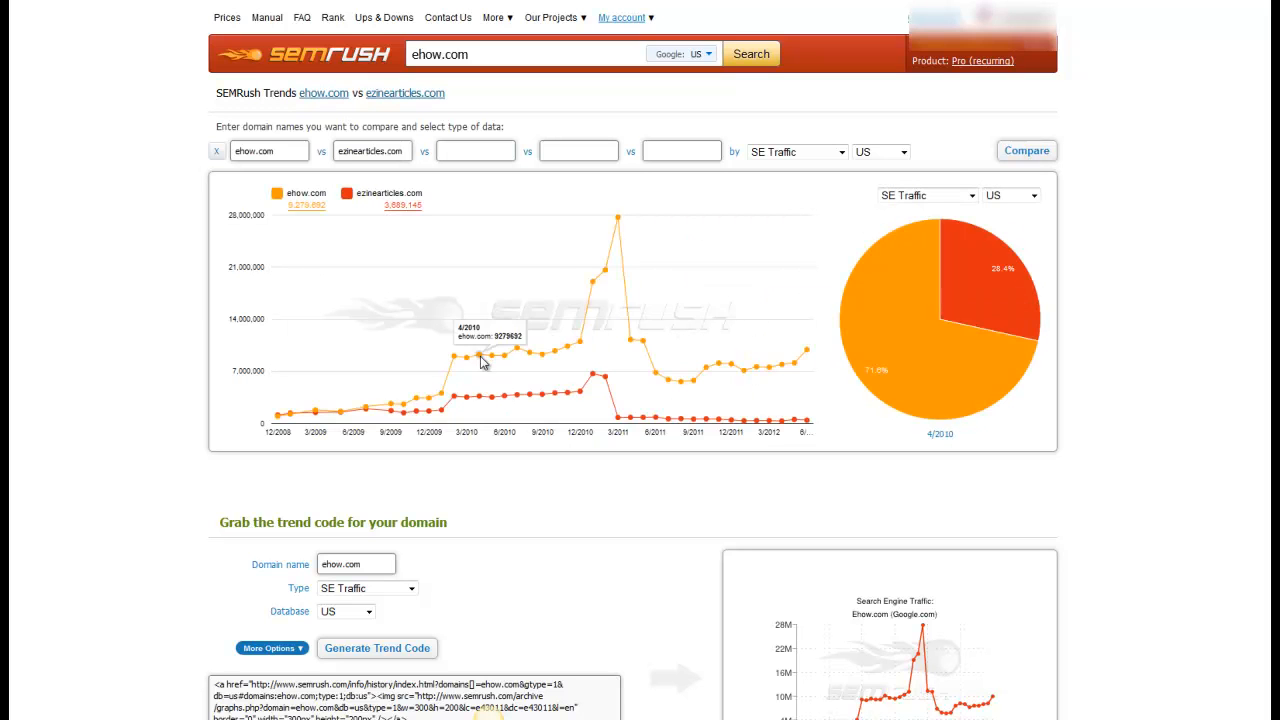
{"action": "mouse_move", "coordinate": [638, 227]}
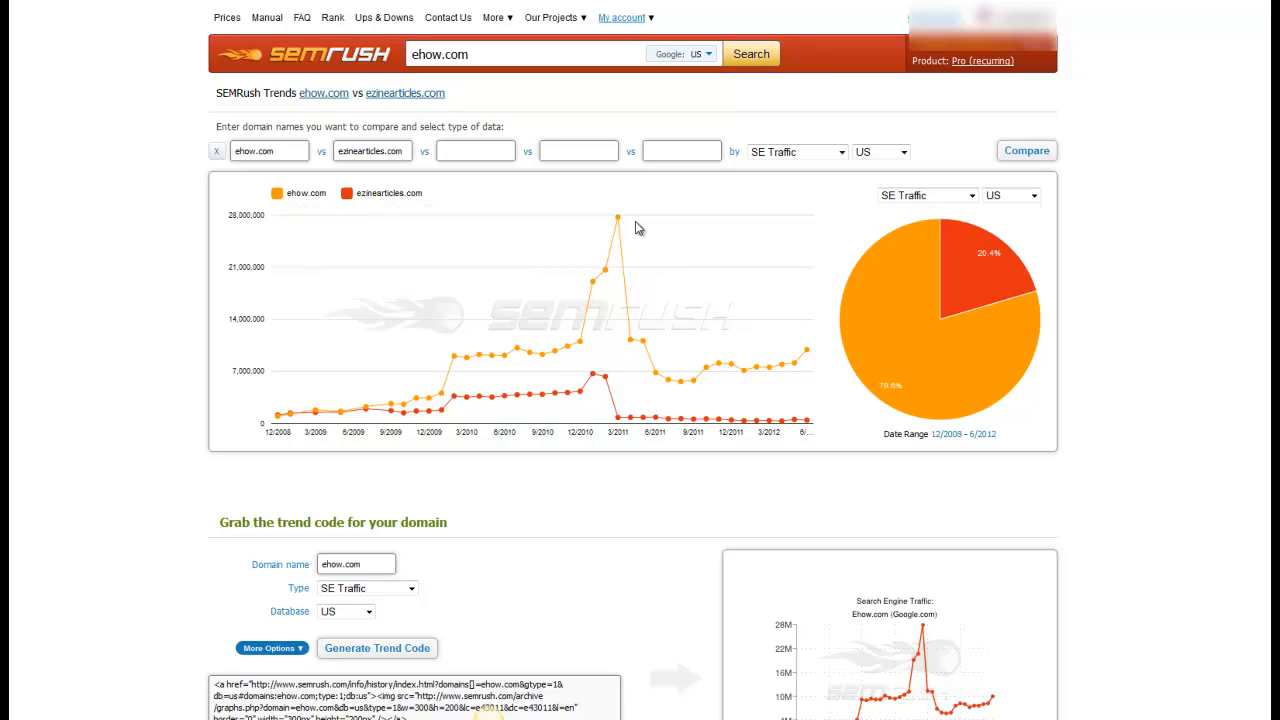
{"action": "mouse_move", "coordinate": [599, 406]}
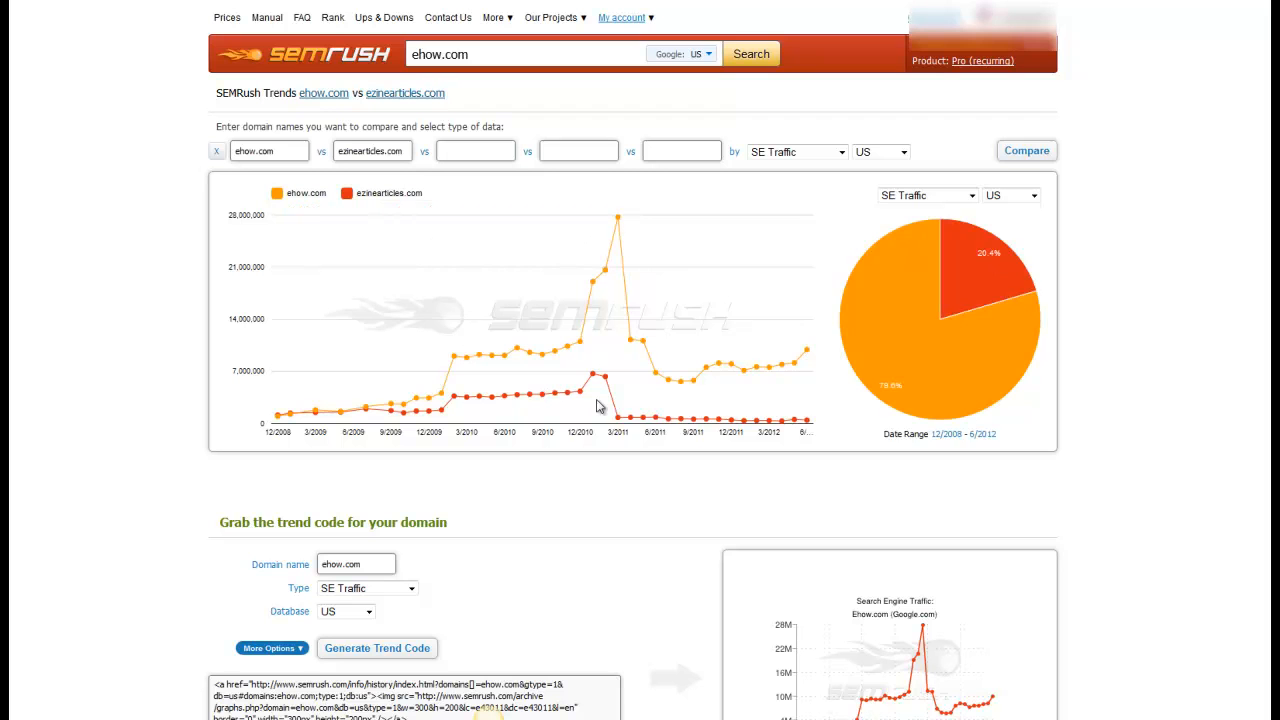
{"action": "mouse_move", "coordinate": [758, 428]}
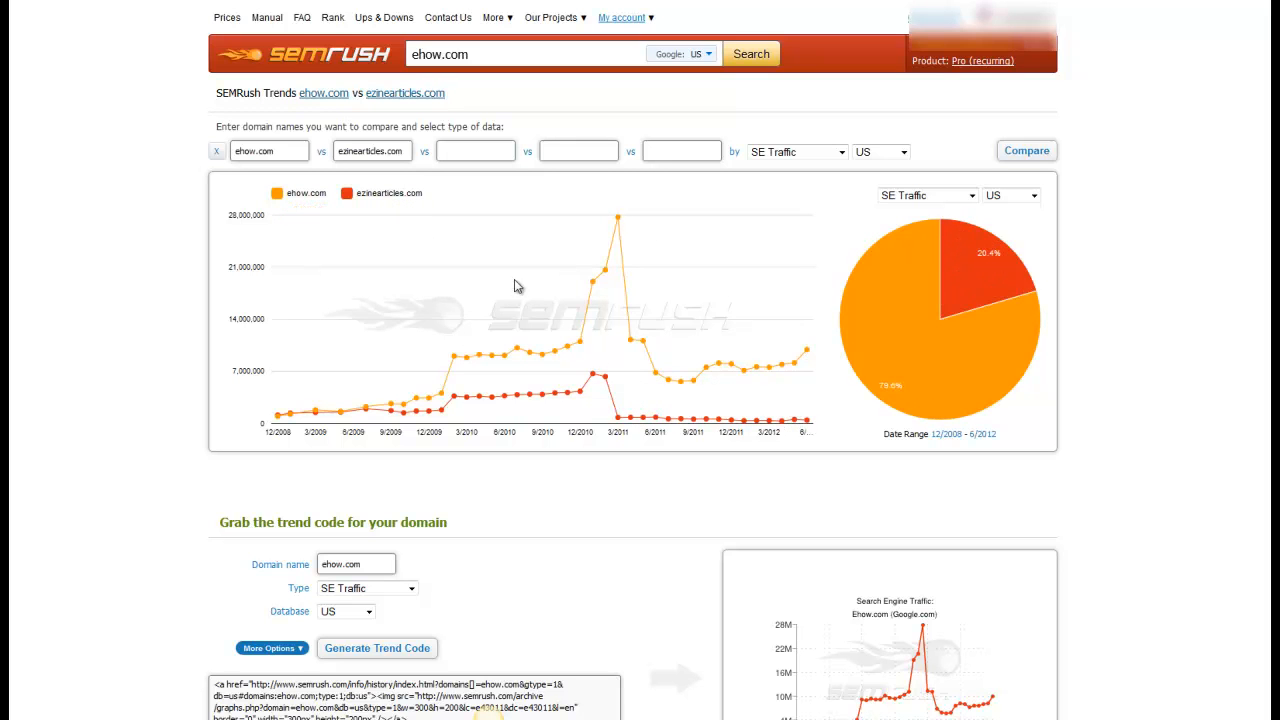
{"action": "mouse_move", "coordinate": [538, 182]}
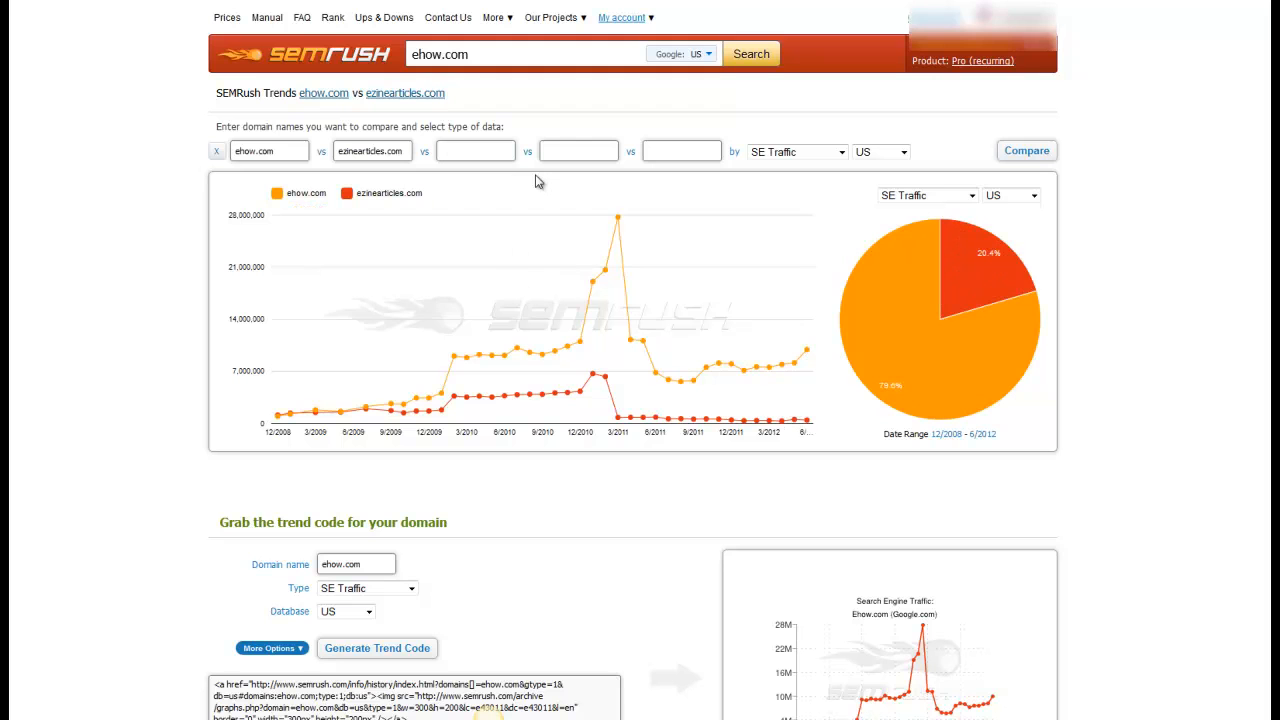
{"action": "mouse_move", "coordinate": [547, 97]}
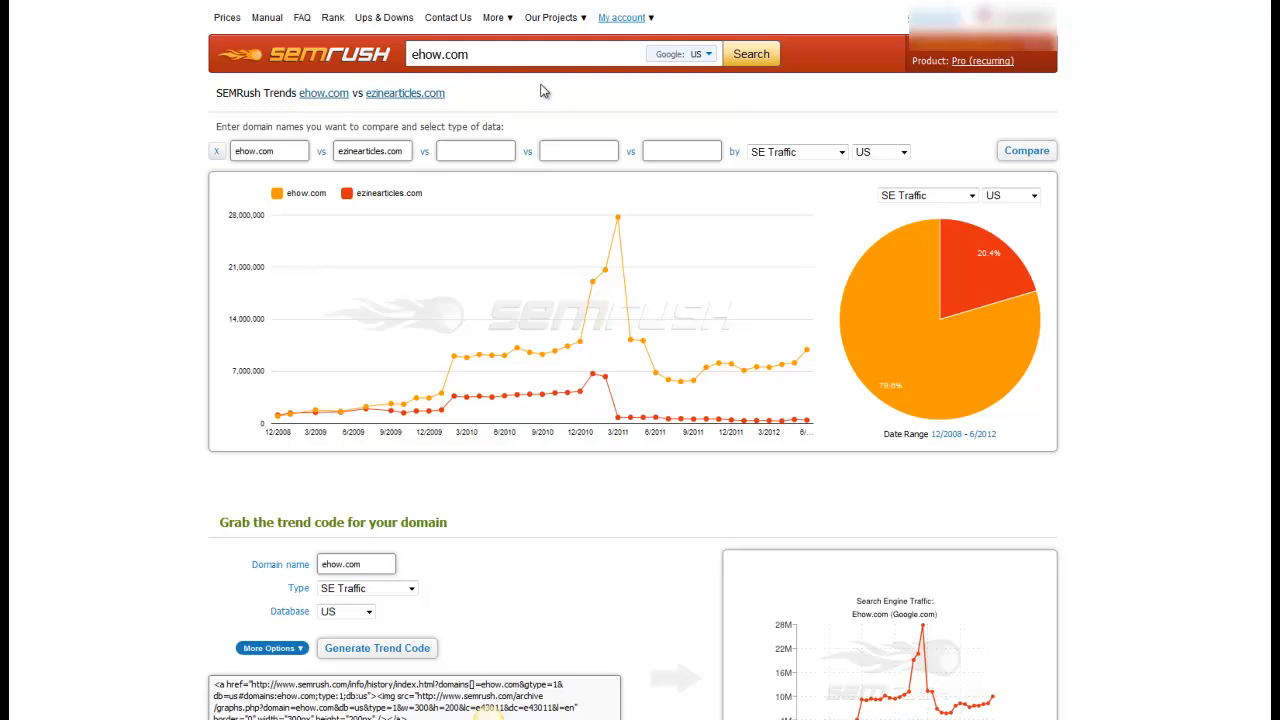
{"action": "mouse_move", "coordinate": [554, 87]}
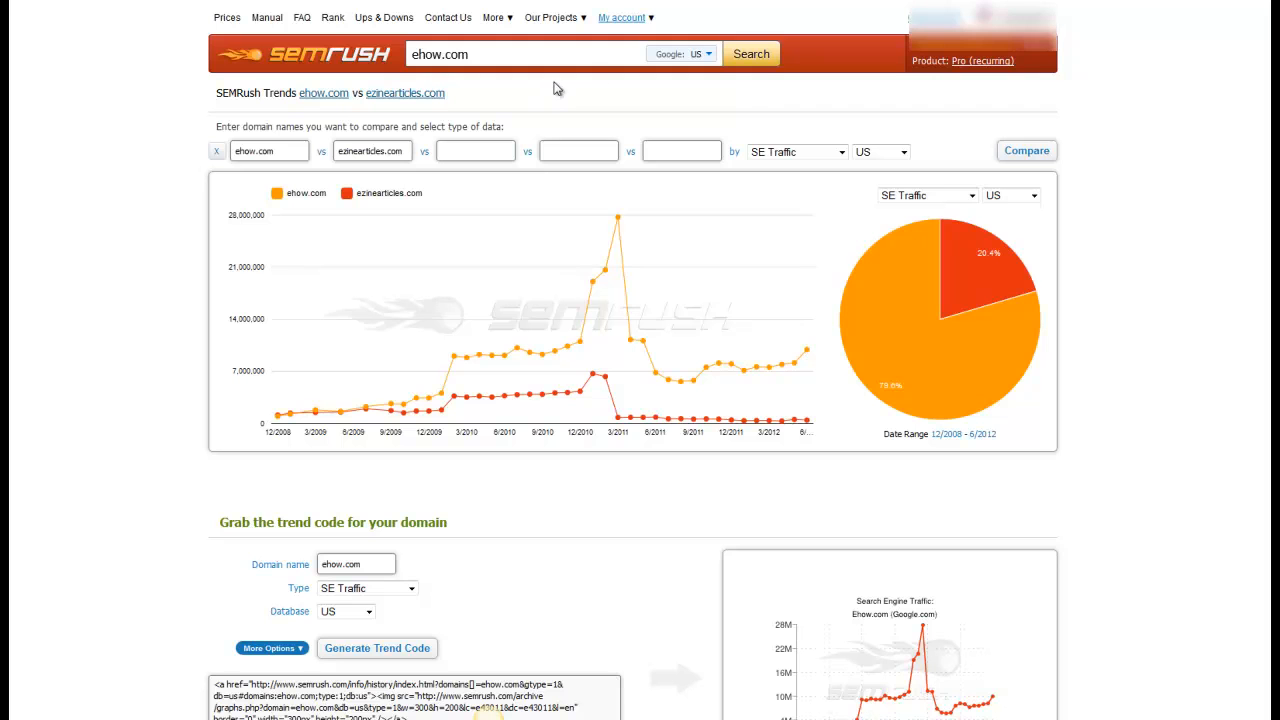
{"action": "mouse_move", "coordinate": [617, 92]}
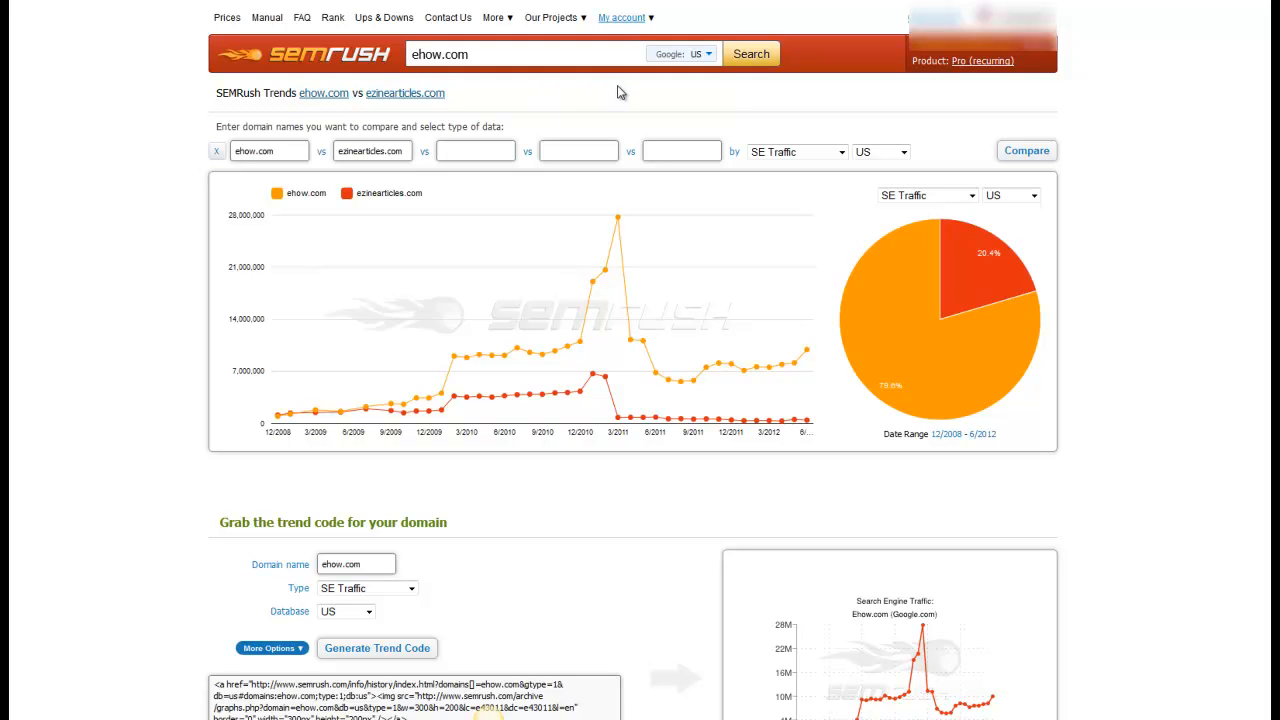
{"action": "mouse_move", "coordinate": [623, 90]}
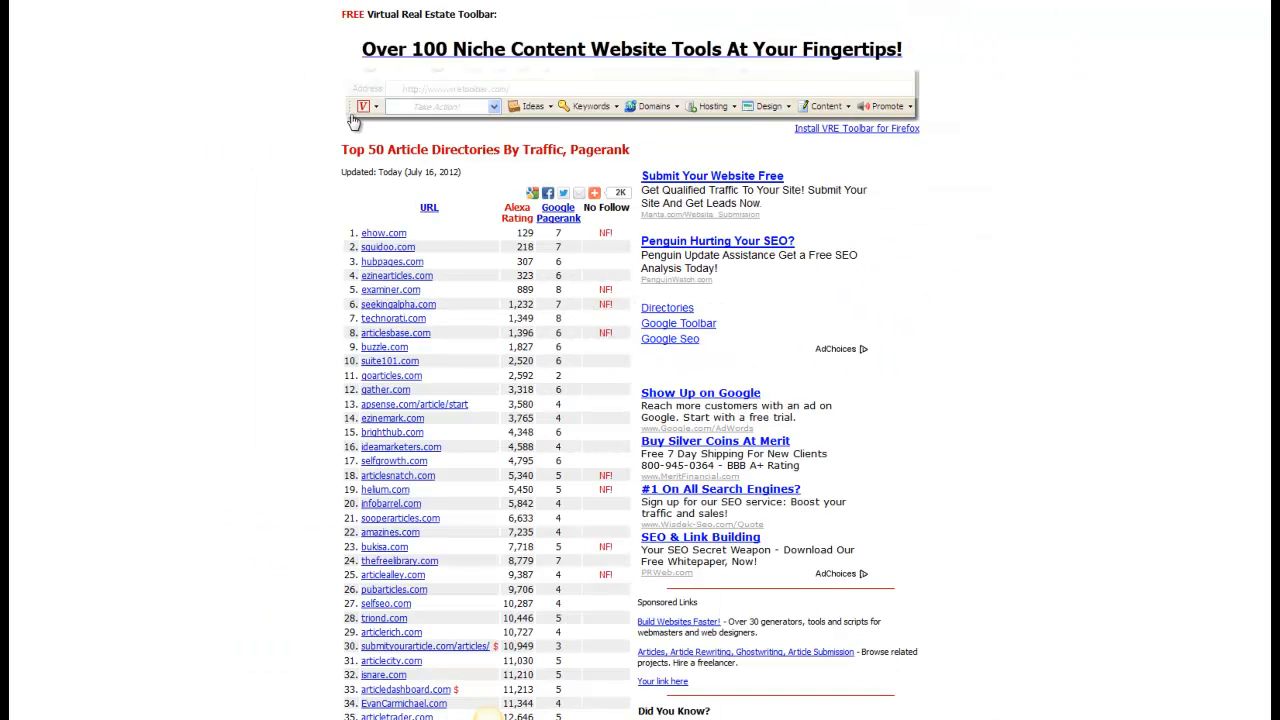
{"action": "mouse_move", "coordinate": [290, 97]}
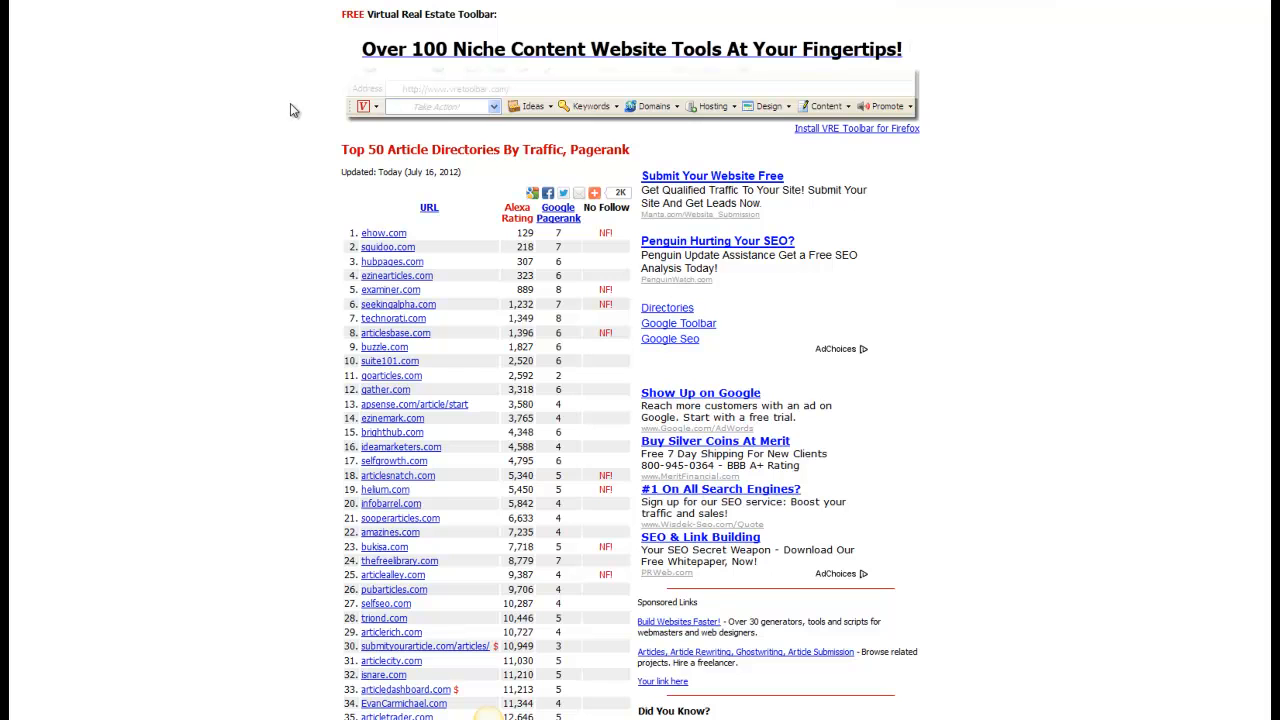
{"action": "mouse_move", "coordinate": [377, 226]}
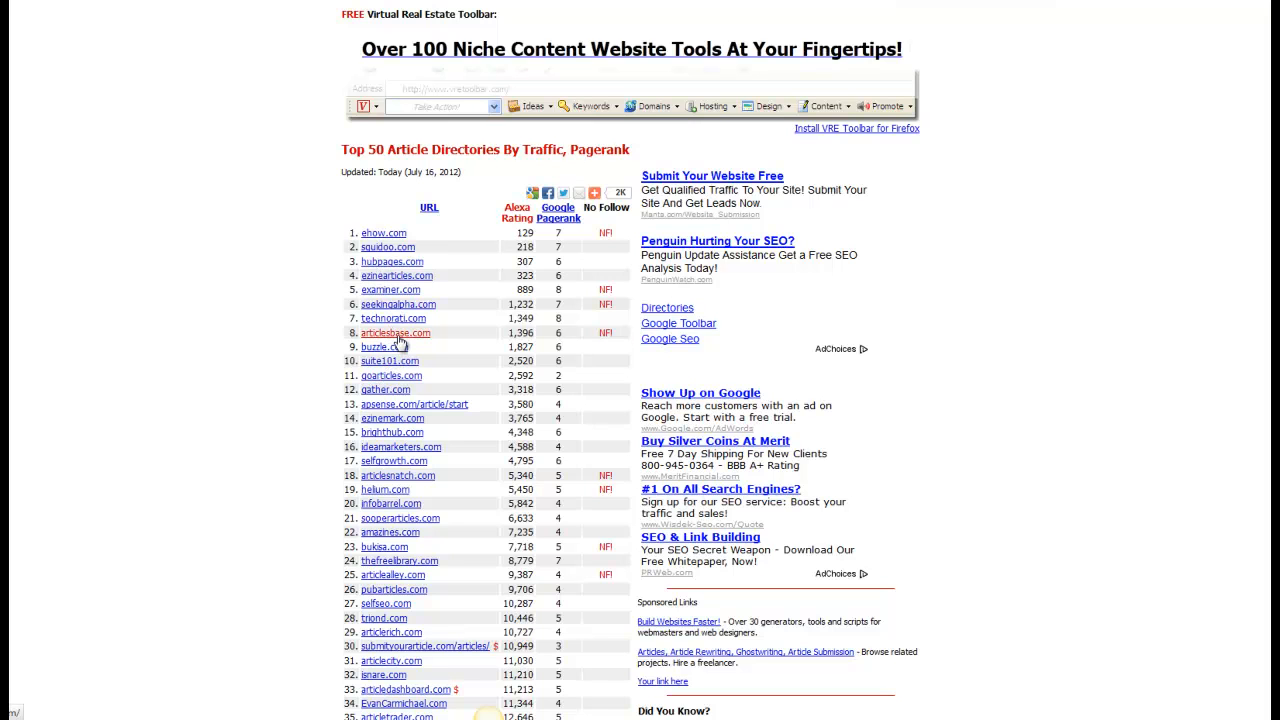
{"action": "mouse_move", "coordinate": [327, 338]}
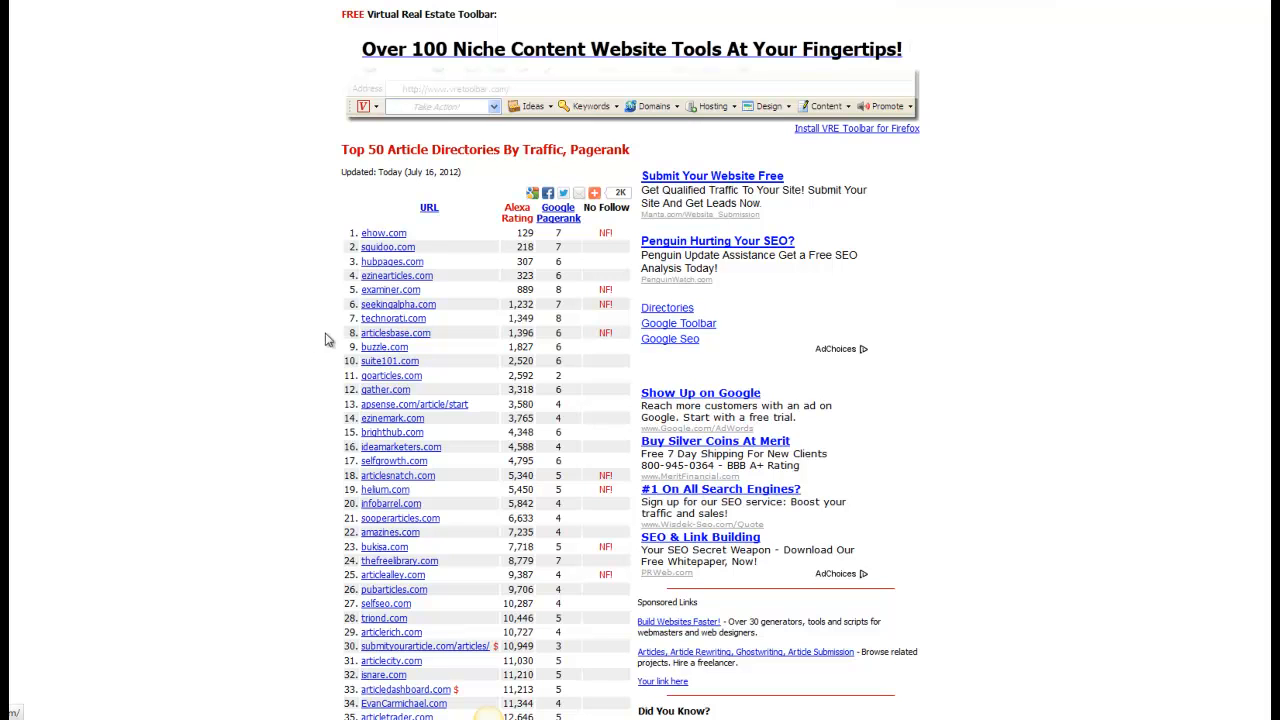
{"action": "mouse_move", "coordinate": [275, 345]}
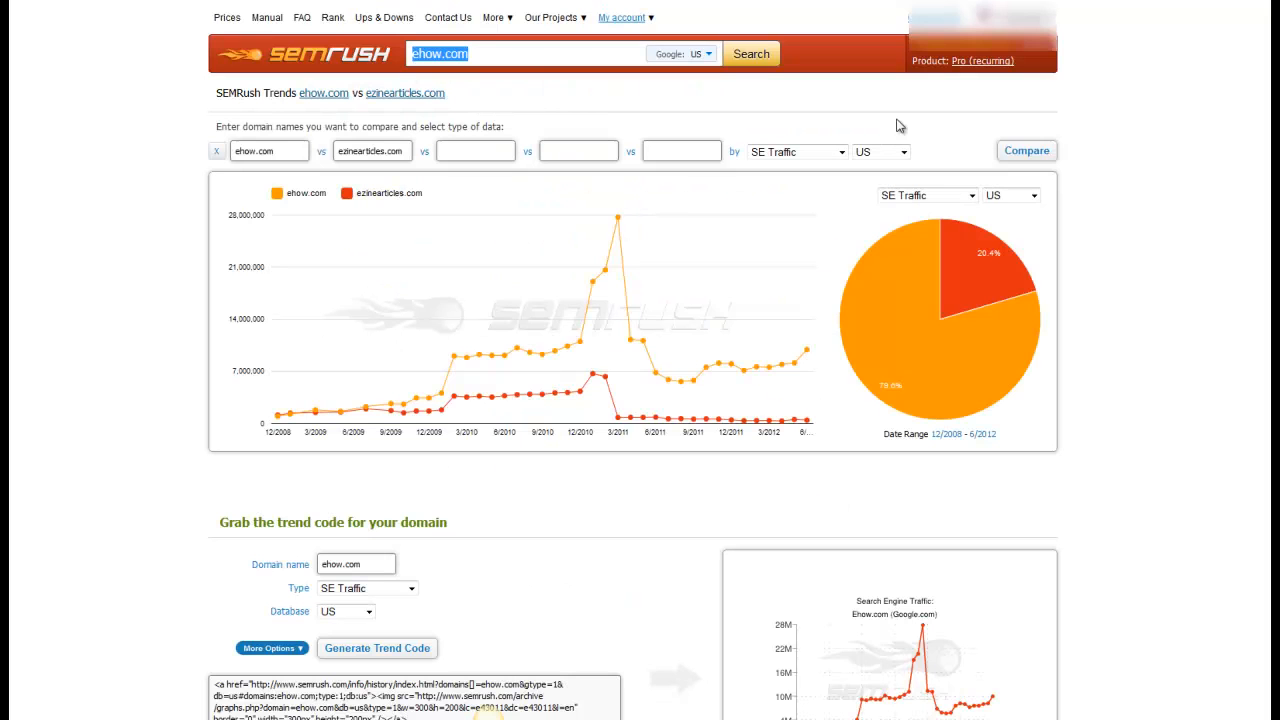
Enter articlebase.com in the SEMrush search box to pull up its main report
{"action": "type", "text": "art"}
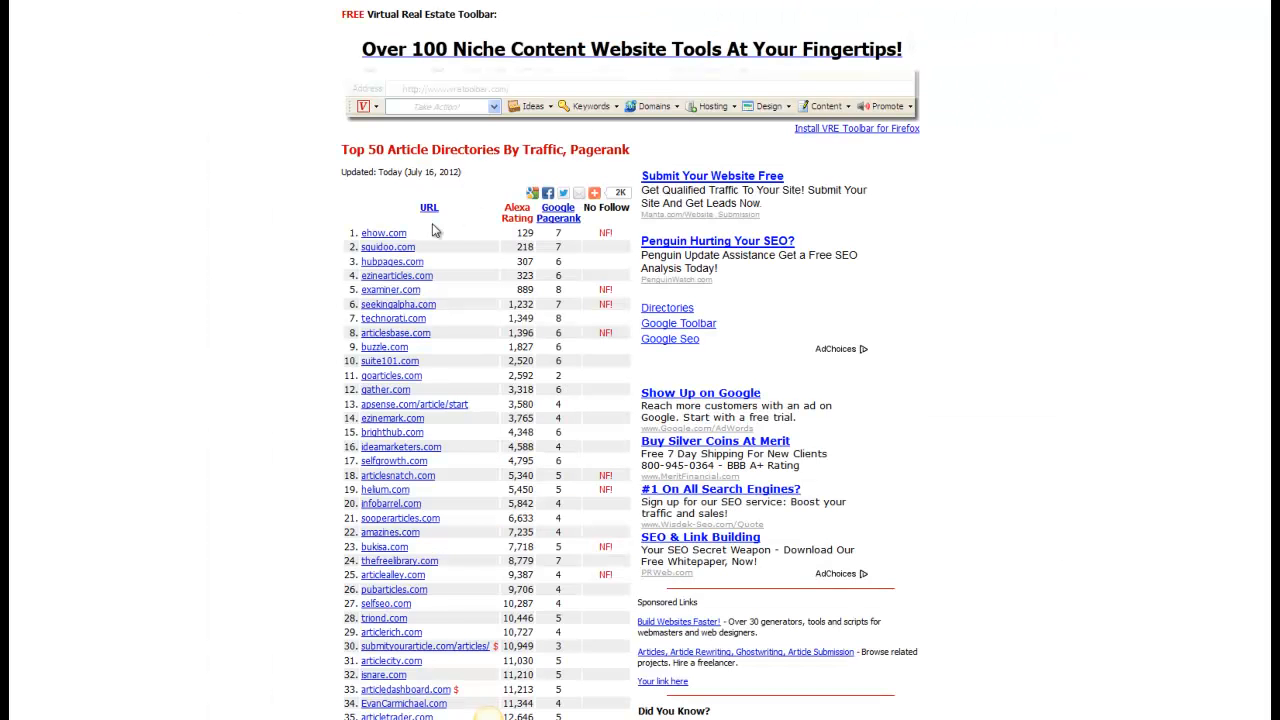
{"action": "mouse_move", "coordinate": [364, 352]}
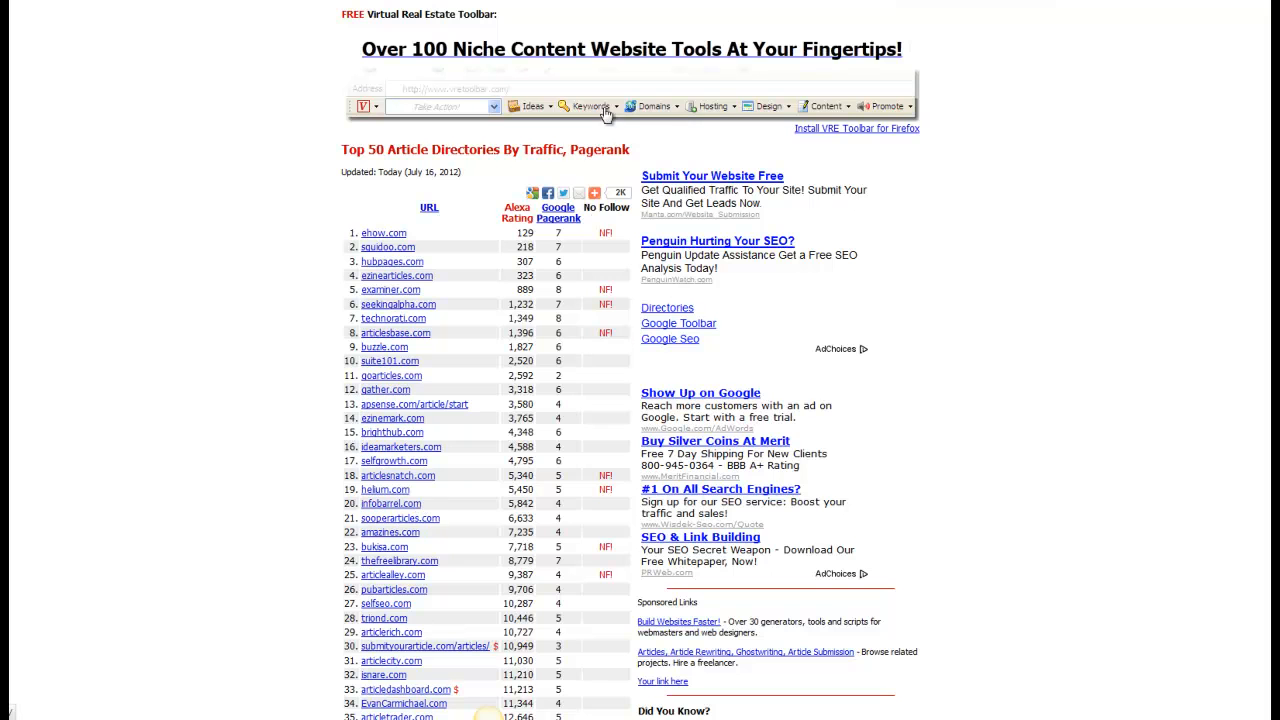
{"action": "mouse_move", "coordinate": [395, 332]}
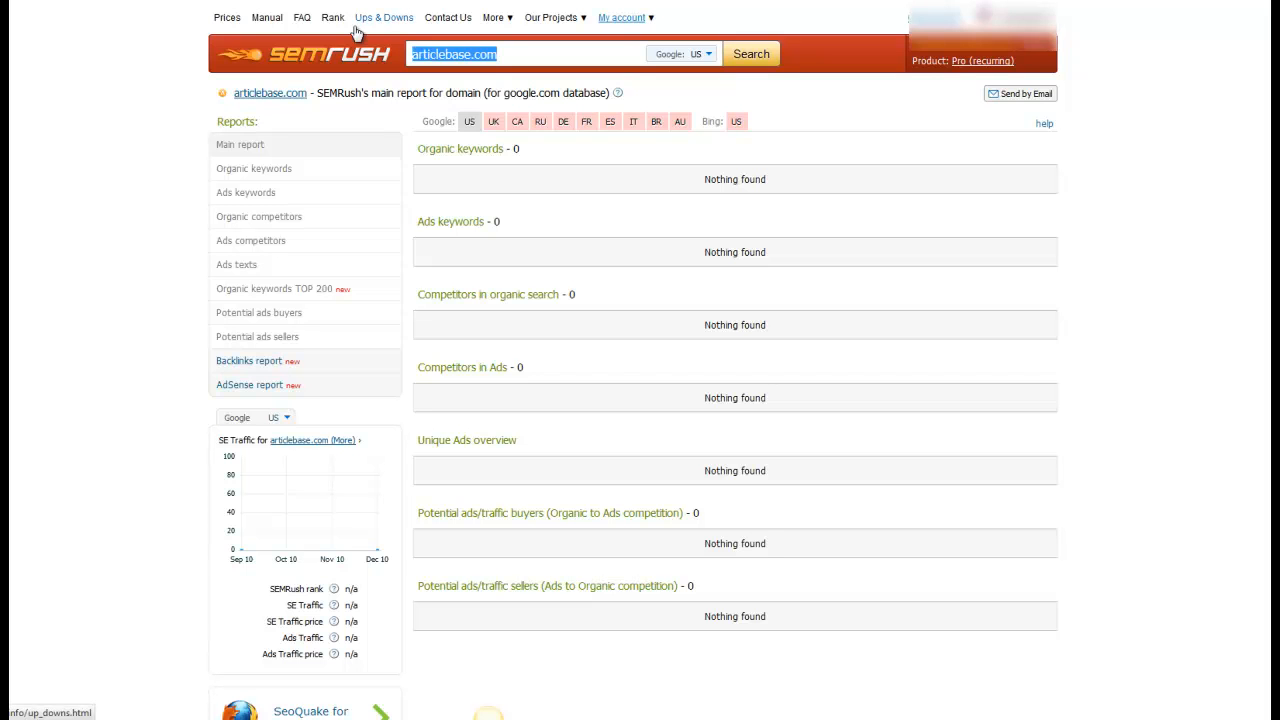
Search SEMrush for infobarrel.com to see its 35,278 organic keywords and competitors
{"action": "type", "text": "infobarrel.com"}
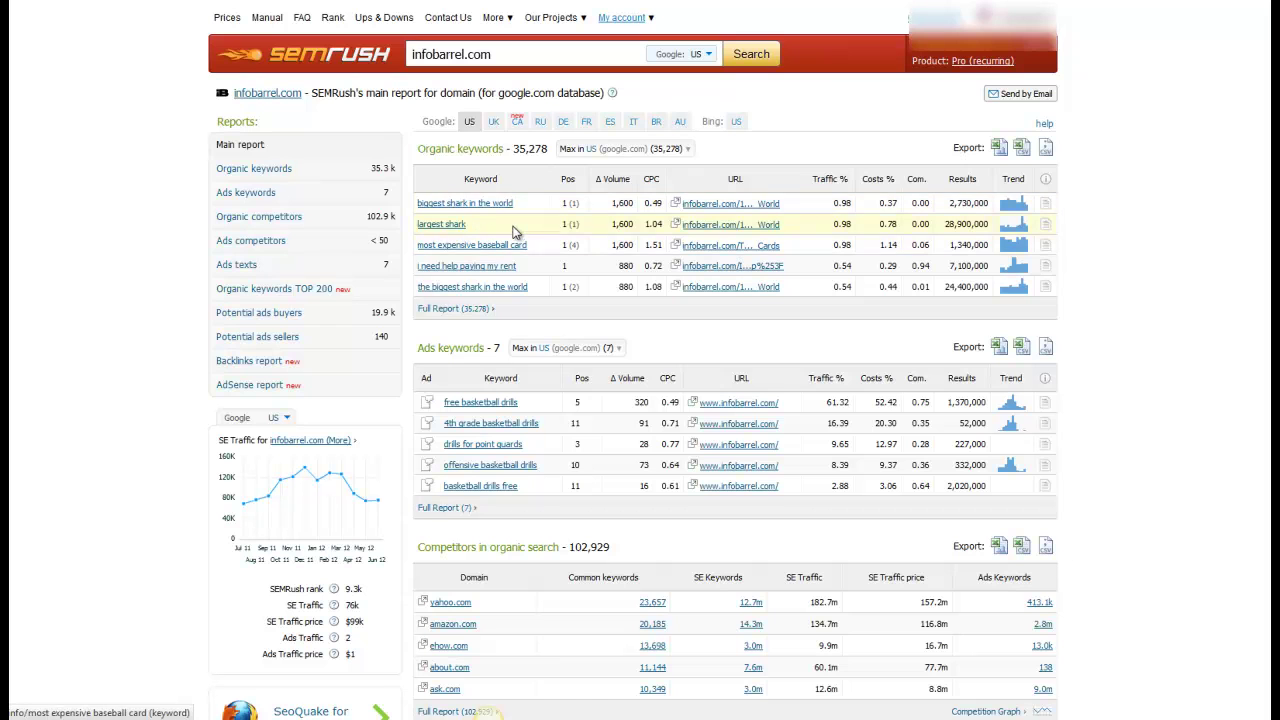
{"action": "mouse_move", "coordinate": [450, 314]}
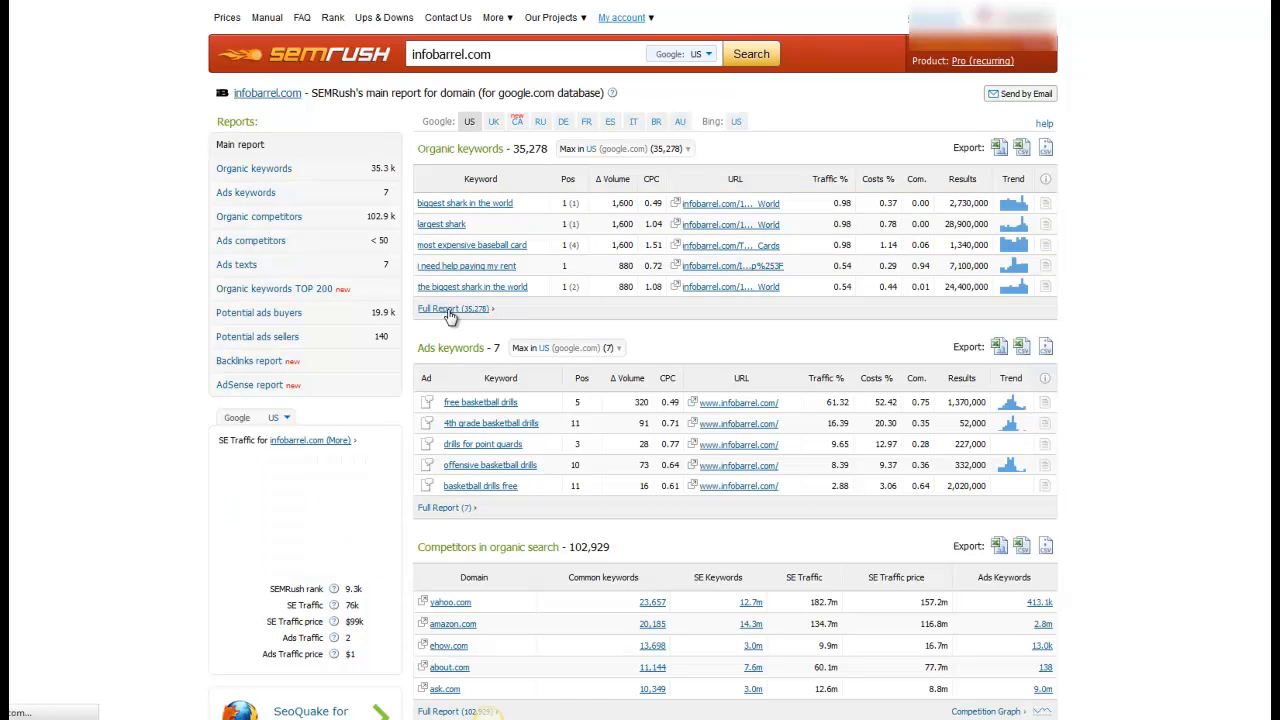
Open infobarrel.com's full organic keywords report and scroll through results 1–100
{"action": "left_click", "coordinate": [444, 308]}
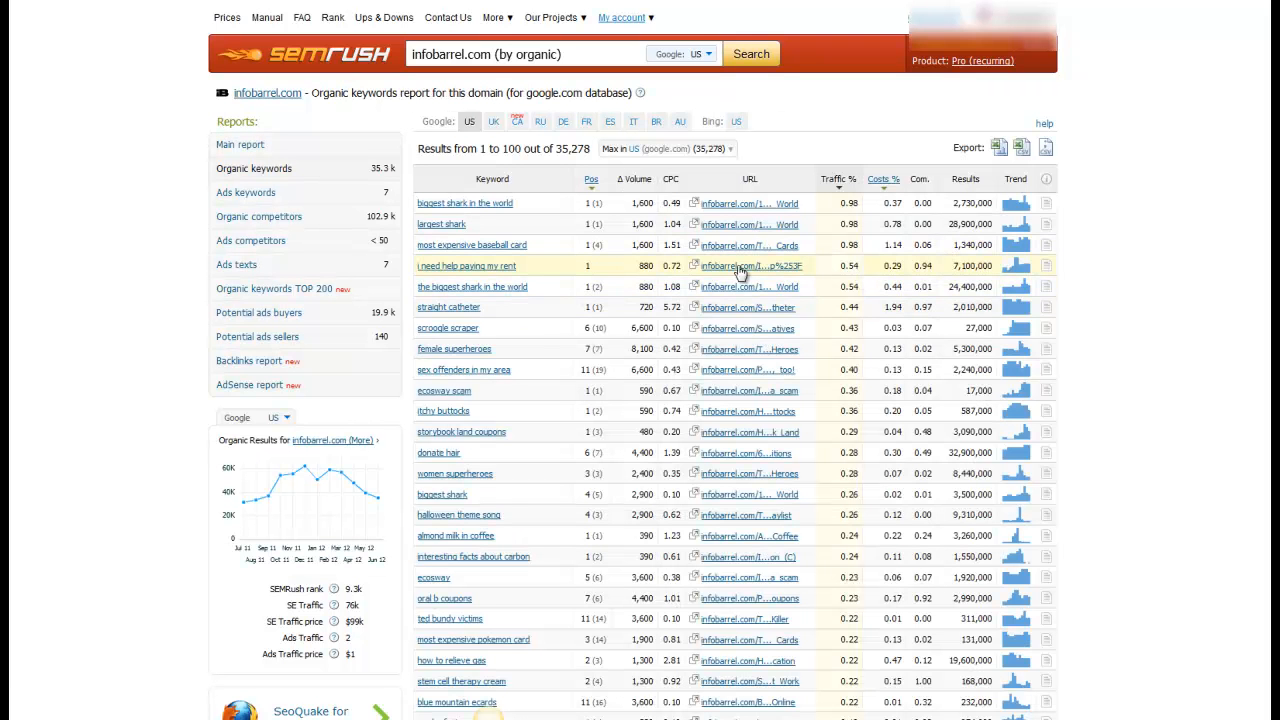
{"action": "scroll", "scroll_direction": "down", "scroll_amount": 3}
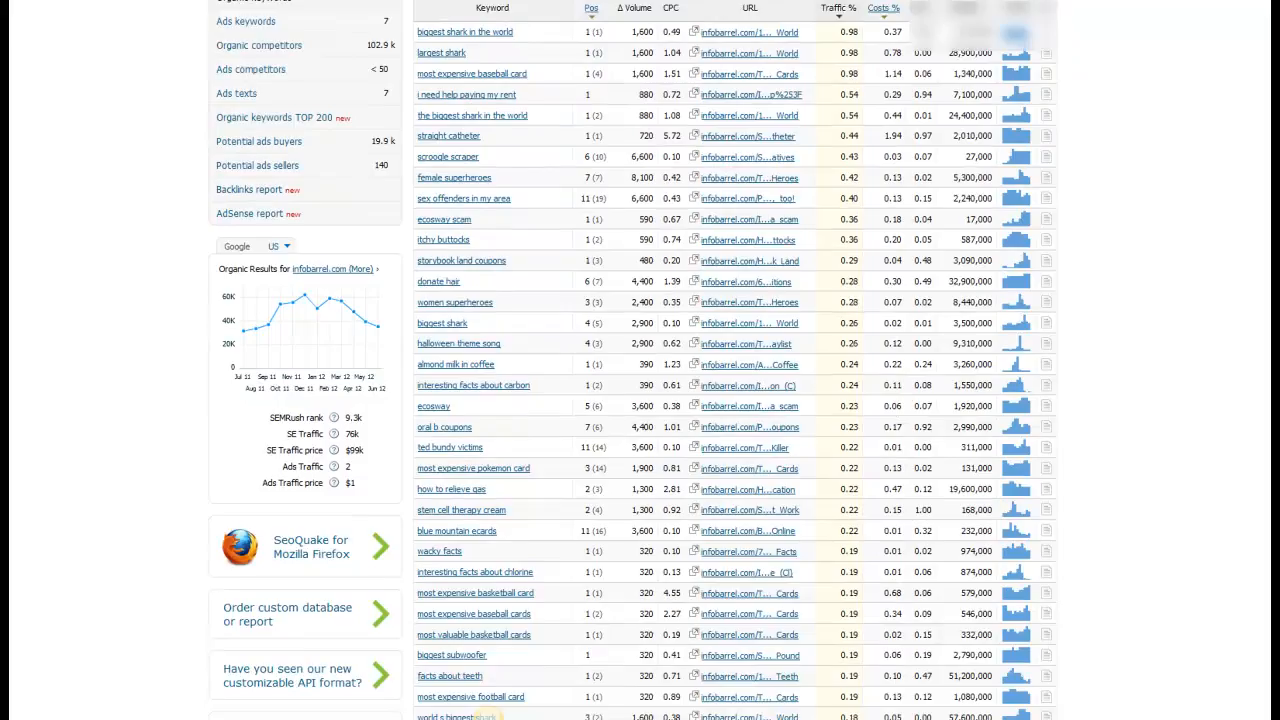
{"action": "scroll", "scroll_direction": "down", "scroll_amount": 3}
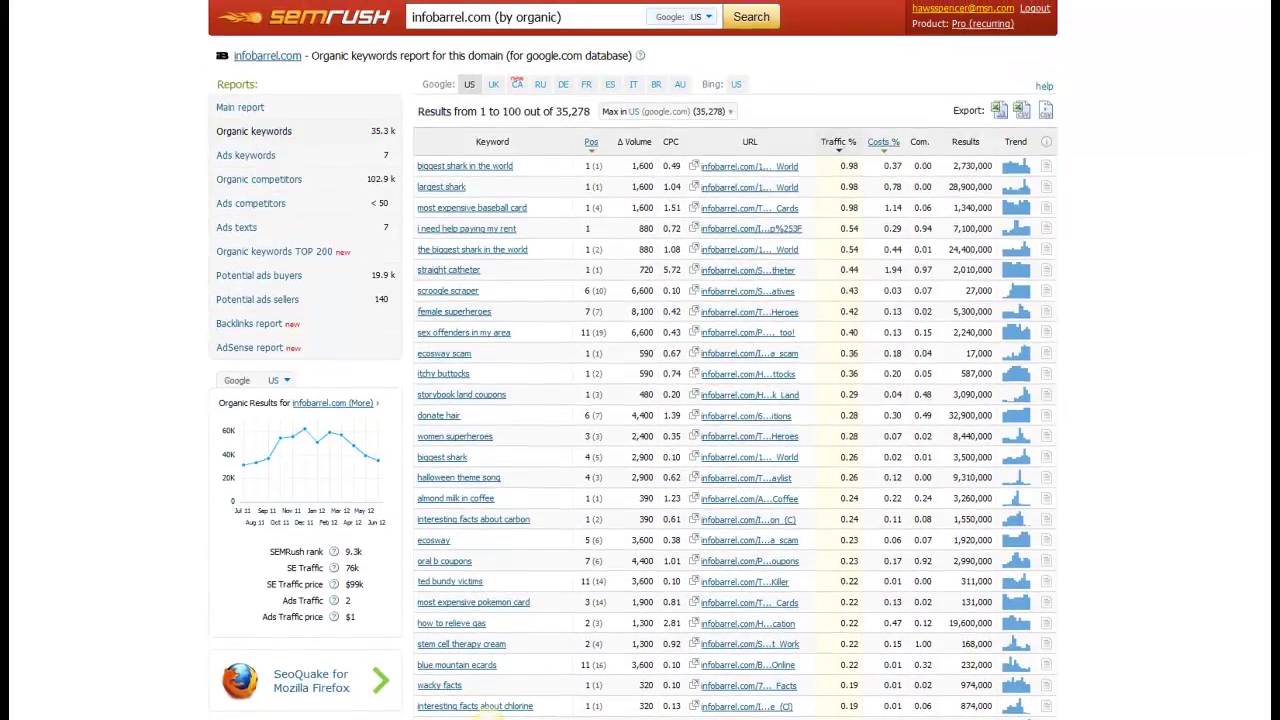
{"action": "scroll", "scroll_direction": "down", "scroll_amount": 3}
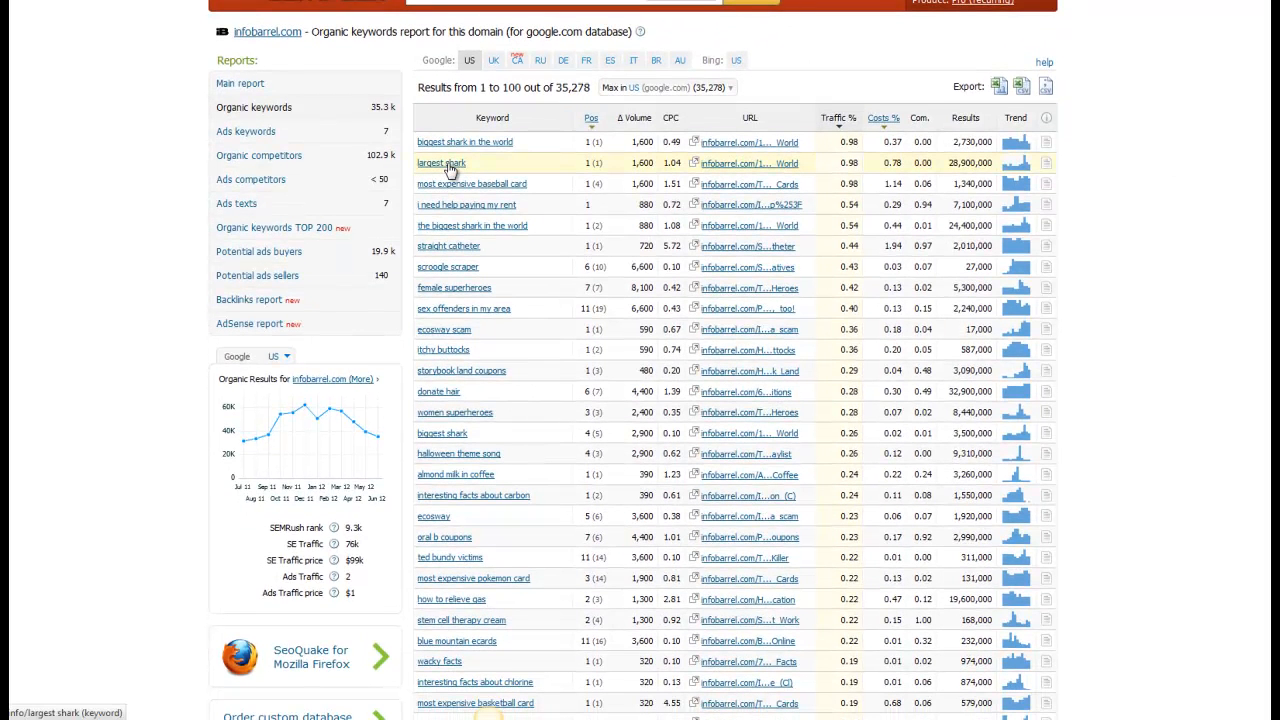
{"action": "mouse_move", "coordinate": [474, 172]}
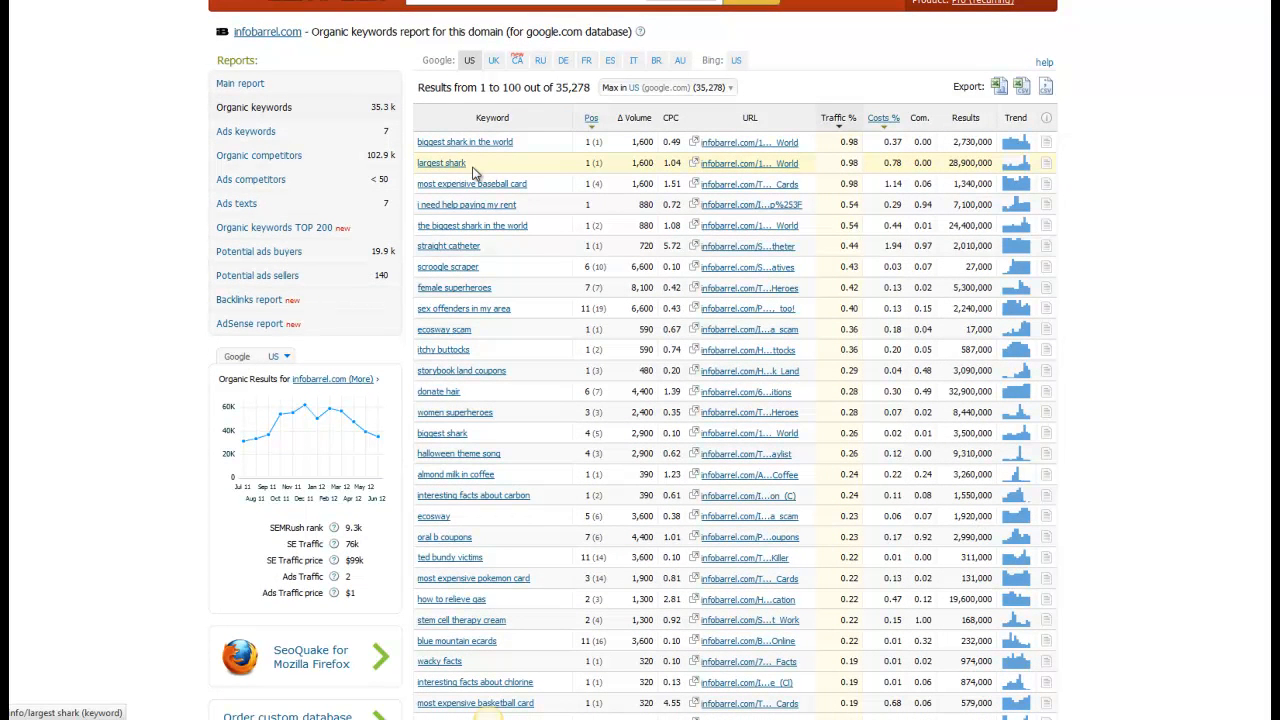
{"action": "mouse_move", "coordinate": [453, 170]}
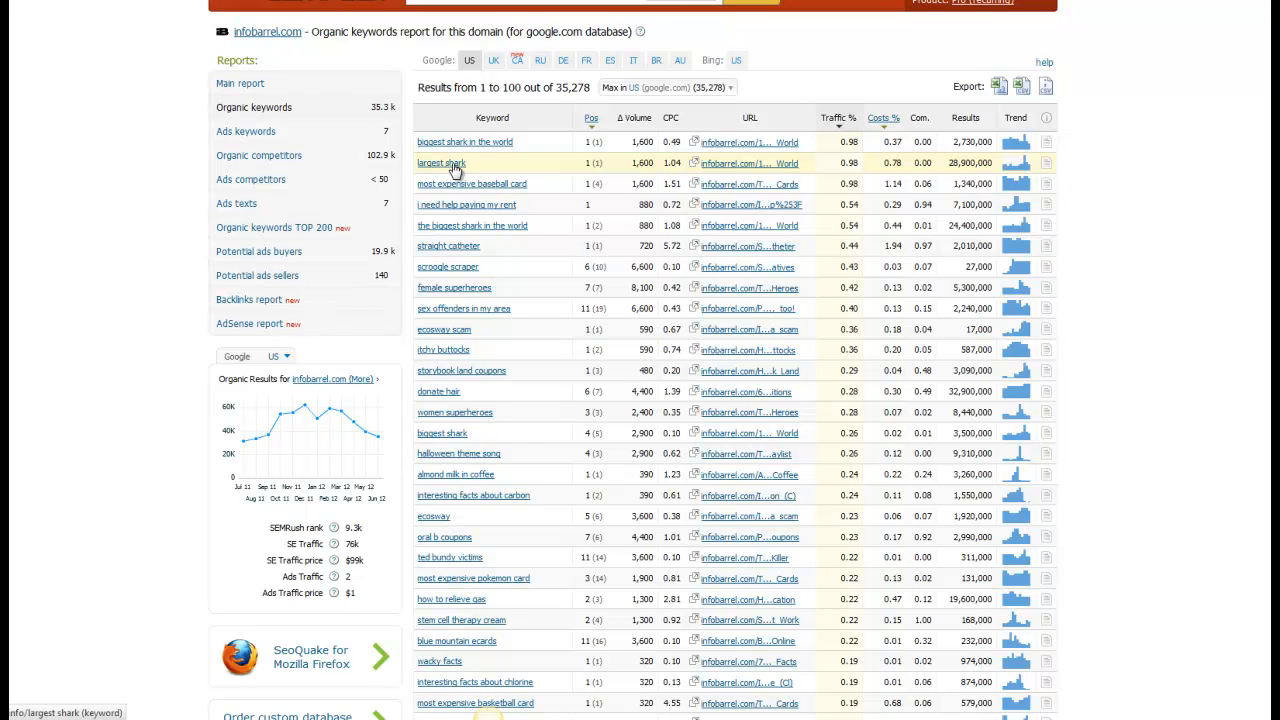
{"action": "mouse_move", "coordinate": [483, 155]}
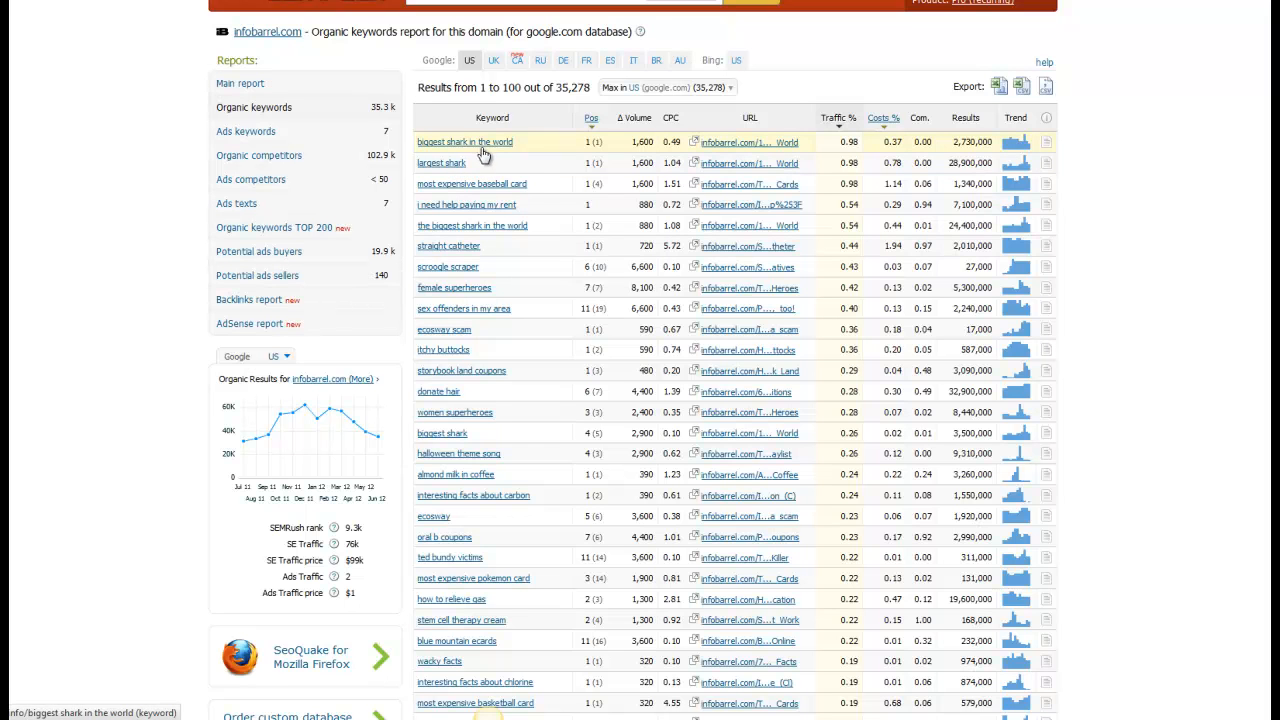
{"action": "mouse_move", "coordinate": [495, 205]}
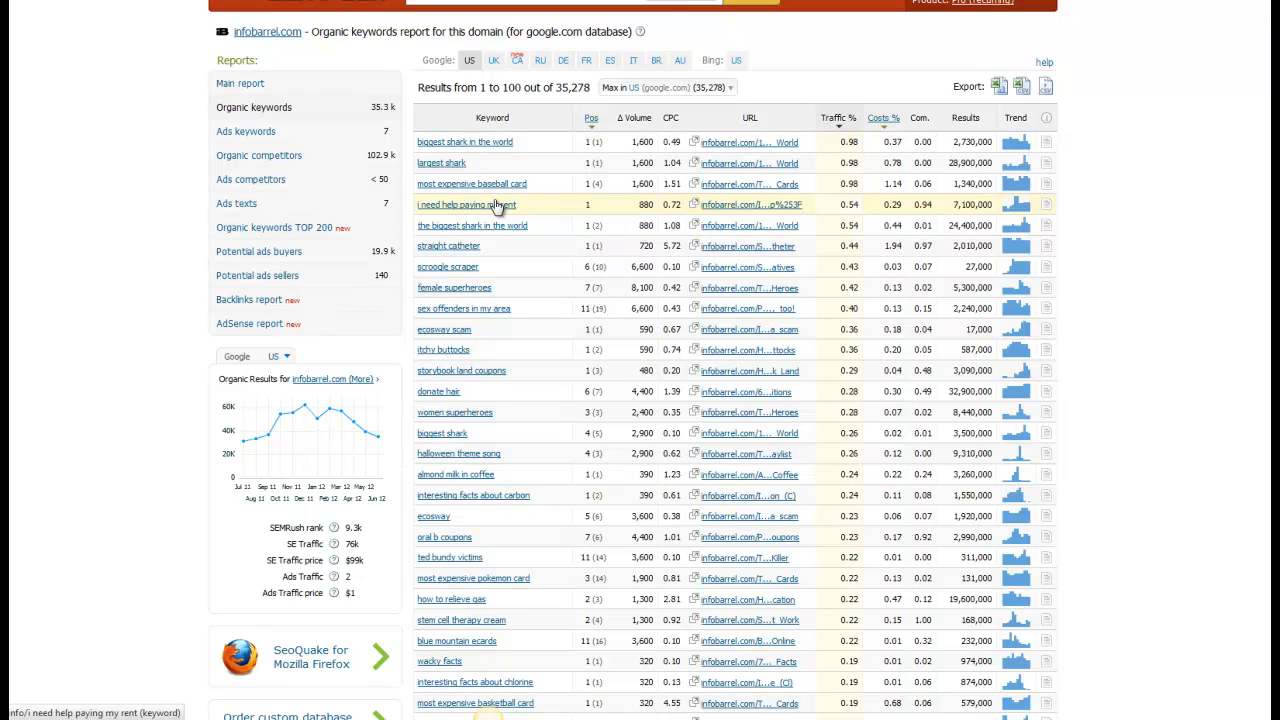
{"action": "mouse_move", "coordinate": [452, 216]}
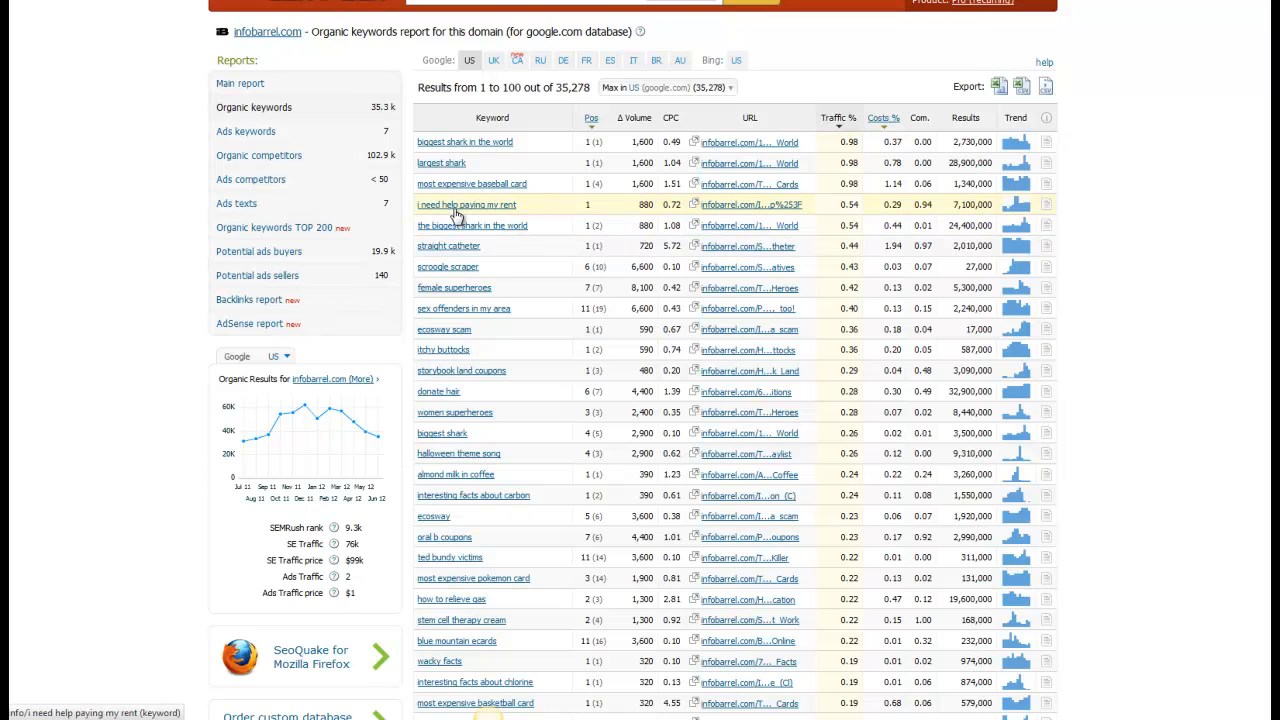
{"action": "mouse_move", "coordinate": [475, 215]}
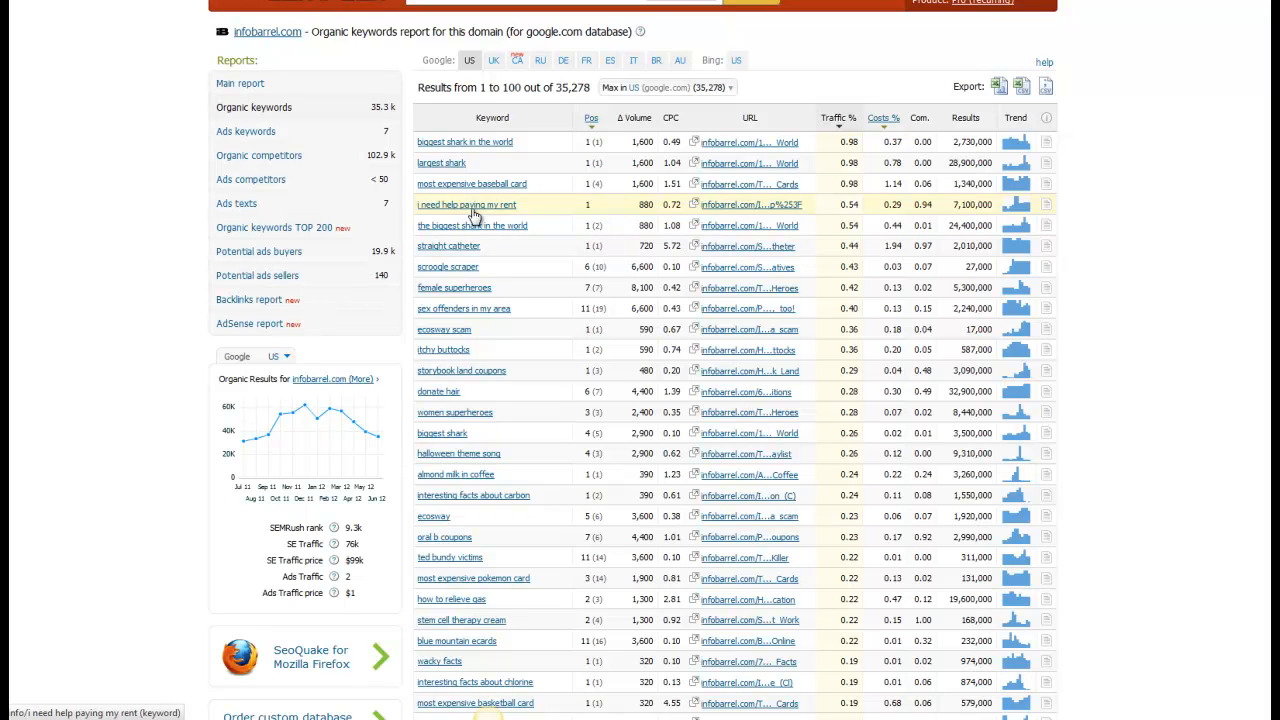
{"action": "mouse_move", "coordinate": [425, 507]}
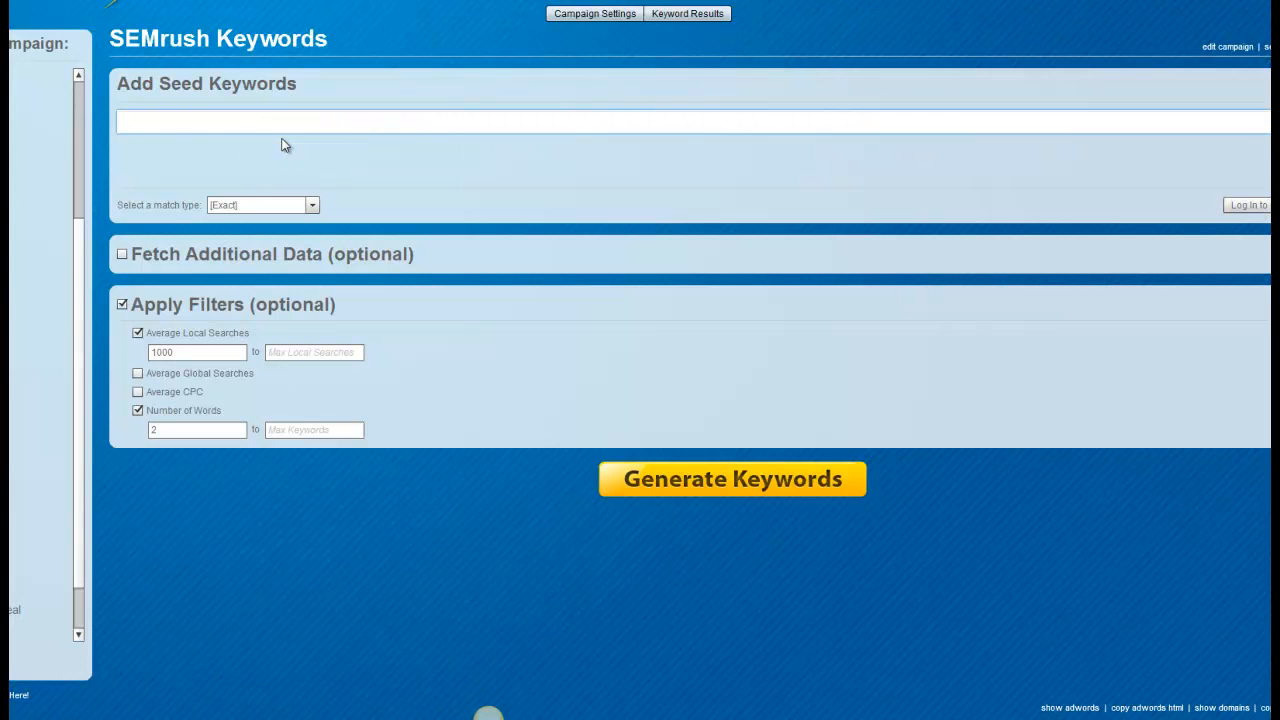
Type partial keywords from the SEMrush list ('help pa', 'almo') into Long Tail Pro
{"action": "type", "text": "help pa"}
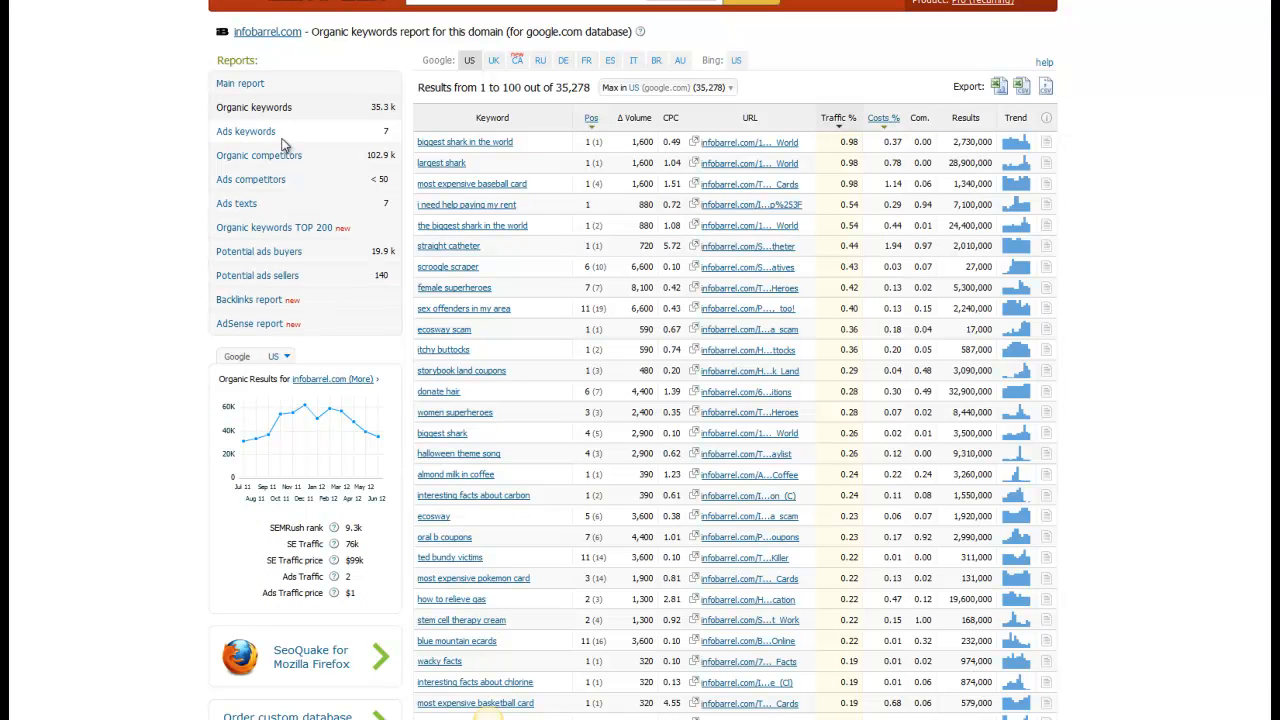
{"action": "mouse_move", "coordinate": [425, 230]}
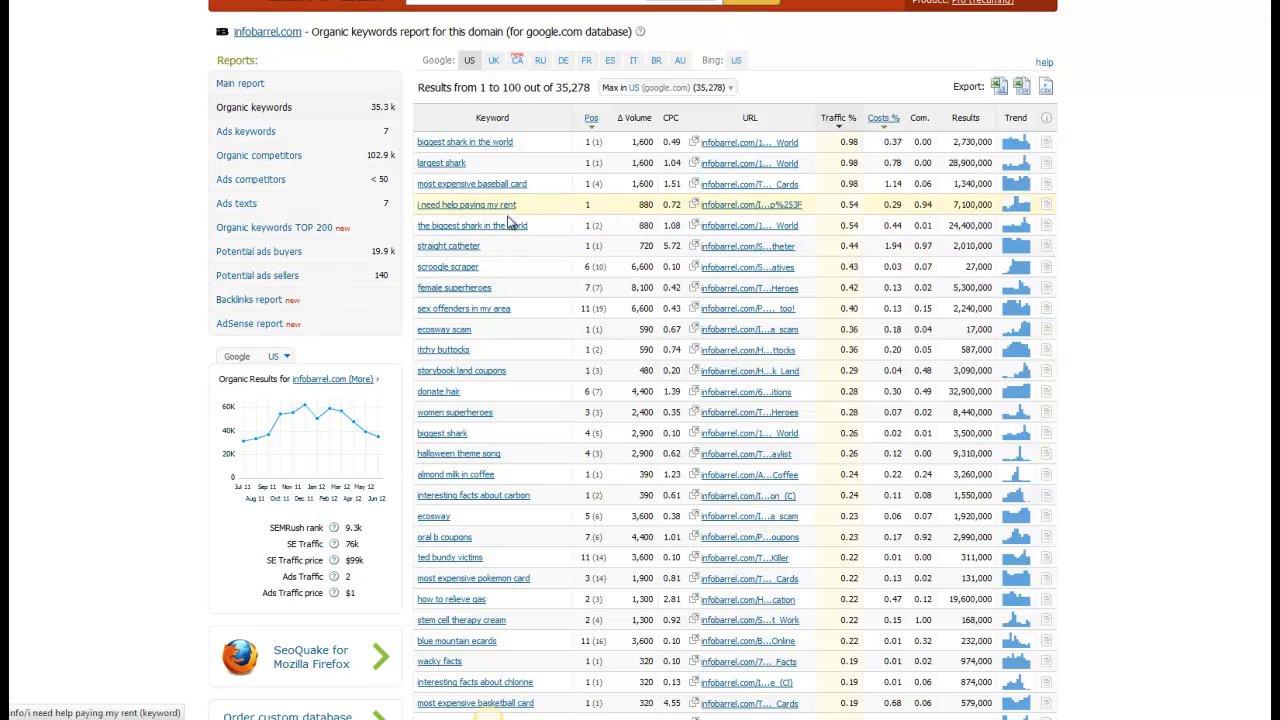
{"action": "scroll", "scroll_direction": "down", "scroll_amount": 3}
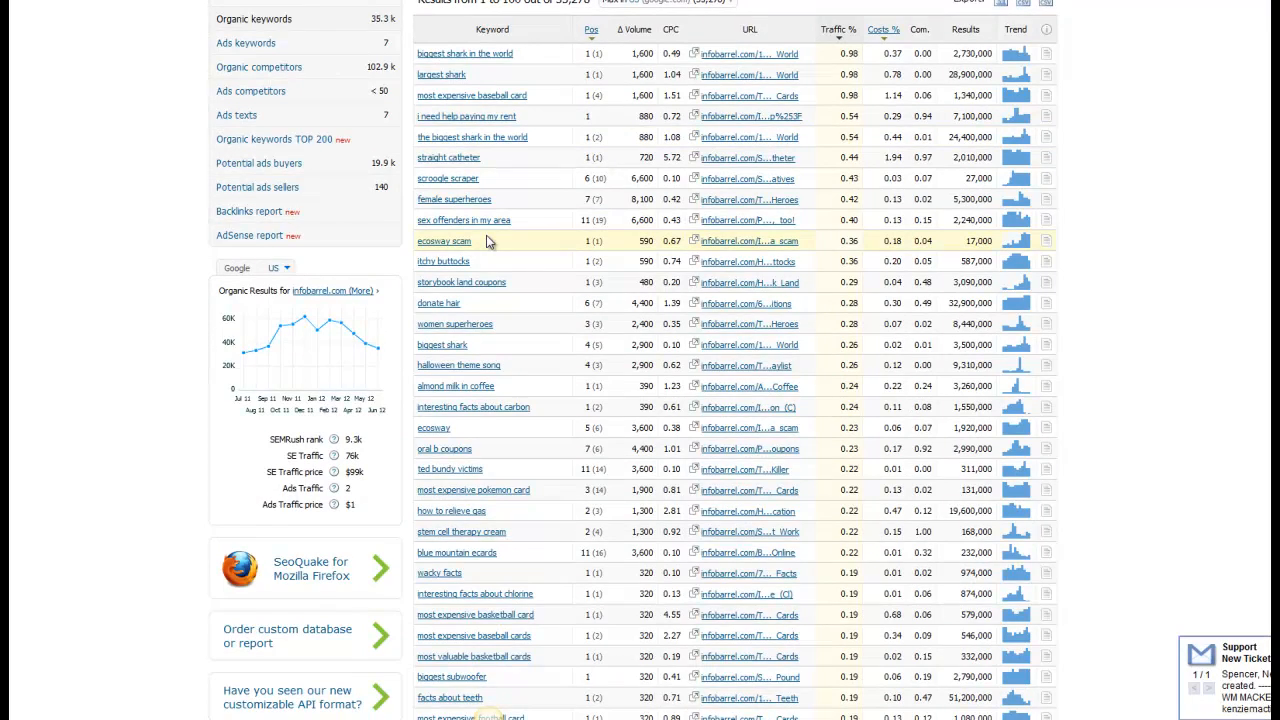
{"action": "scroll", "scroll_direction": "down", "scroll_amount": 3}
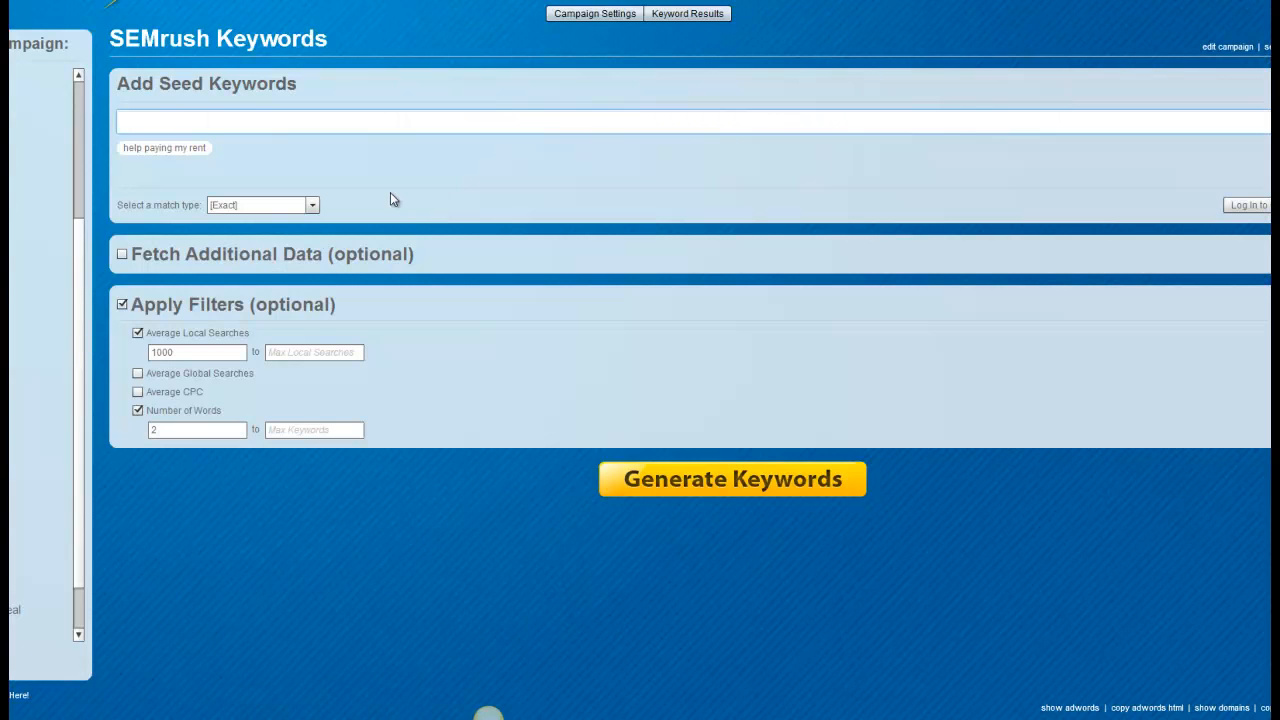
{"action": "type", "text": "almo"}
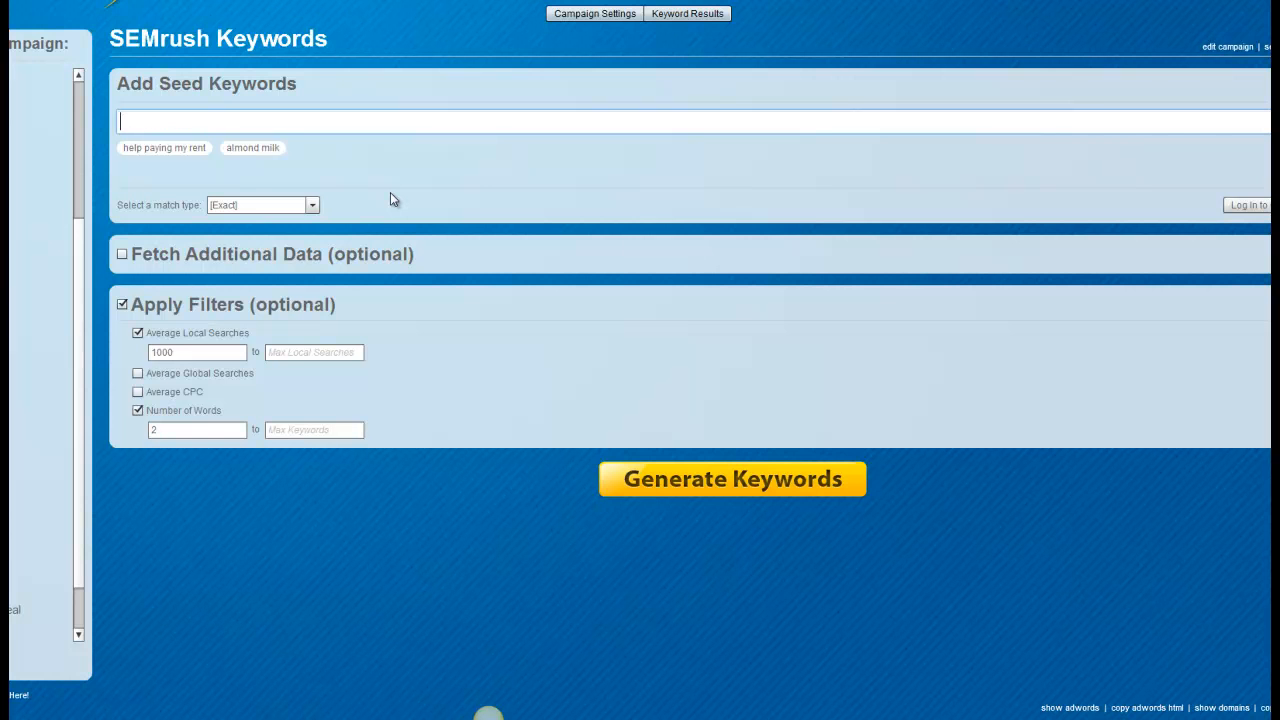
{"action": "left_click", "coordinate": [732, 478]}
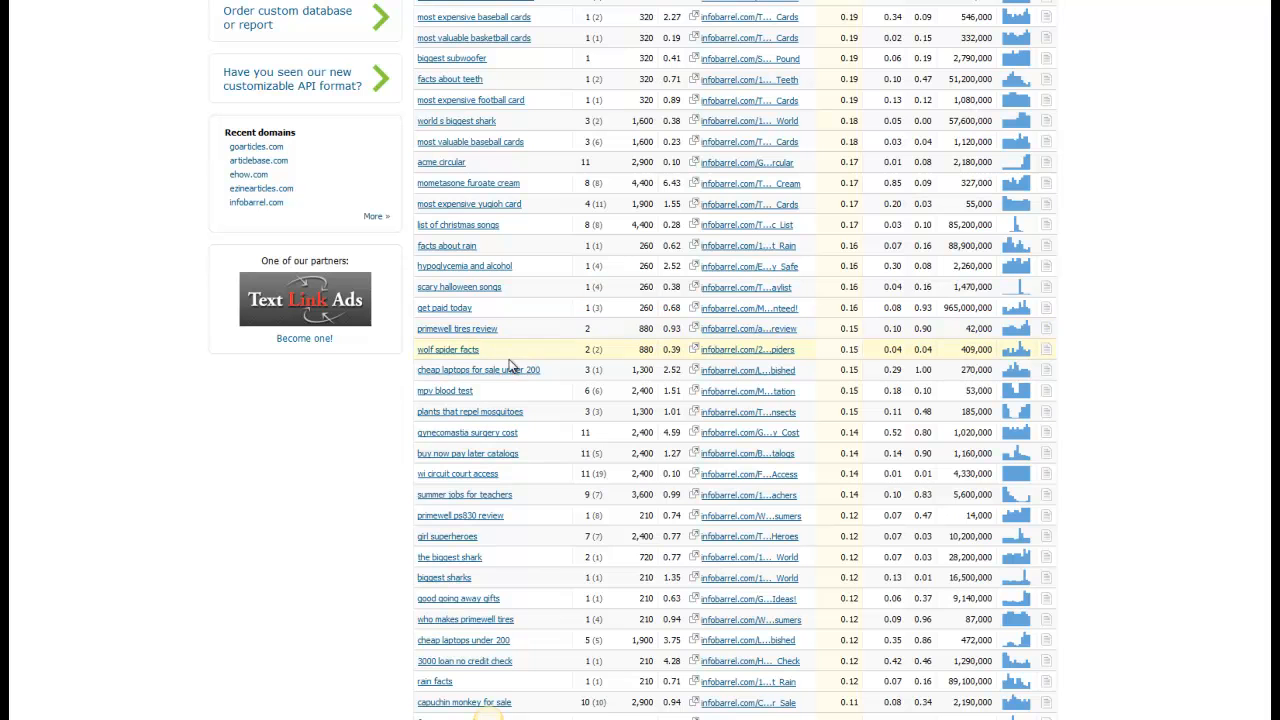
{"action": "mouse_move", "coordinate": [438, 375]}
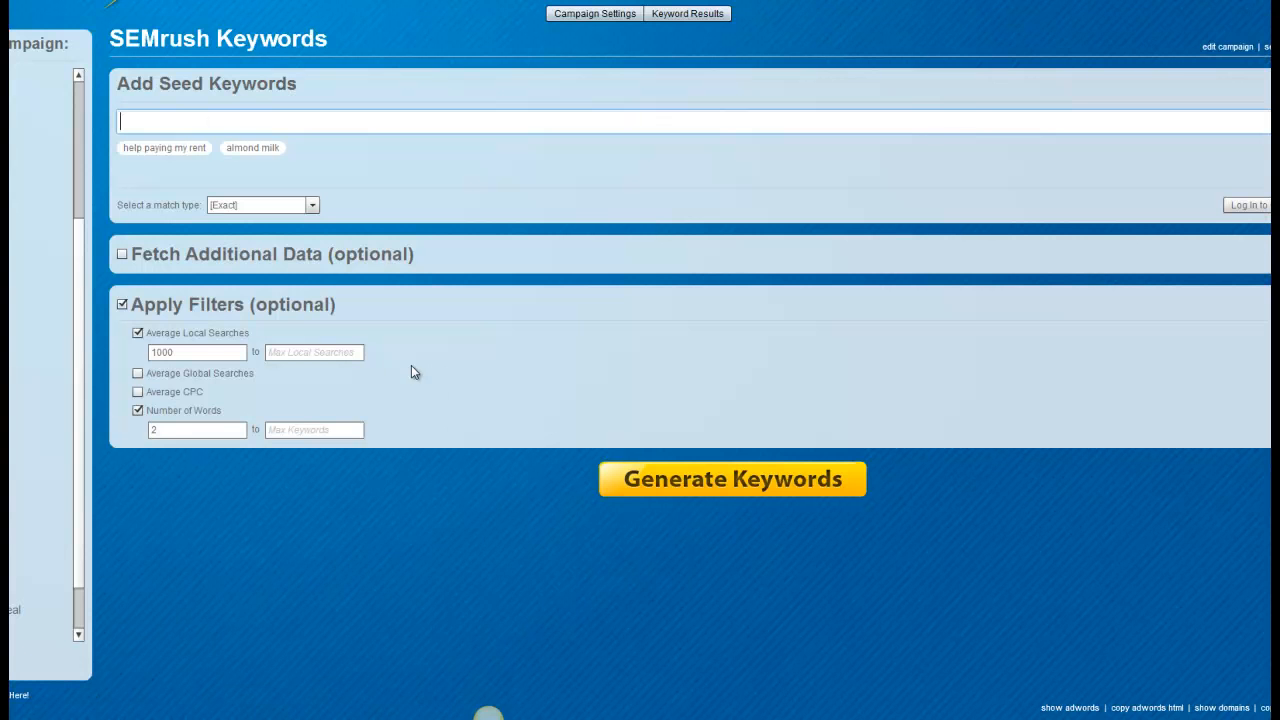
Add 'cheap laptops for sale' and 'summer jobs for teachers' as seed keywords
{"action": "type", "text": "cheap"}
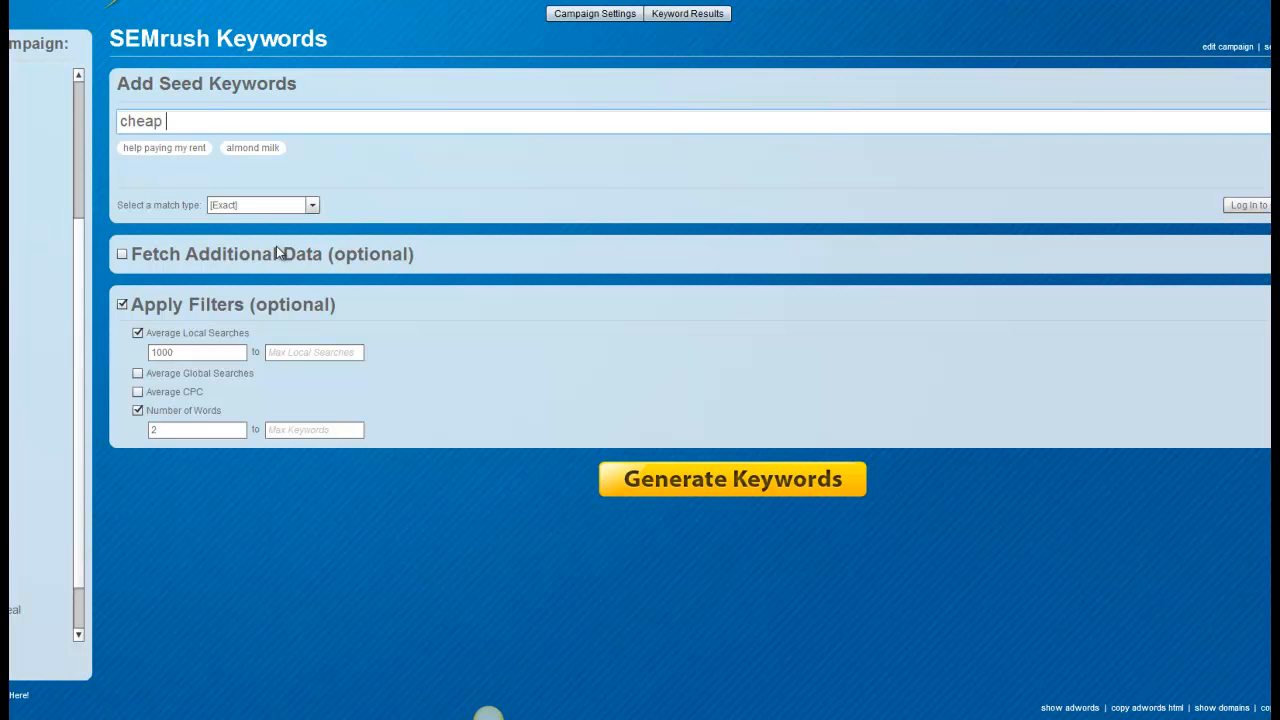
{"action": "type", "text": "laptops for sal"}
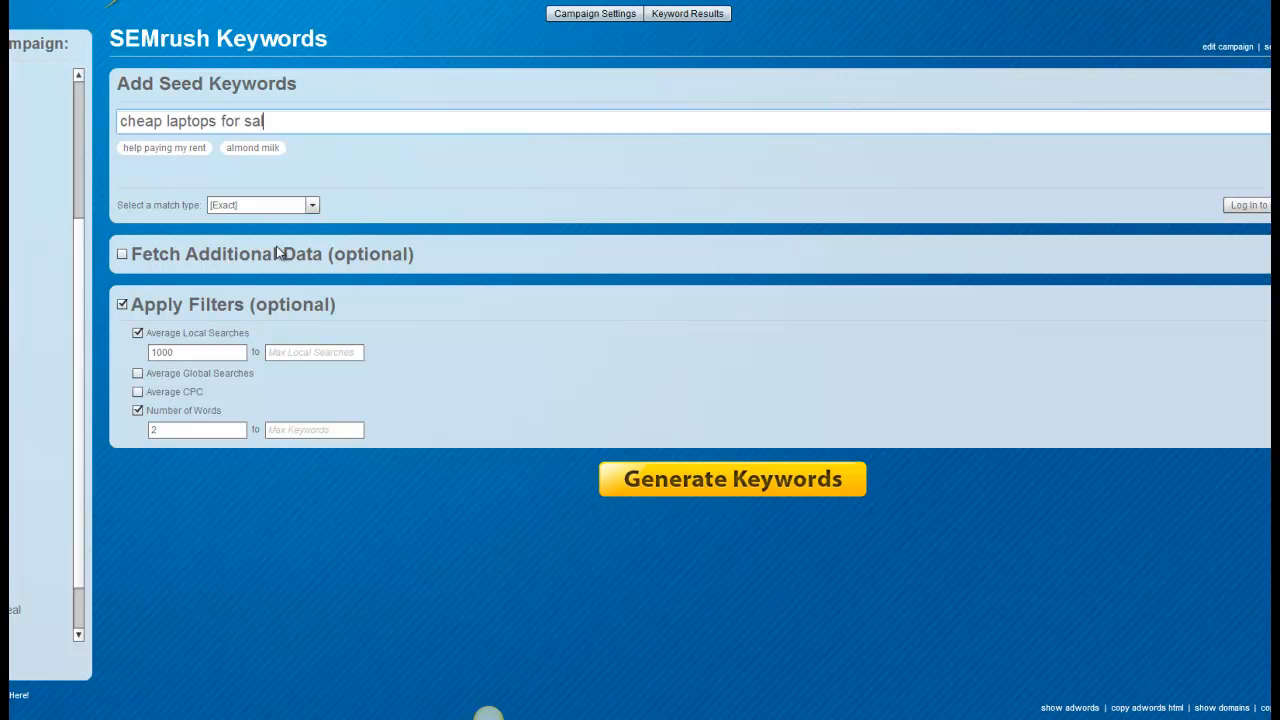
{"action": "left_click", "coordinate": [732, 479]}
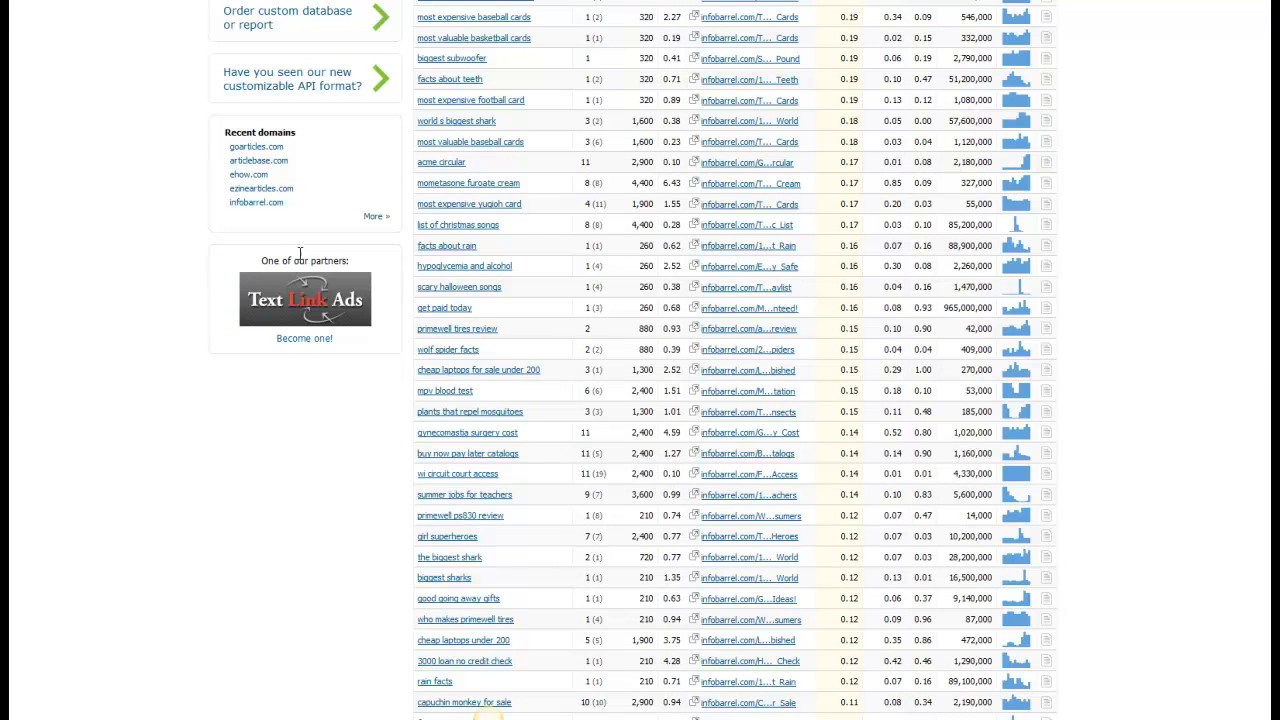
{"action": "mouse_move", "coordinate": [440, 458]}
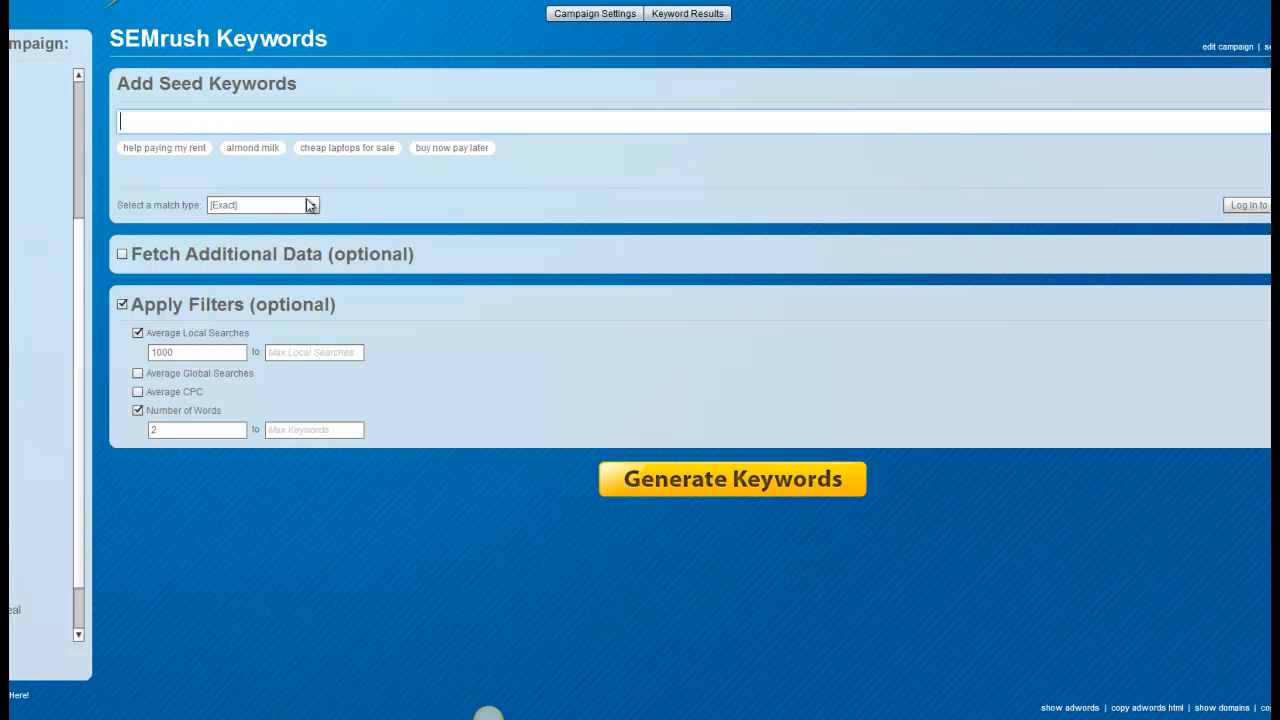
{"action": "left_click", "coordinate": [733, 479]}
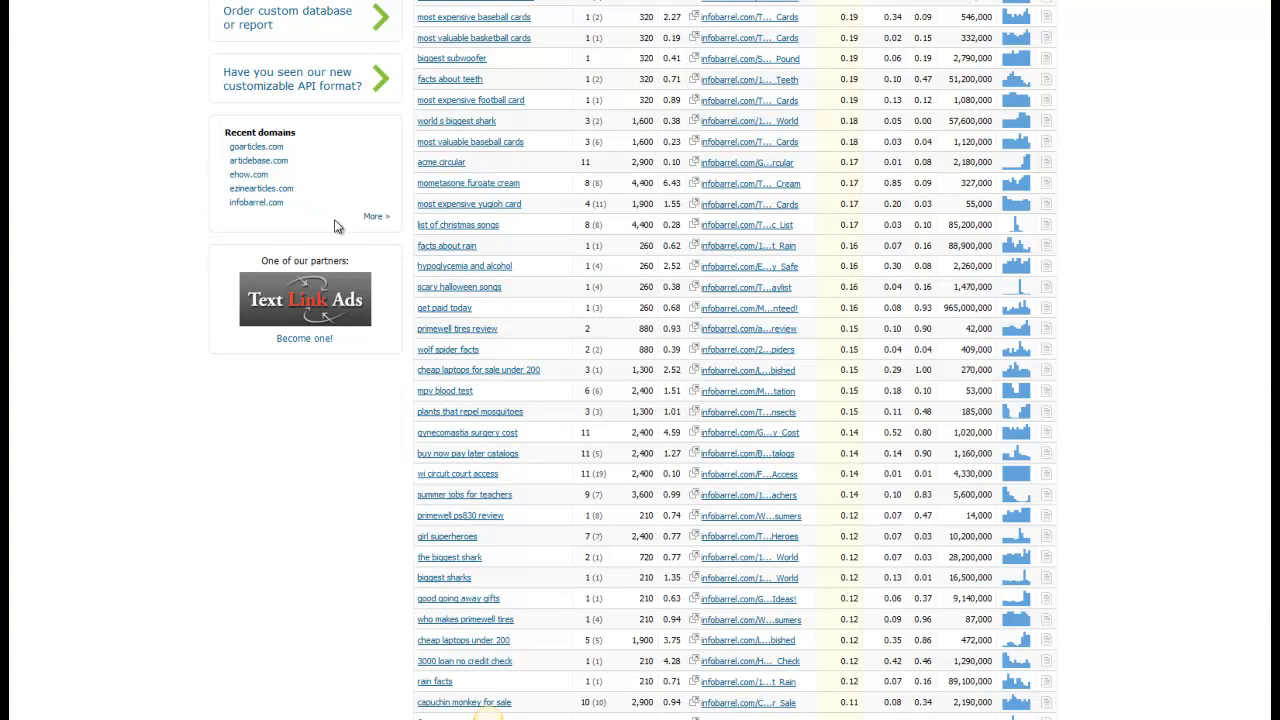
{"action": "mouse_move", "coordinate": [464, 495]}
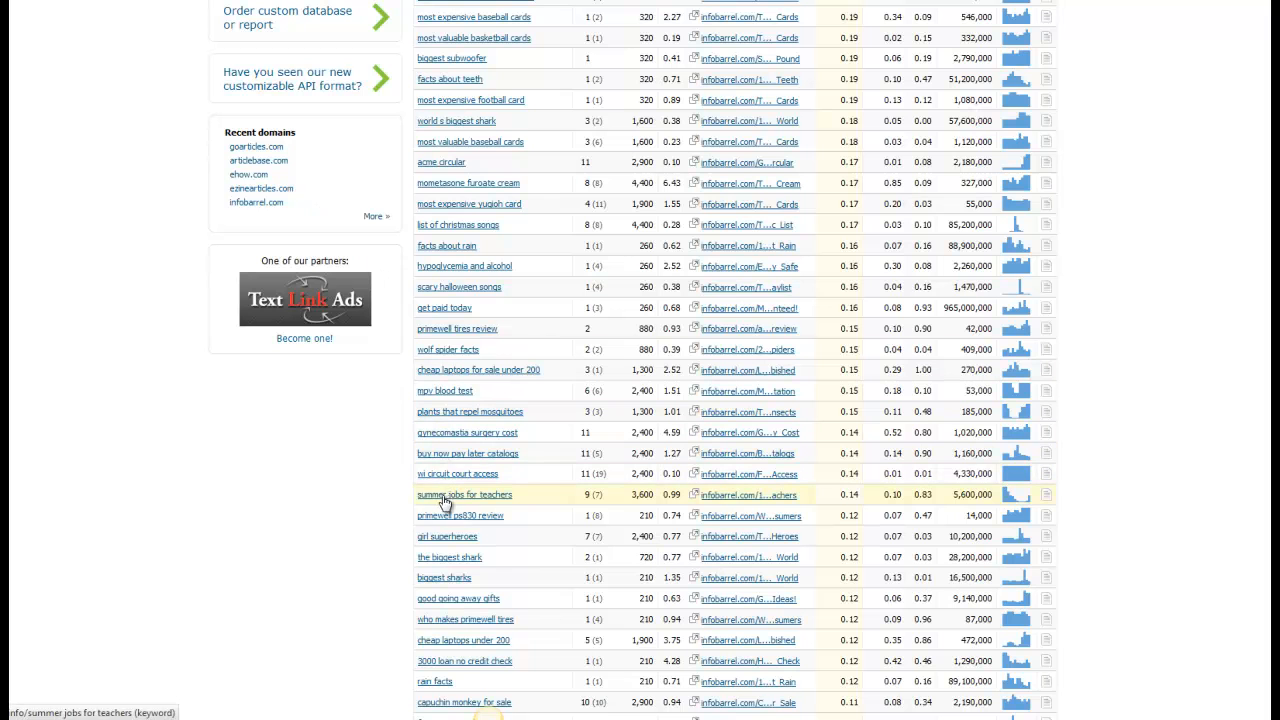
{"action": "mouse_move", "coordinate": [334, 498]}
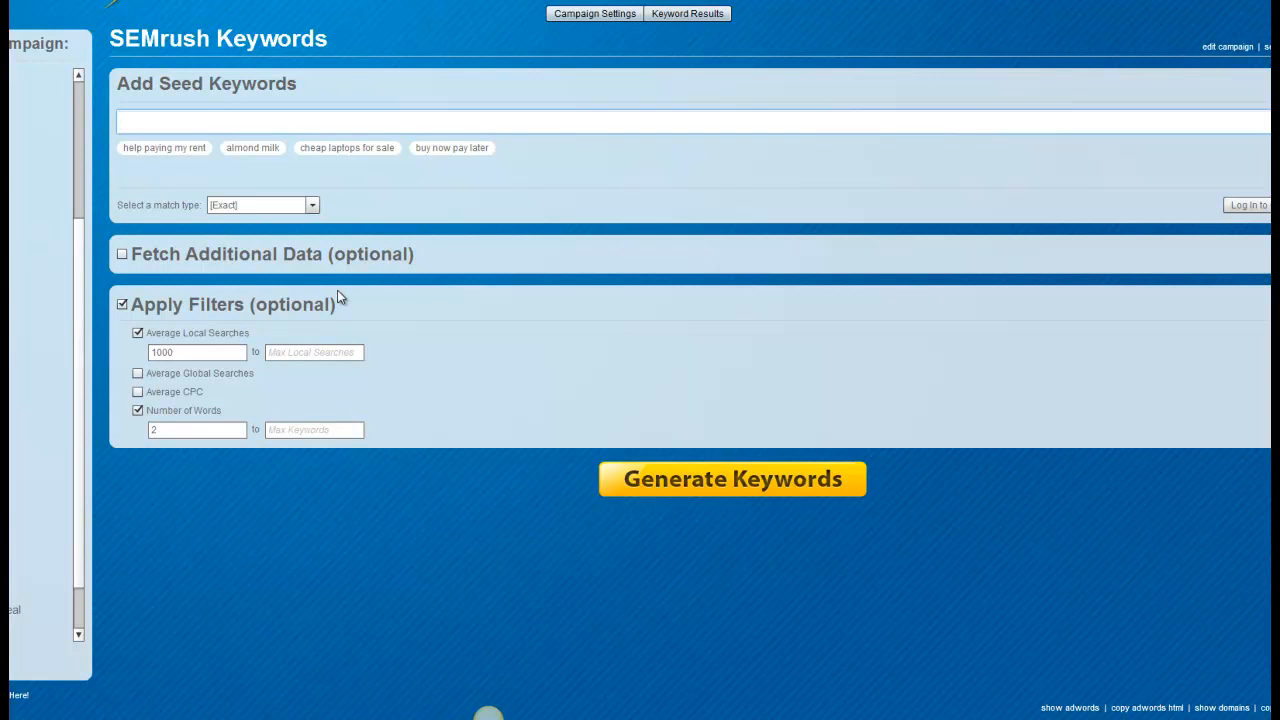
{"action": "type", "text": "sum"}
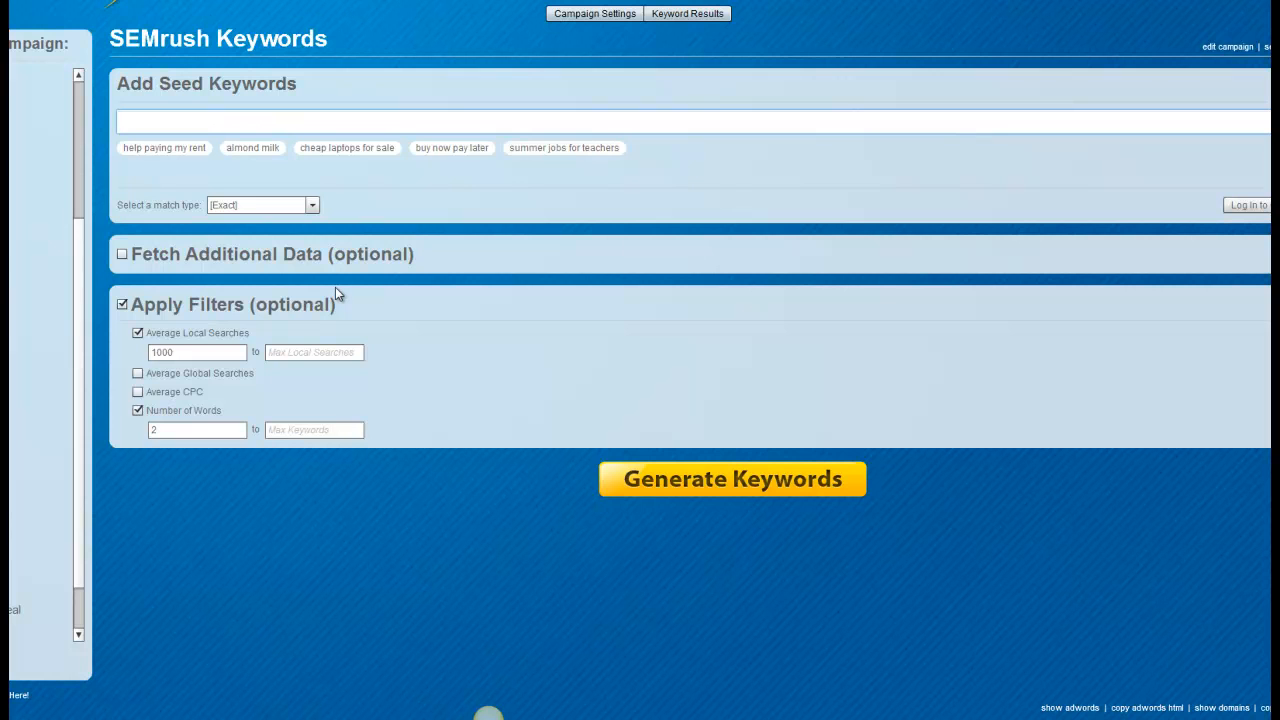
{"action": "mouse_move", "coordinate": [1063, 155]}
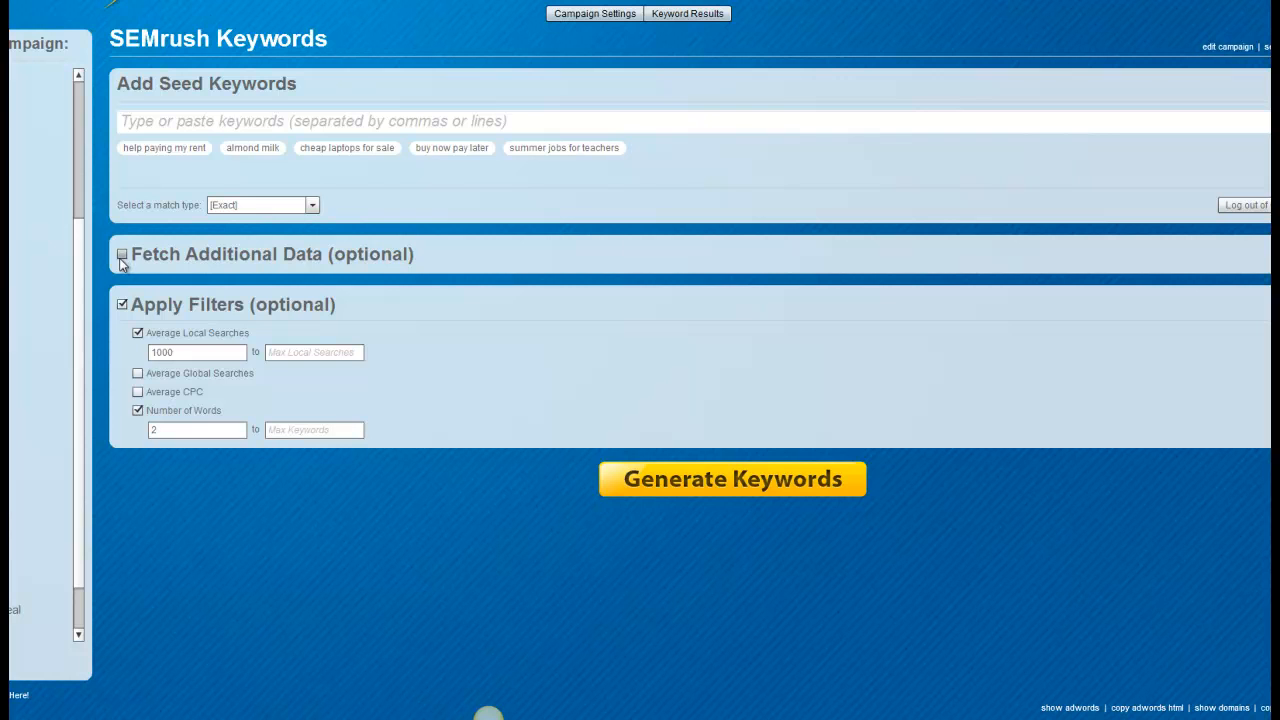
Tick Fetch Additional Data (optional) and the Domain Availability option
{"action": "left_click", "coordinate": [121, 254]}
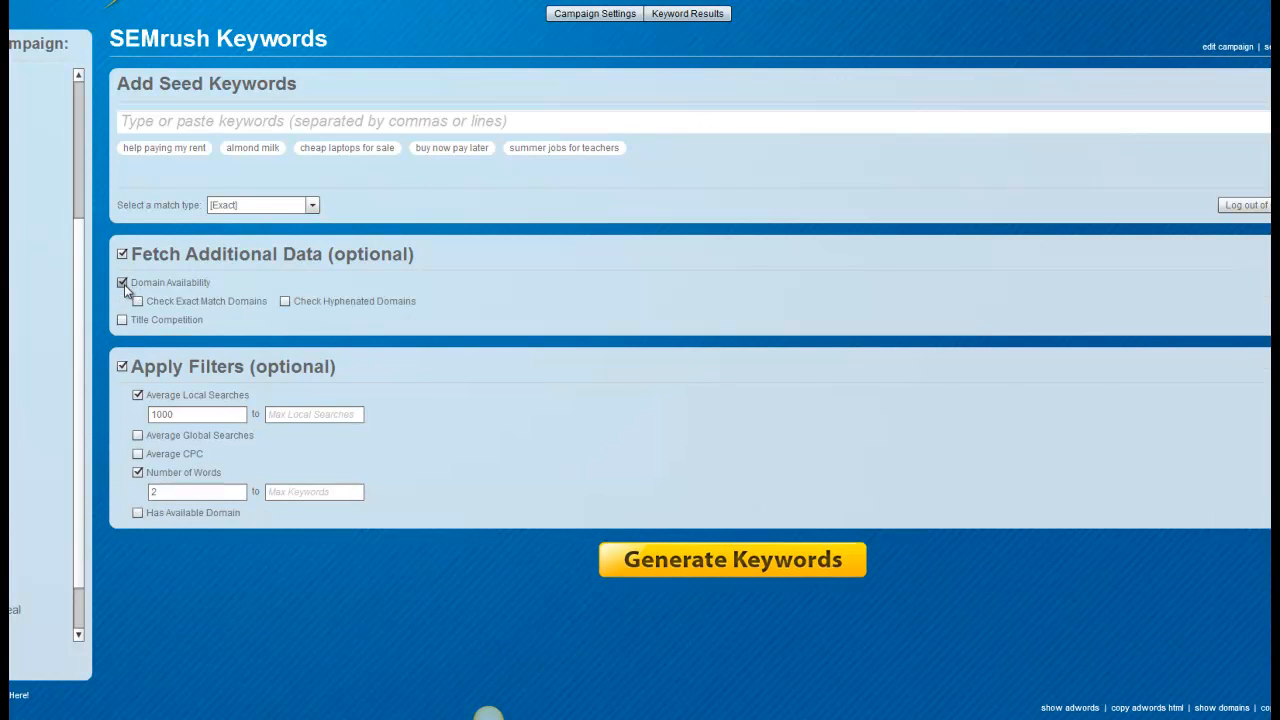
{"action": "left_click", "coordinate": [137, 301]}
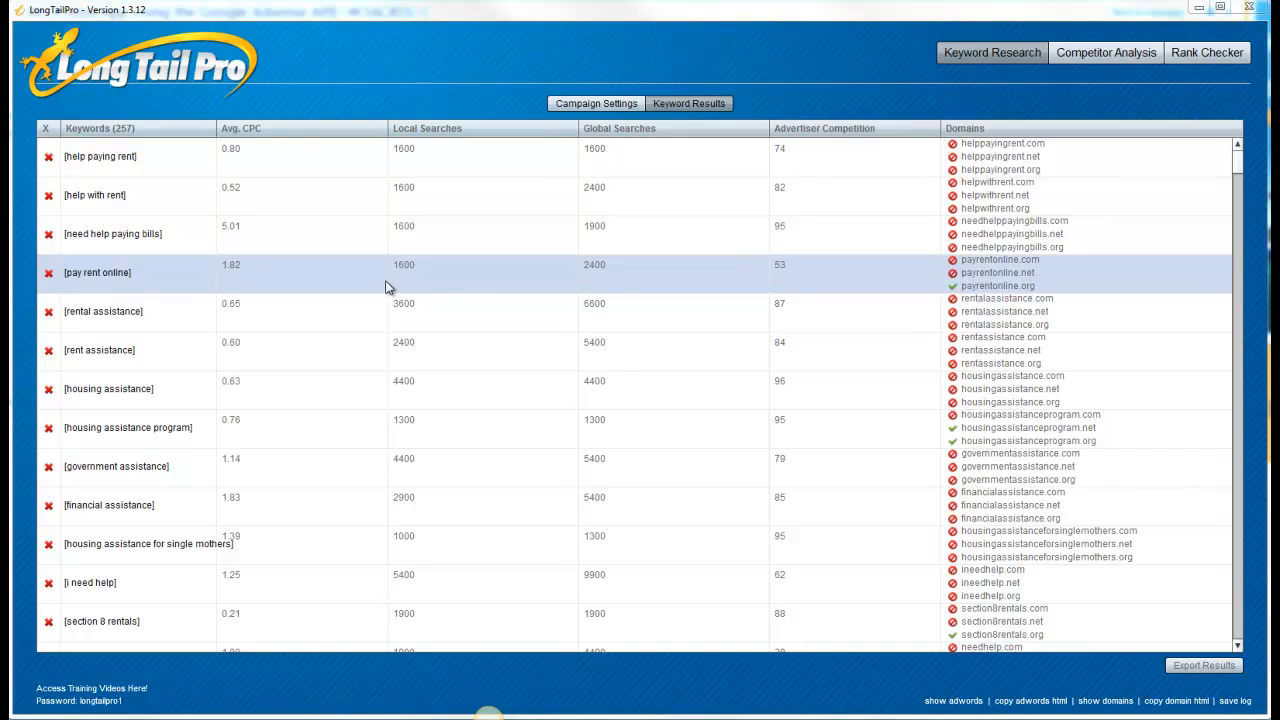
{"action": "mouse_move", "coordinate": [712, 278]}
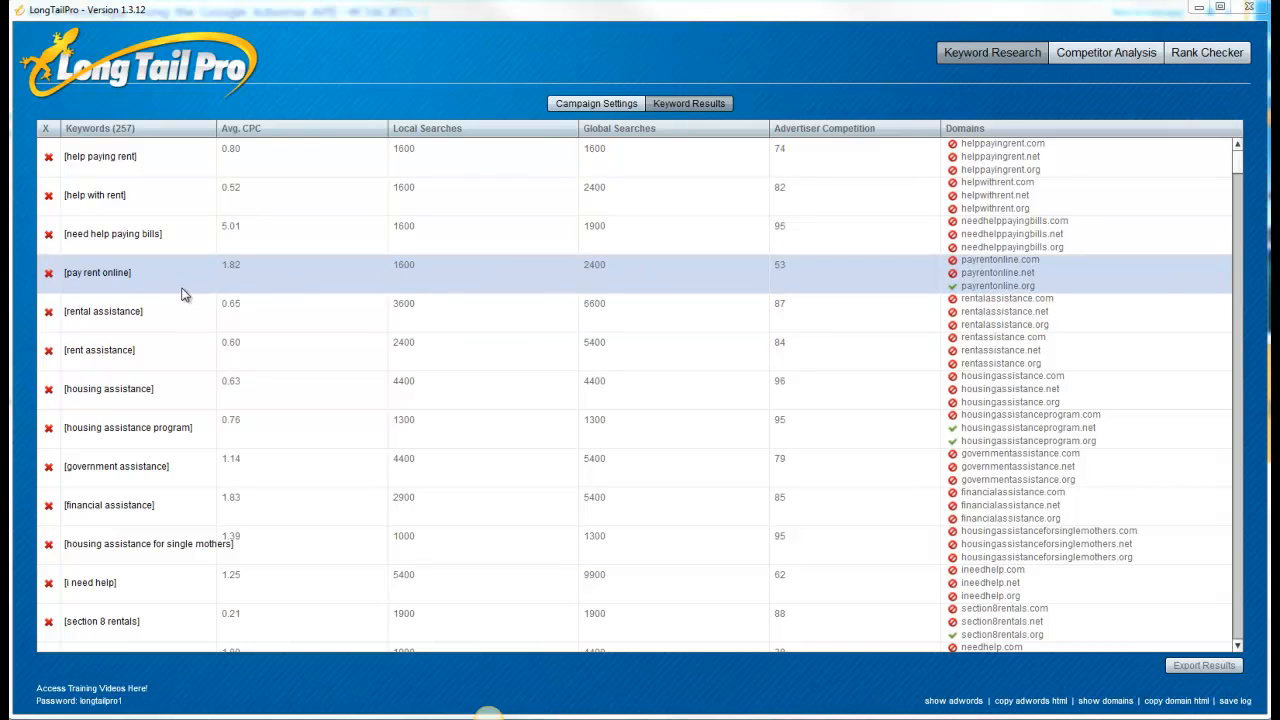
{"action": "mouse_move", "coordinate": [405, 440]}
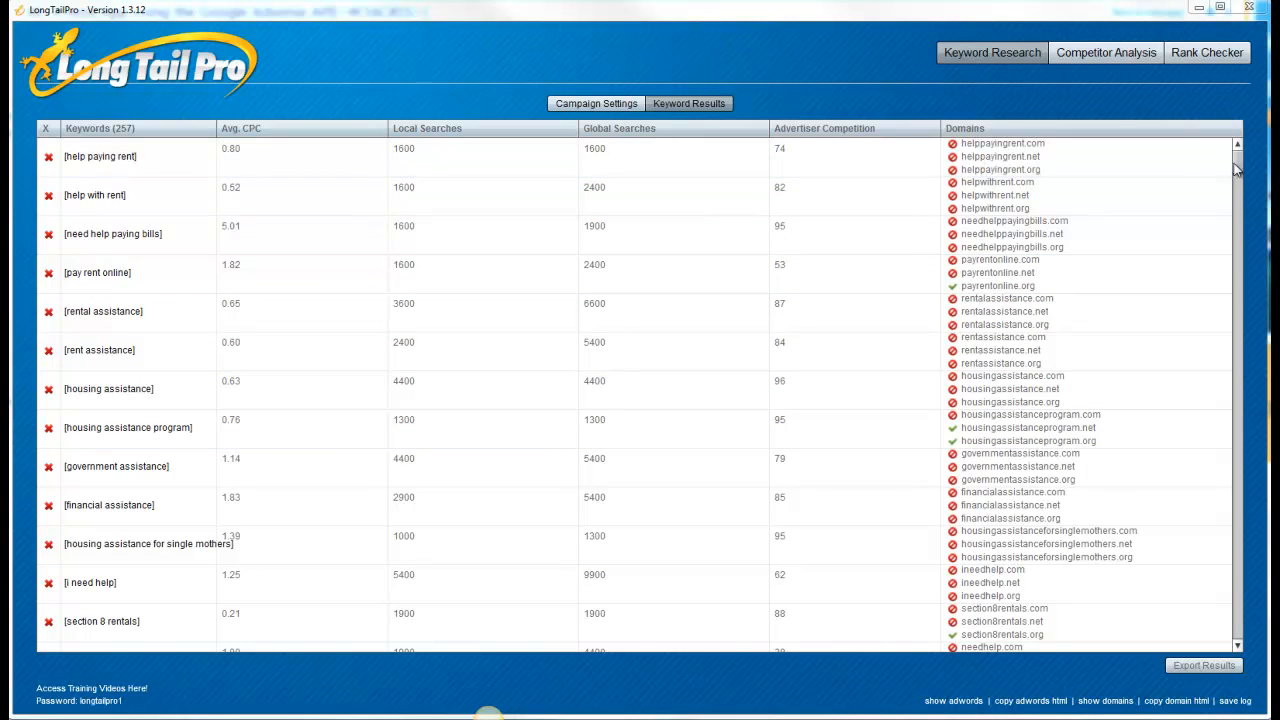
Scroll through the 257 keyword results, reviewing searches, CPC, competition and available domains
{"action": "scroll", "scroll_direction": "down", "scroll_amount": 3}
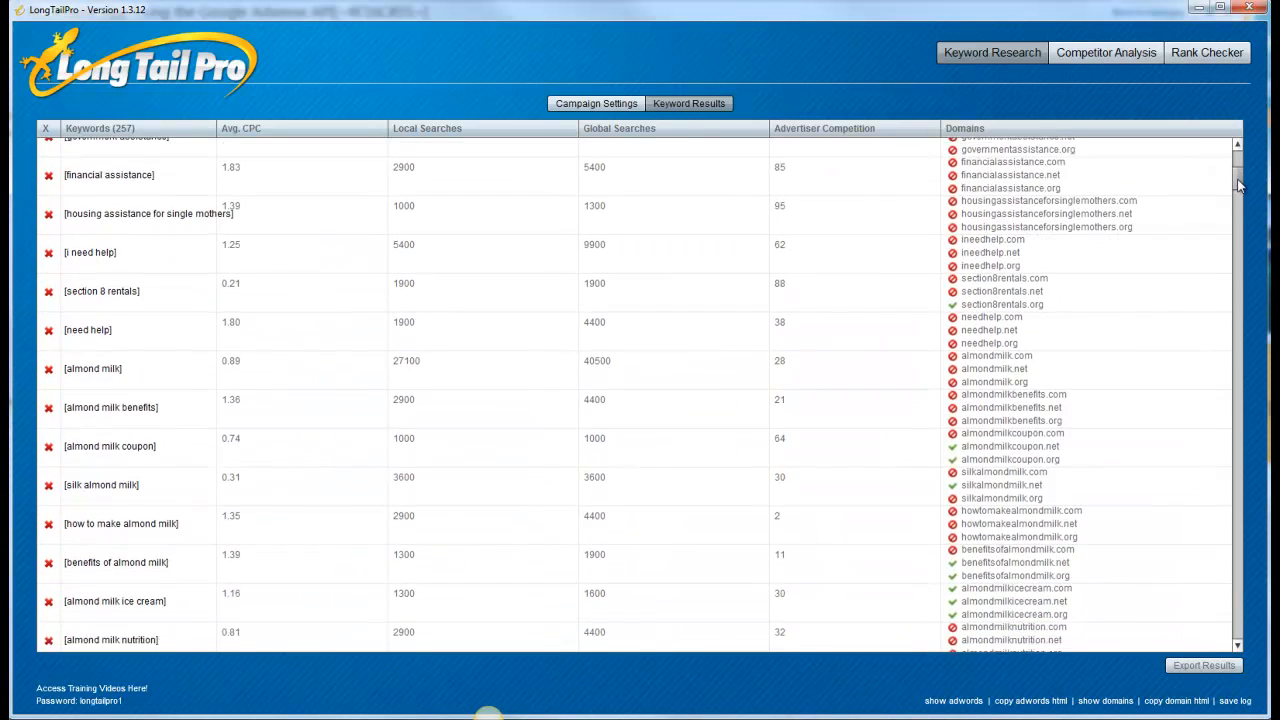
{"action": "scroll", "scroll_direction": "down", "scroll_amount": 3}
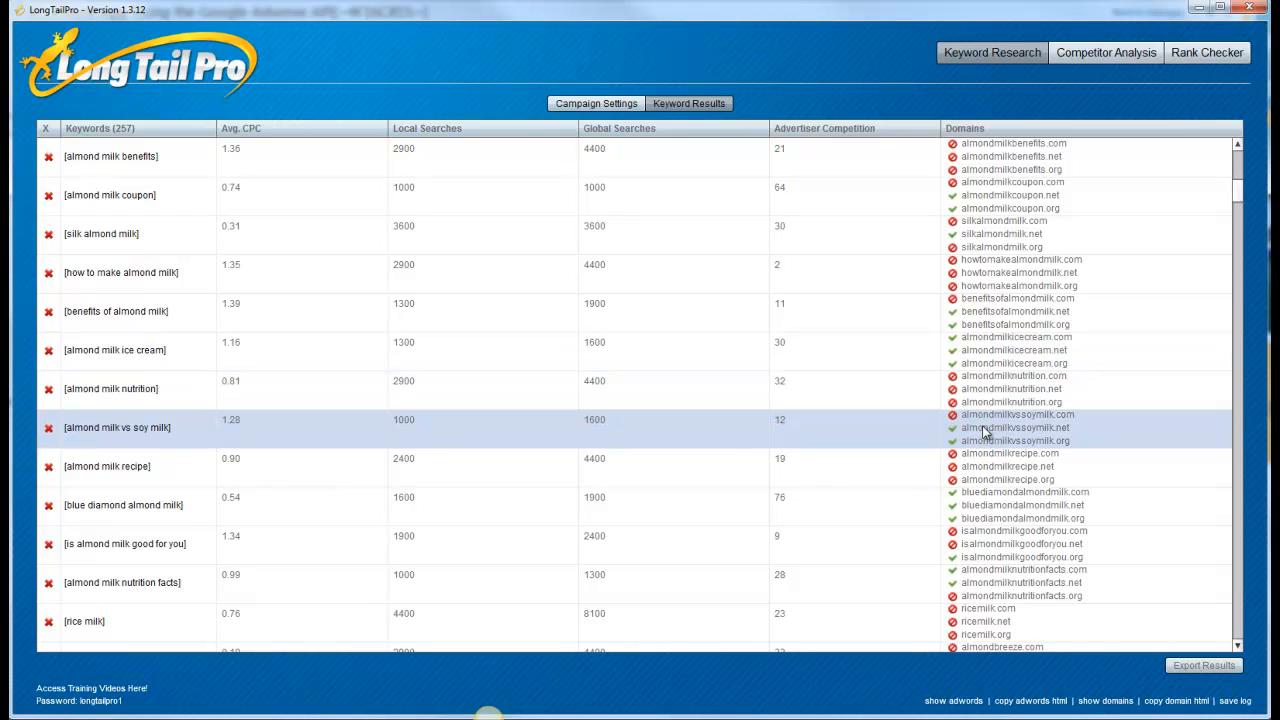
{"action": "mouse_move", "coordinate": [1241, 200]}
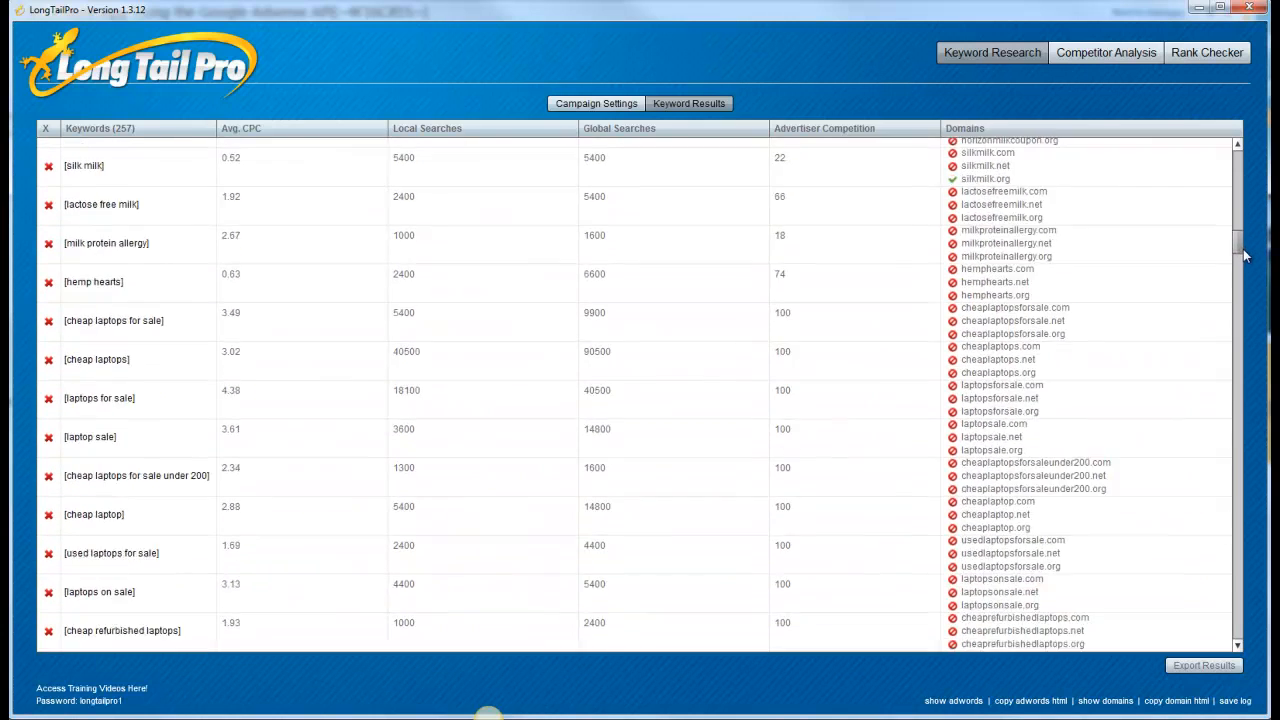
{"action": "scroll", "scroll_direction": "down", "scroll_amount": 3}
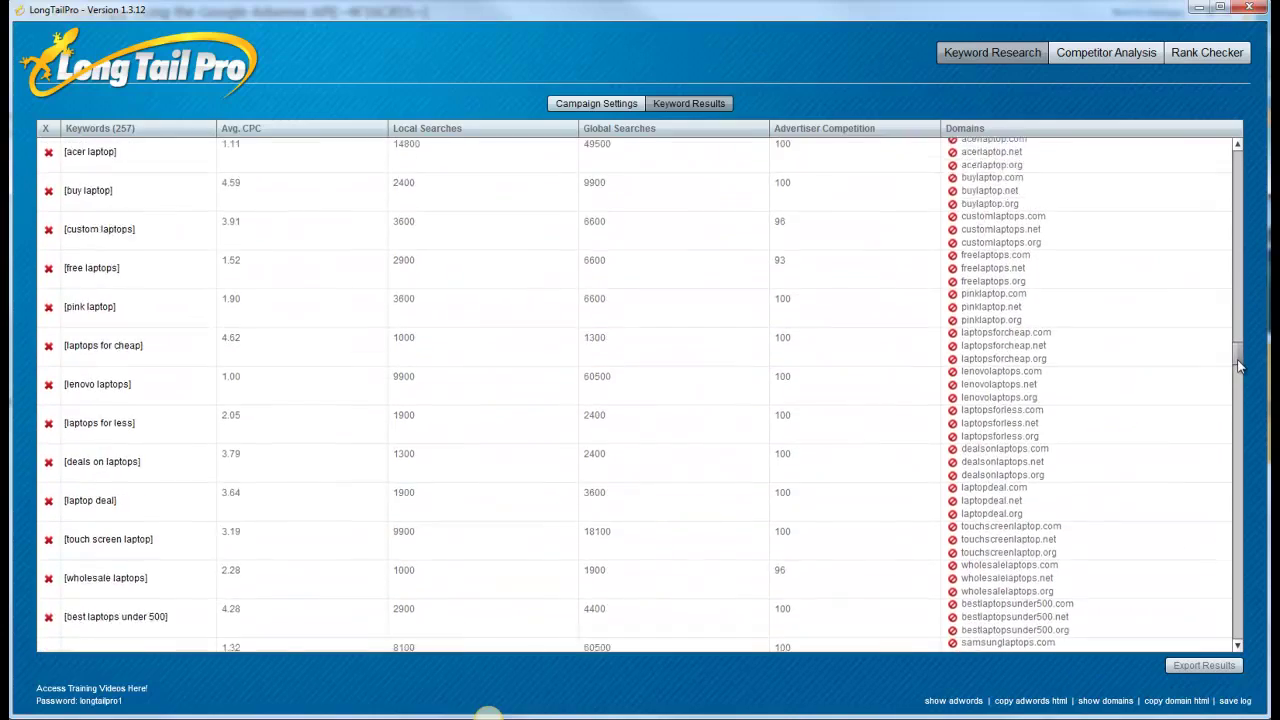
{"action": "scroll", "scroll_direction": "down", "scroll_amount": 3}
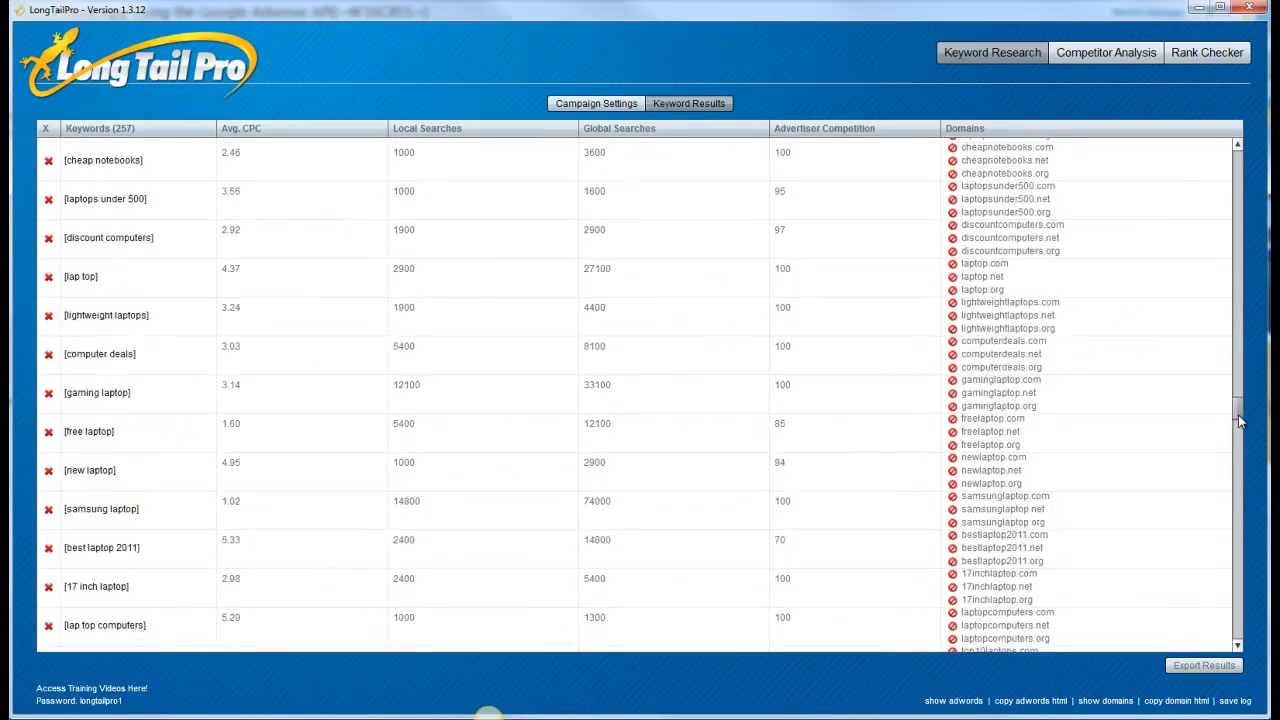
{"action": "scroll", "scroll_direction": "down", "scroll_amount": 3}
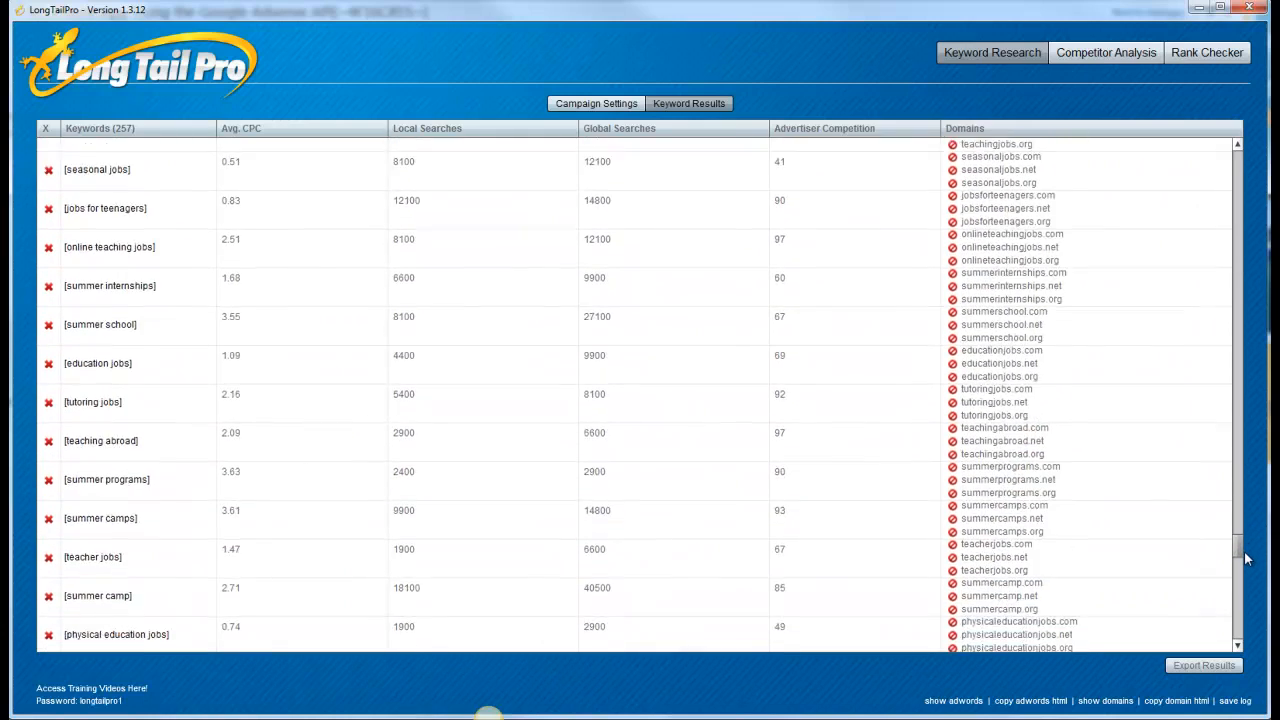
{"action": "scroll", "scroll_direction": "down", "scroll_amount": 3}
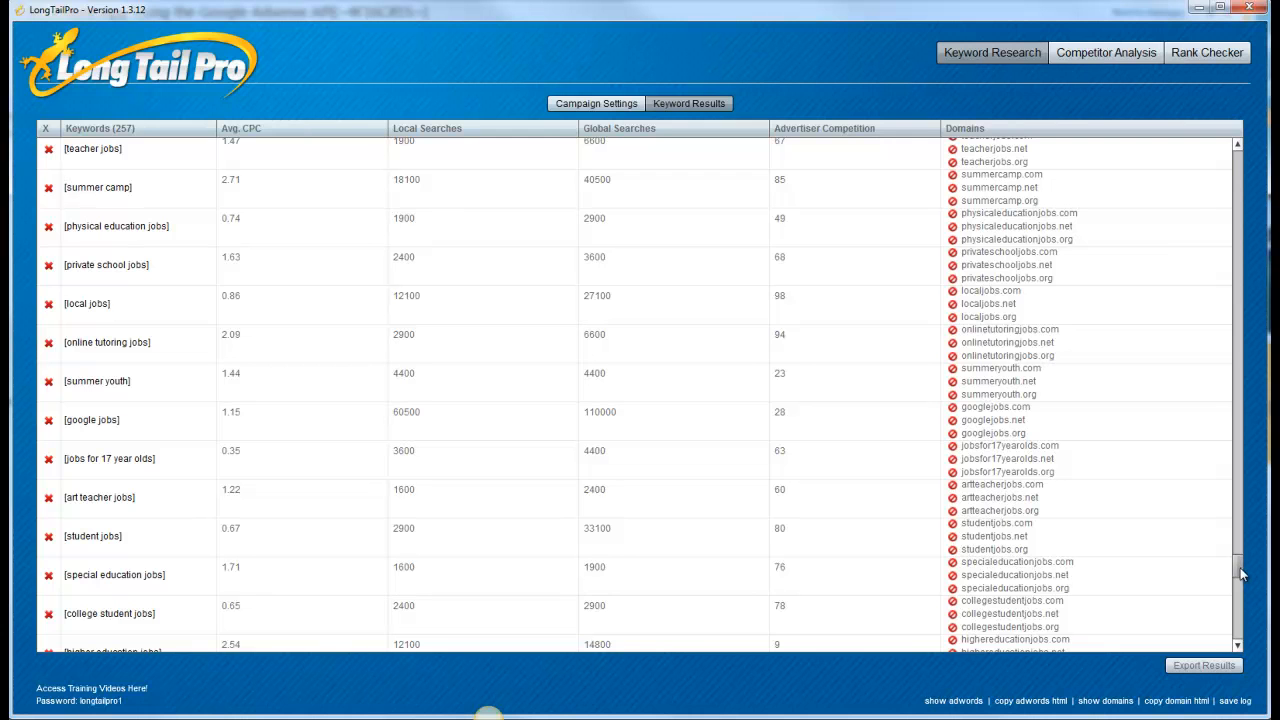
{"action": "scroll", "scroll_direction": "down", "scroll_amount": 3}
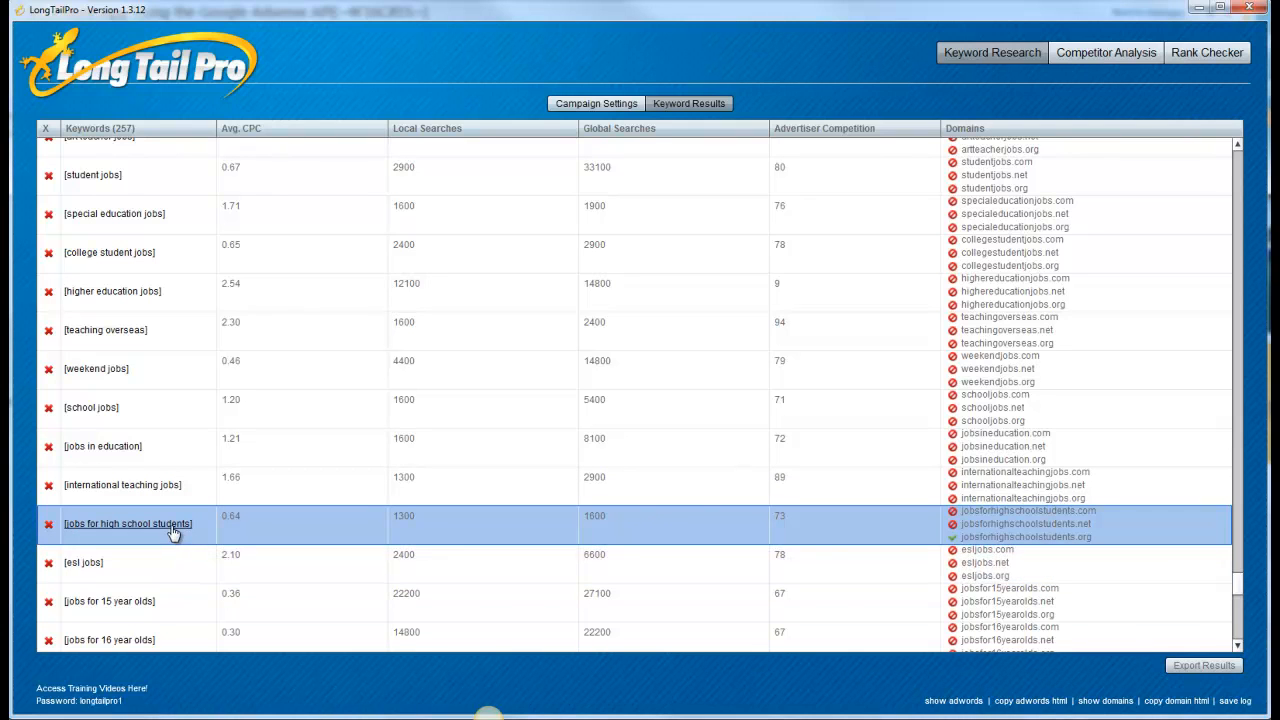
Run Competitor Analysis on 'jobs for high school students' to list top-ranking pages
{"action": "left_click", "coordinate": [1107, 52]}
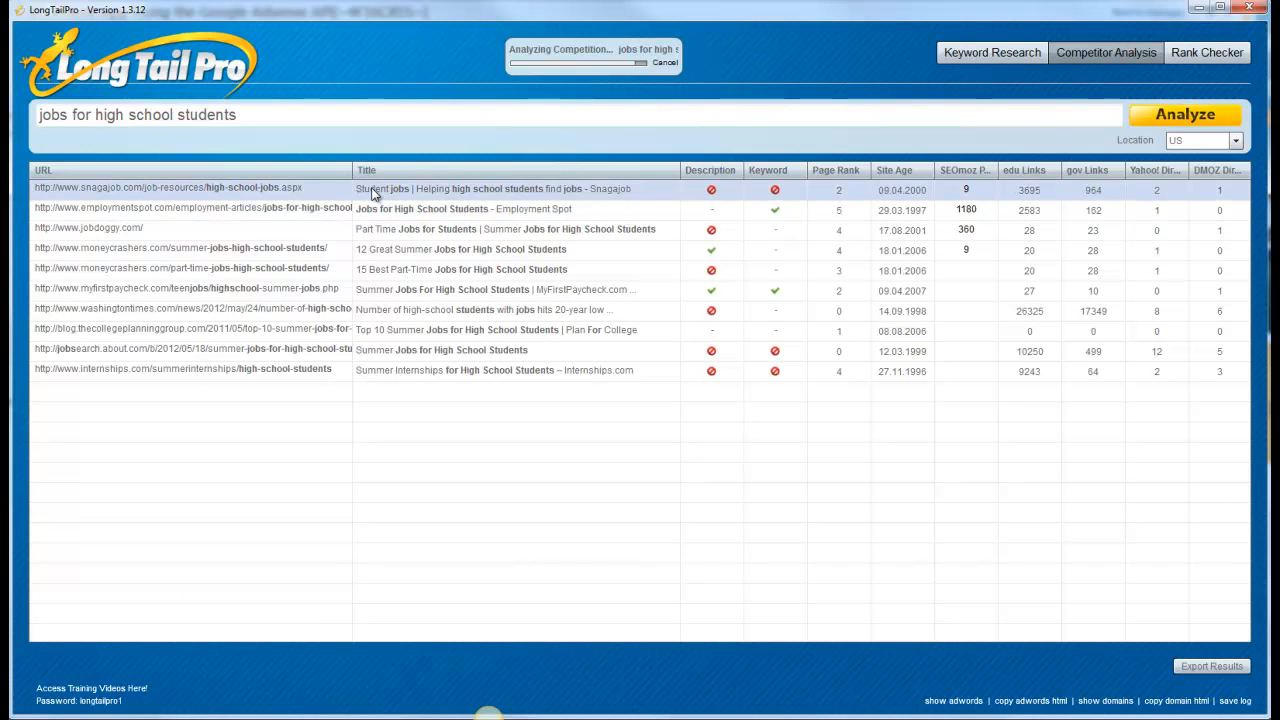
{"action": "mouse_move", "coordinate": [956, 195]}
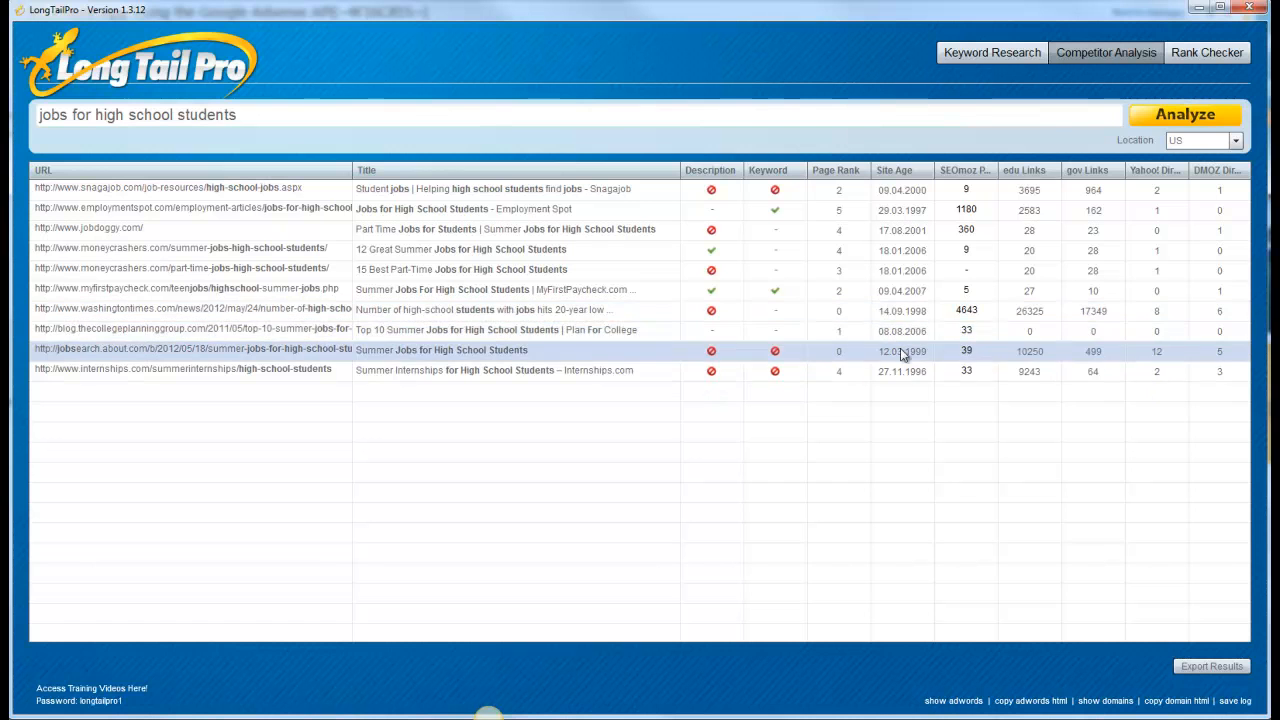
{"action": "mouse_move", "coordinate": [835, 373]}
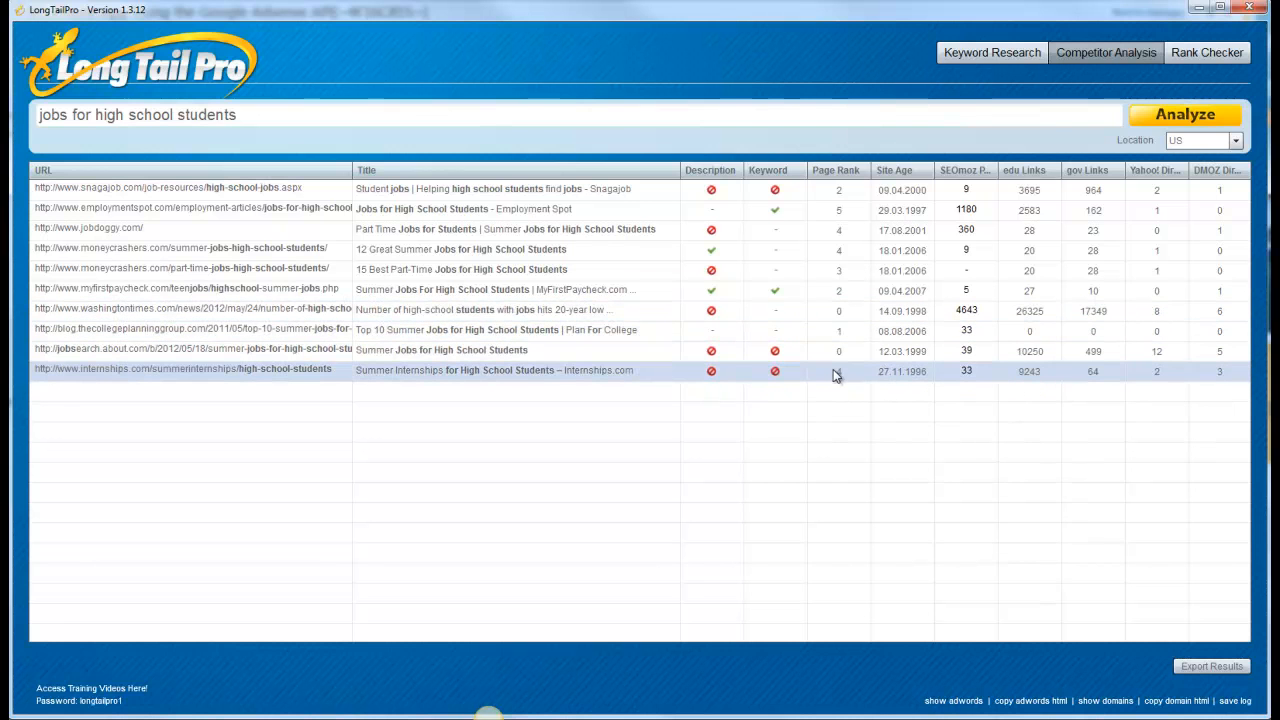